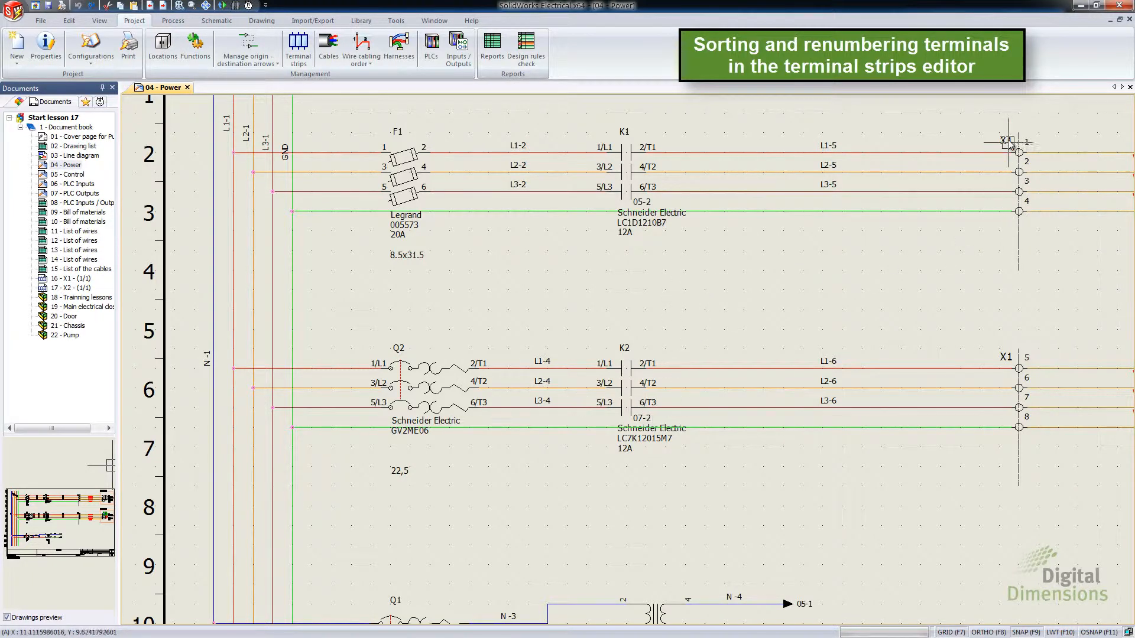
# Edit terminal strip X1 and select a terminal row under the Advanced commands
pyautogui.rightClick(1004, 139)
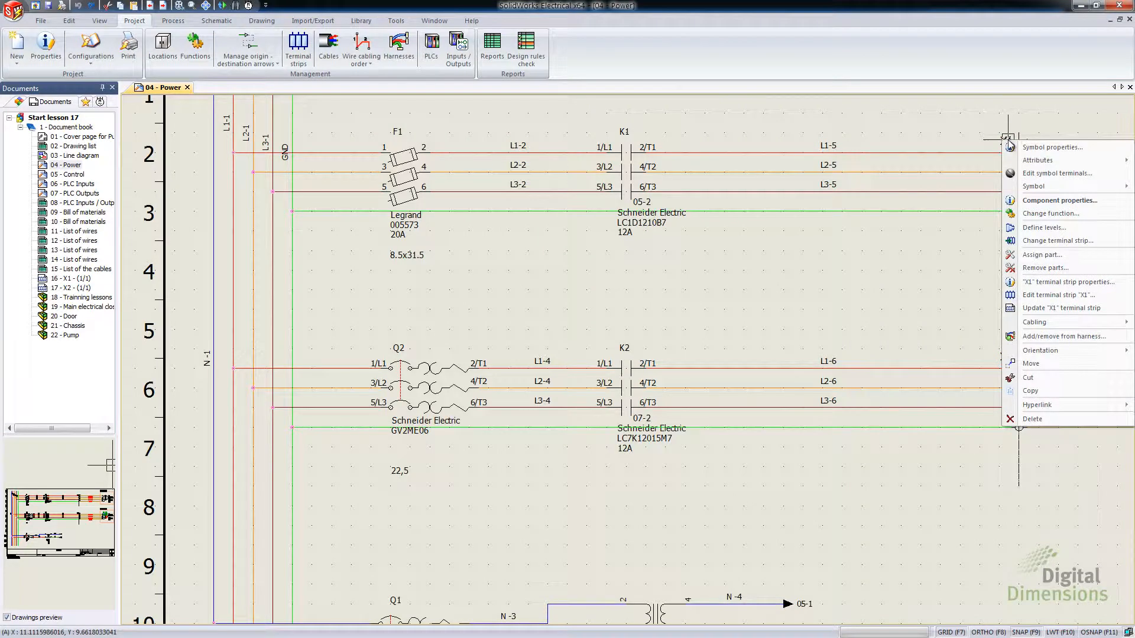
pyautogui.moveTo(1059, 295)
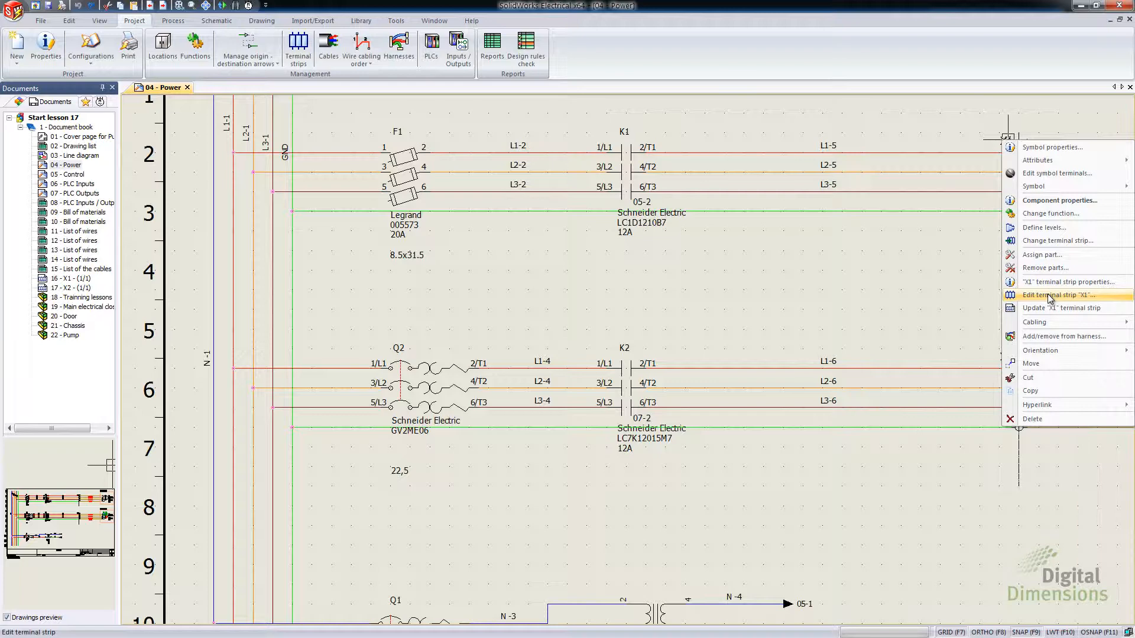
pyautogui.click(1060, 294)
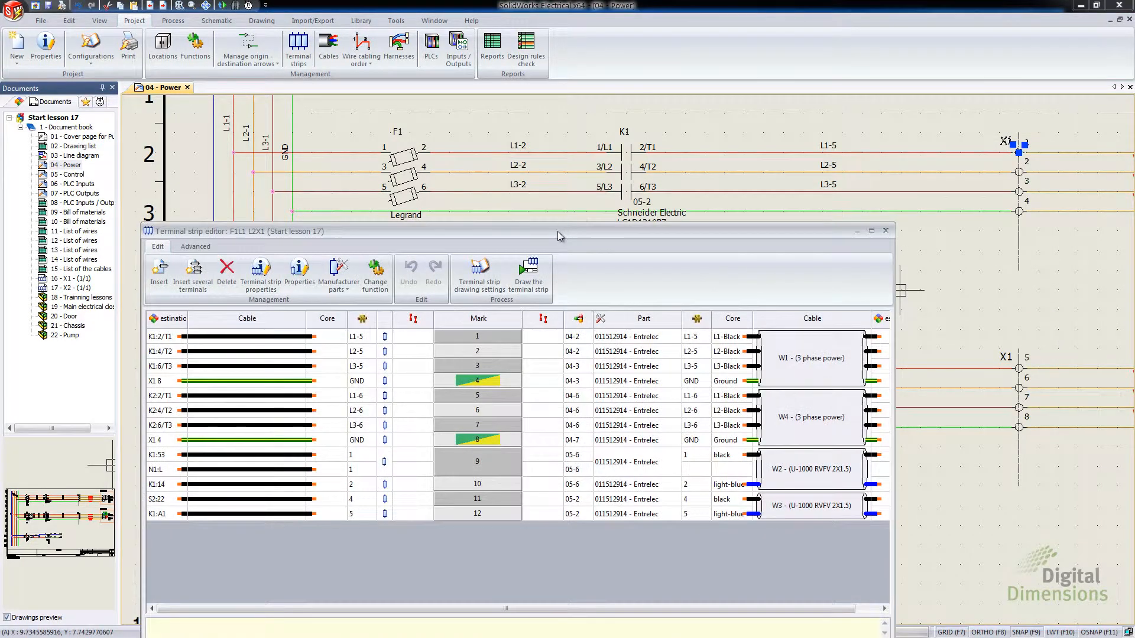
pyautogui.click(295, 195)
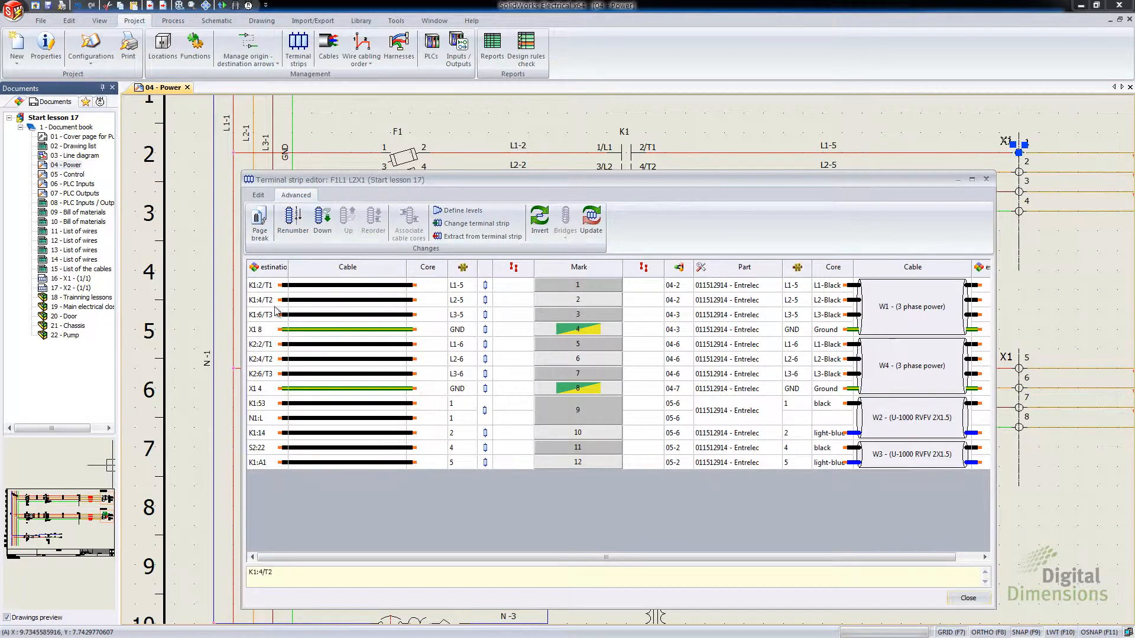
pyautogui.click(259, 299)
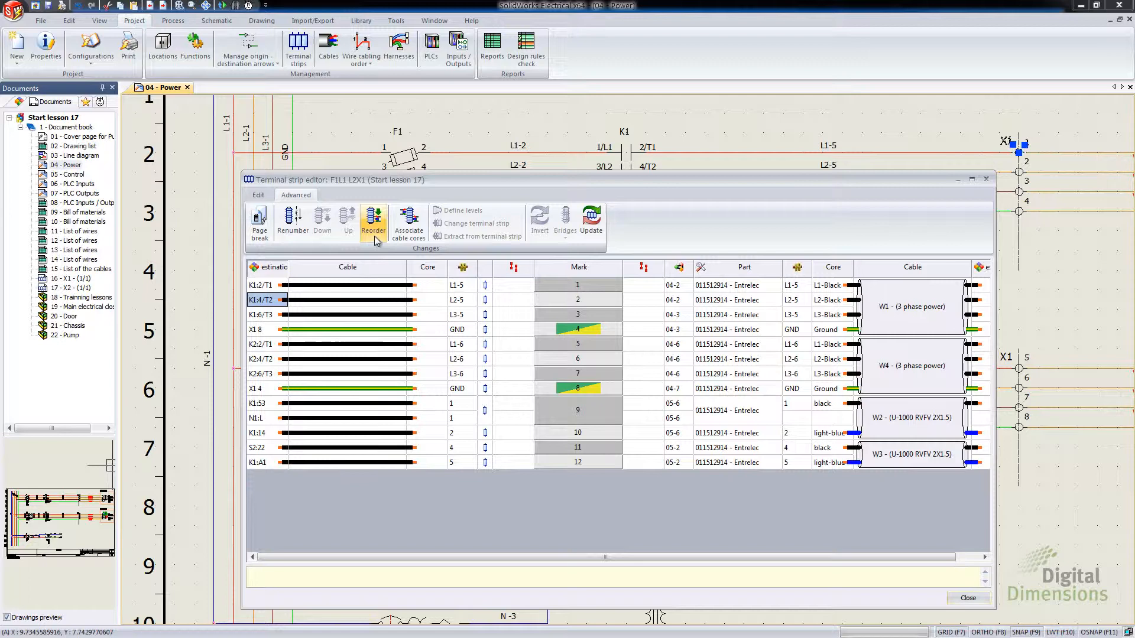
pyautogui.moveTo(373, 221)
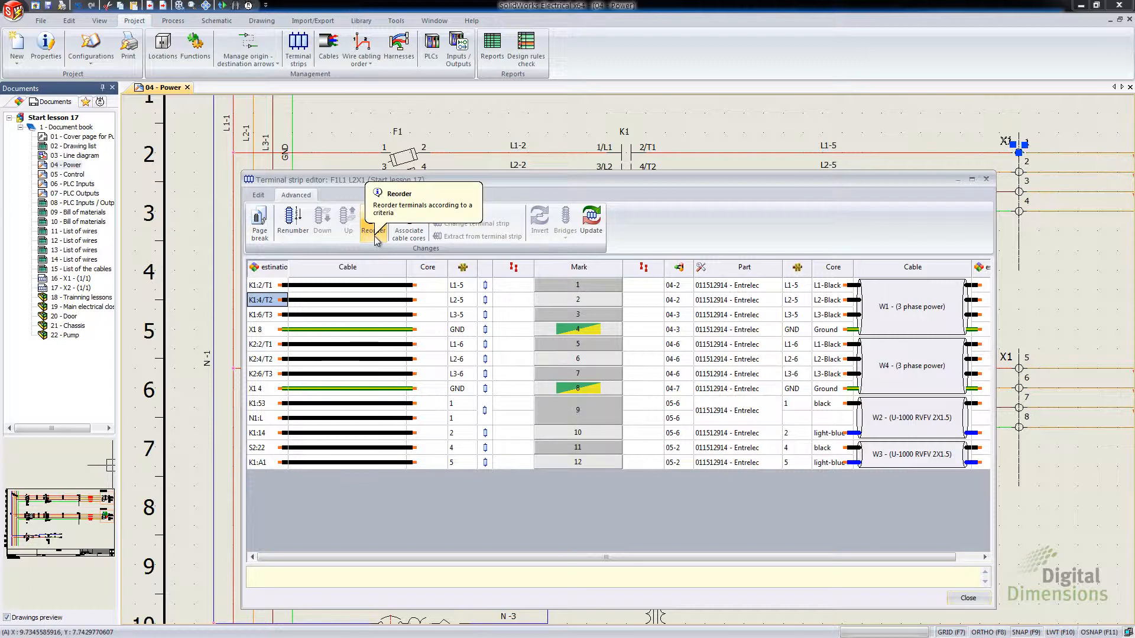
# In Reorder terminals, try the Custom predefined sort, then settle on Position on scheme
pyautogui.click(372, 220)
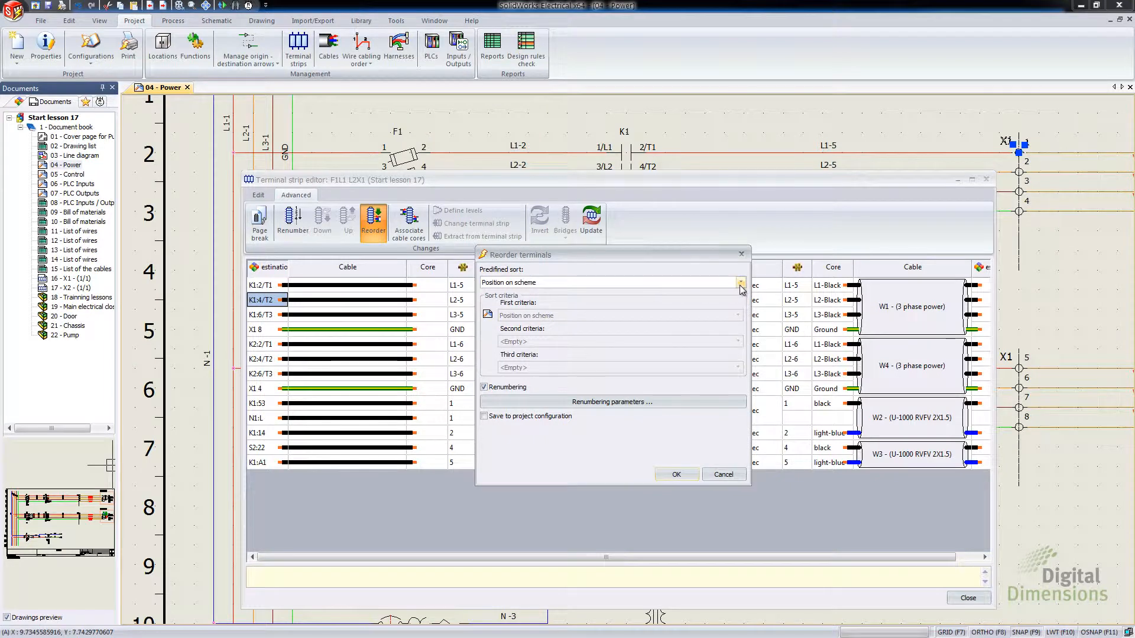
pyautogui.click(736, 283)
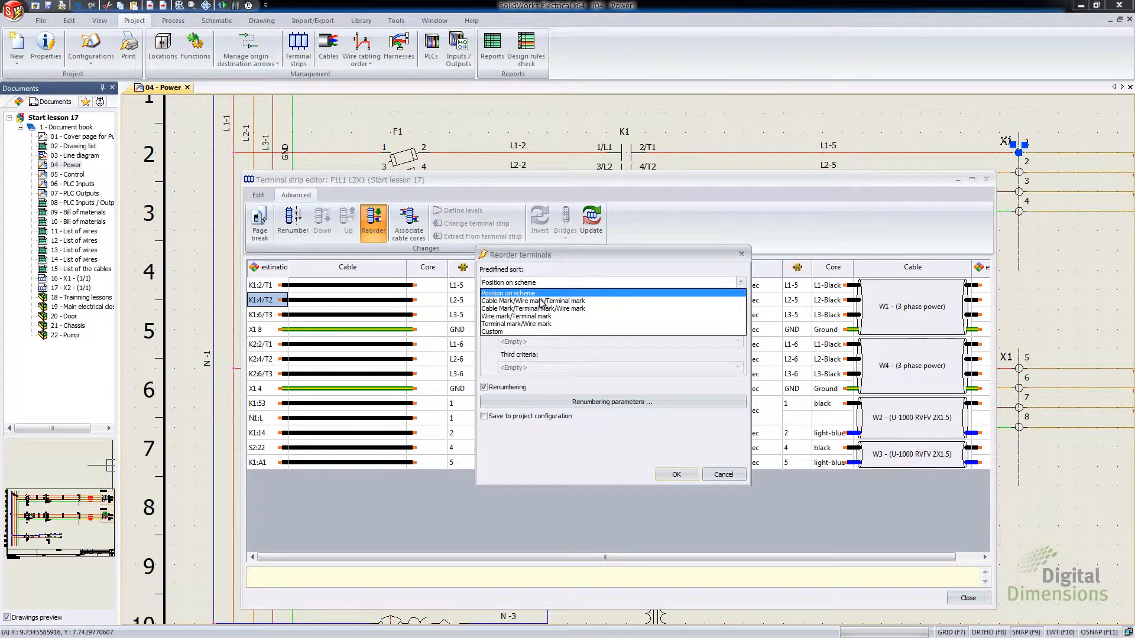
pyautogui.click(517, 317)
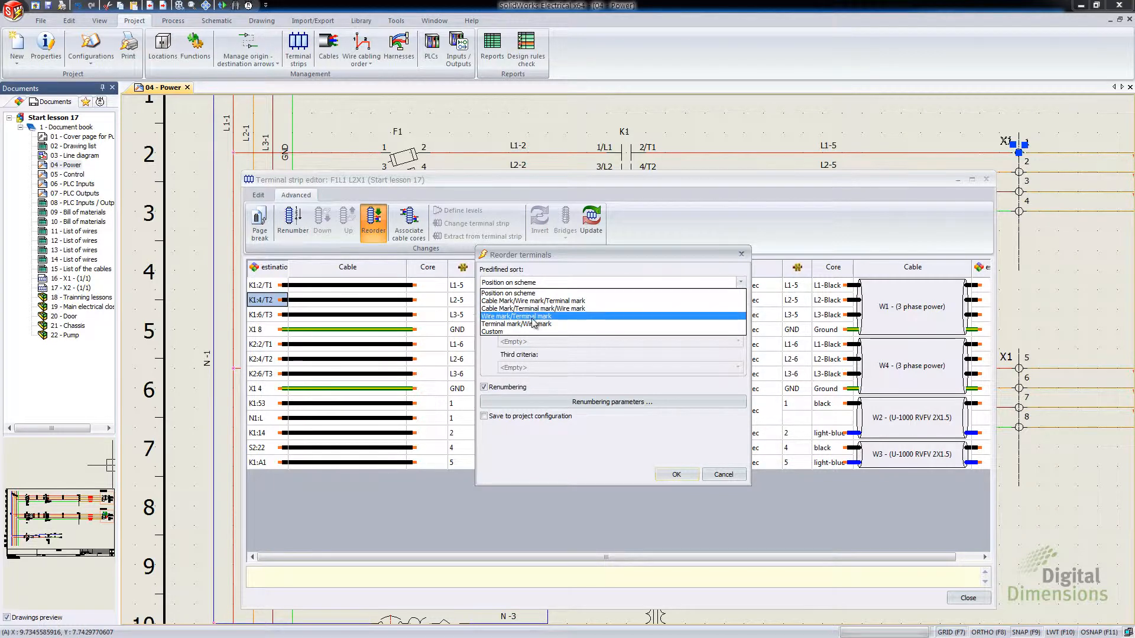
pyautogui.click(507, 331)
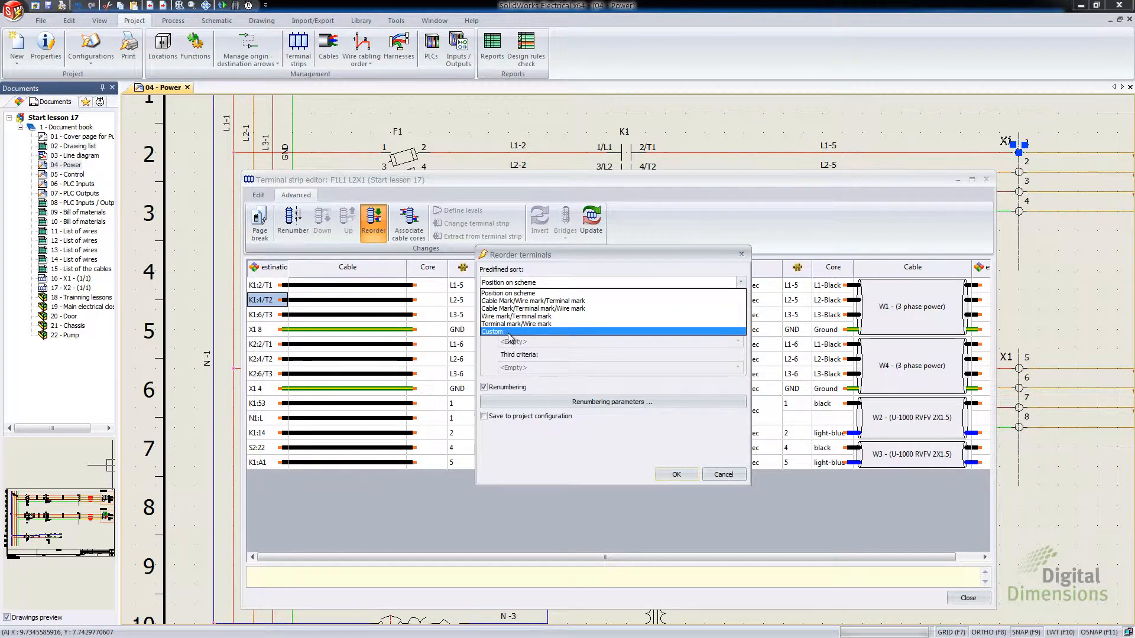
pyautogui.click(492, 331)
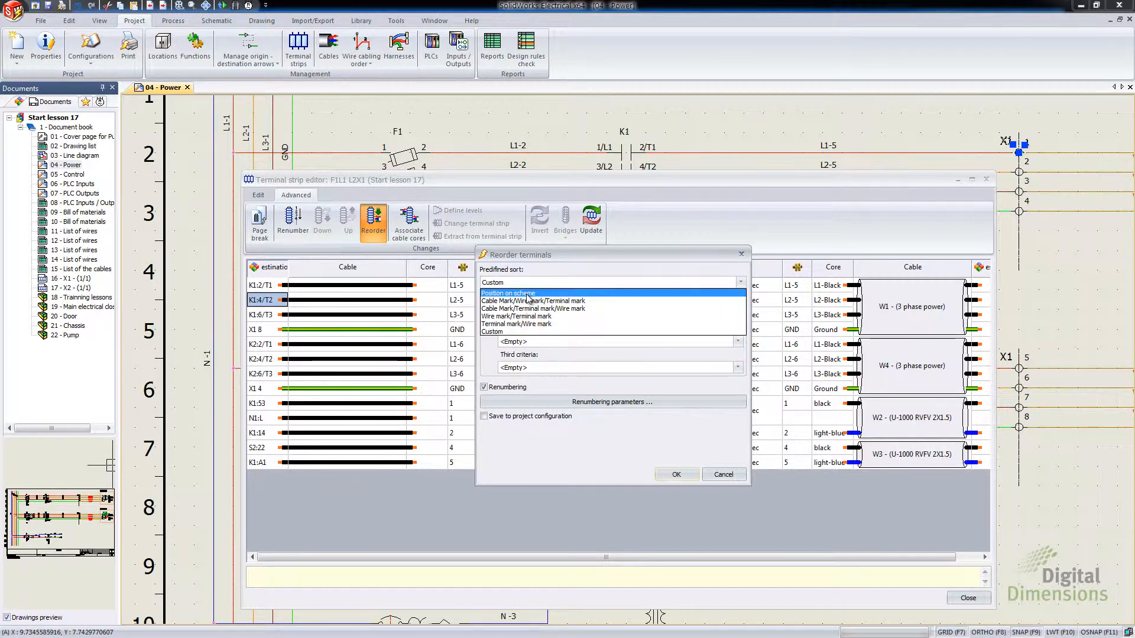
pyautogui.click(508, 293)
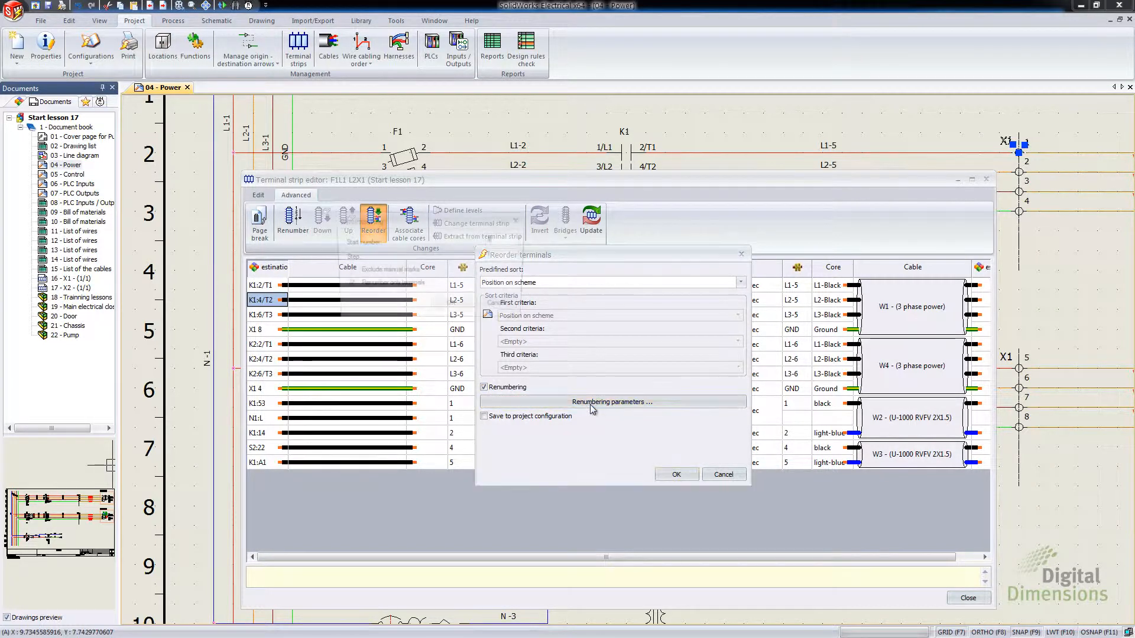
# Set the renumbering parameters to start number 10 with step 2
pyautogui.click(609, 401)
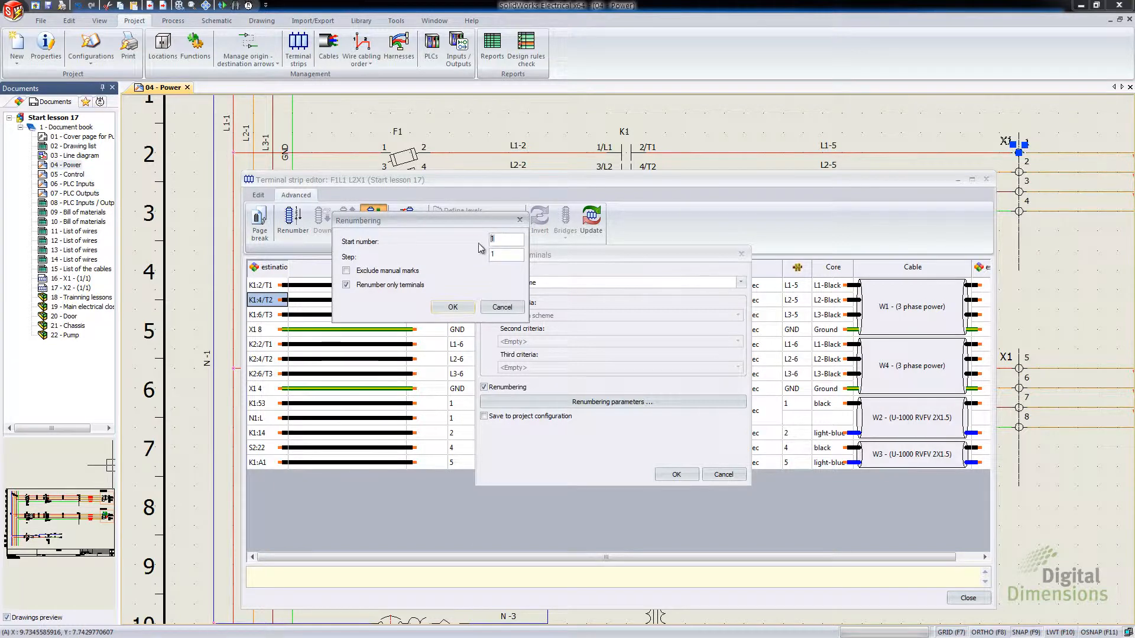
pyautogui.write('10')
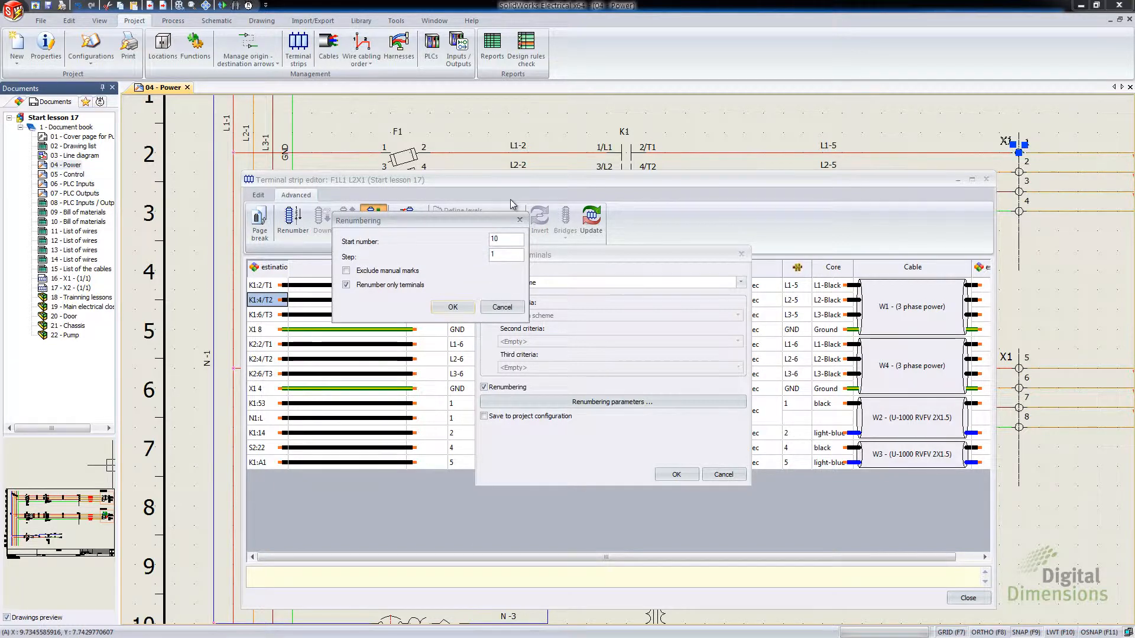
pyautogui.write('2')
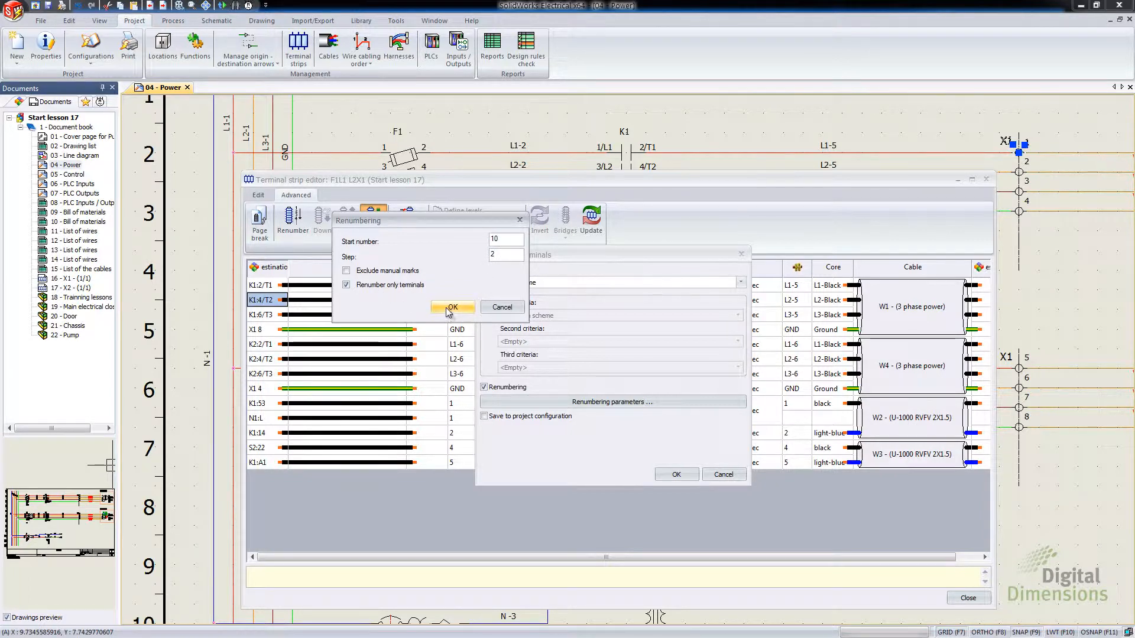
pyautogui.click(451, 307)
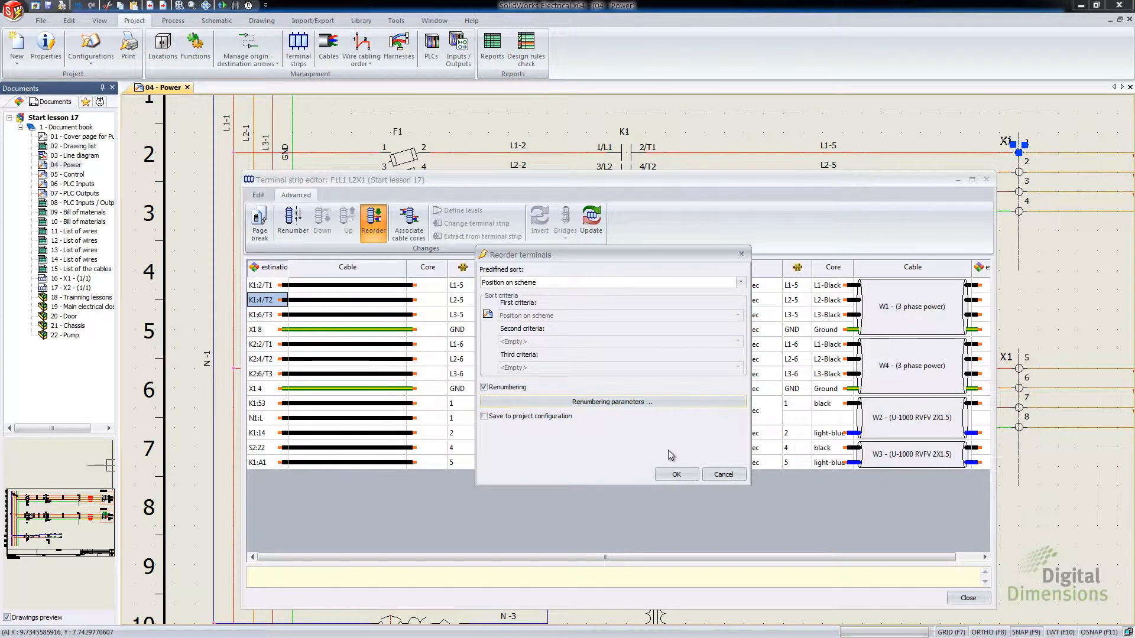
pyautogui.moveTo(1047, 447)
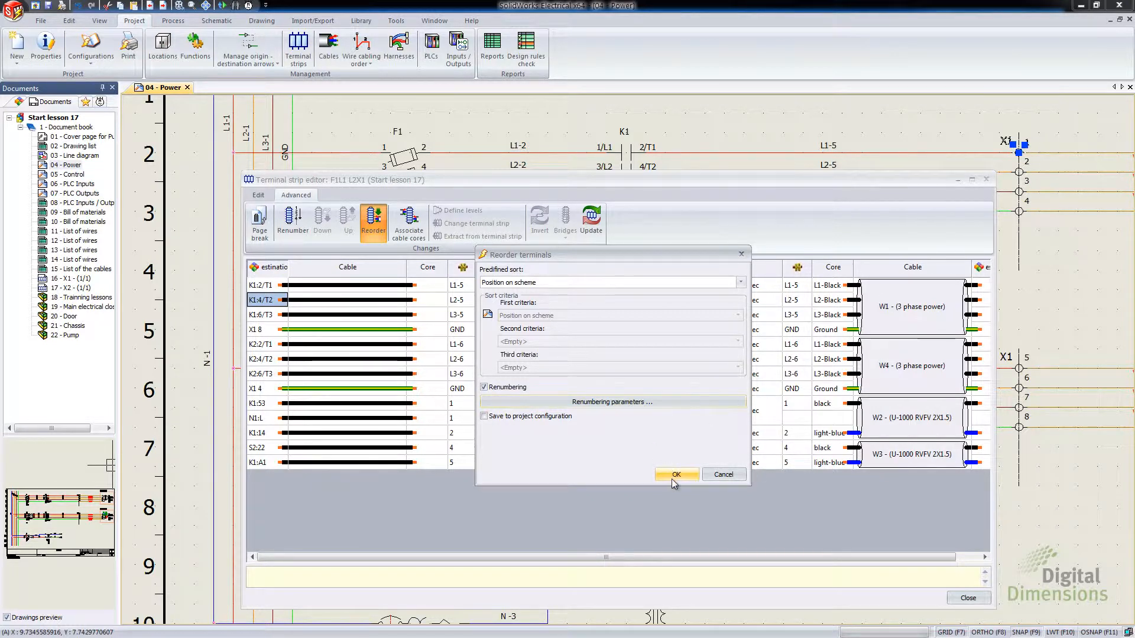
# Apply the reorder so X1 terminals become 10 through 32, then close the editor
pyautogui.click(675, 474)
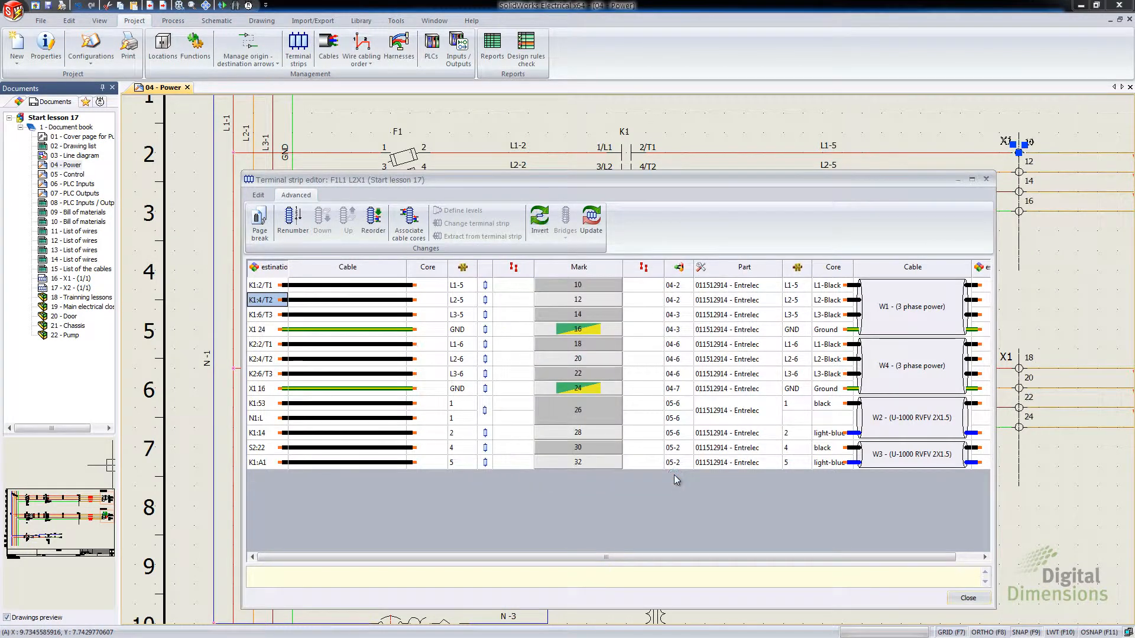
pyautogui.moveTo(1071, 144)
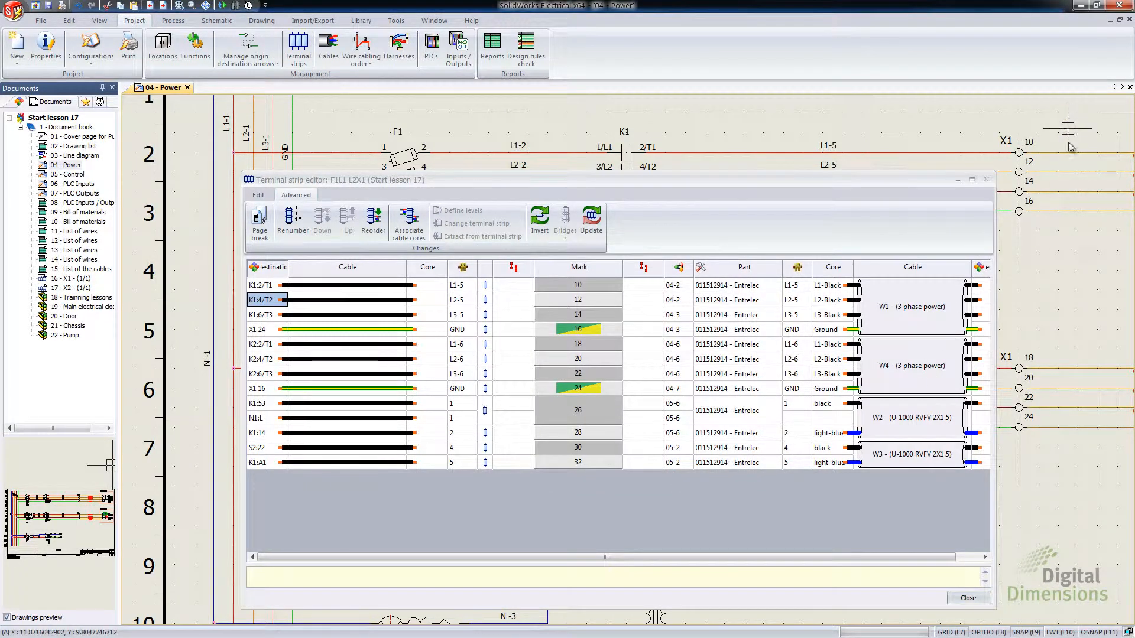
pyautogui.moveTo(1075, 491)
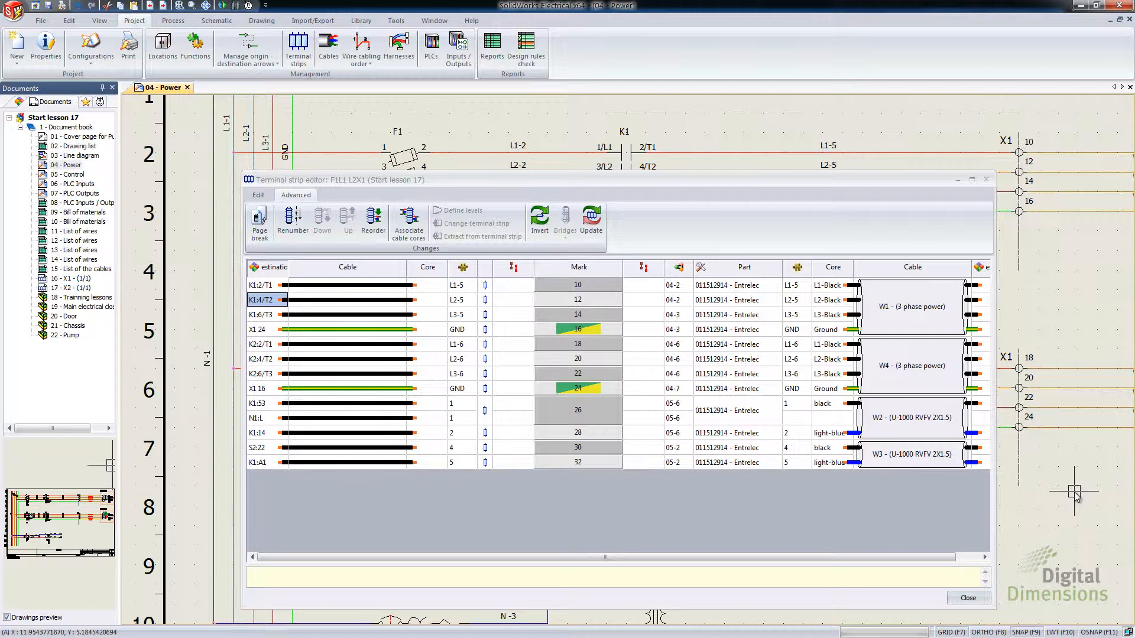
pyautogui.moveTo(1036, 546)
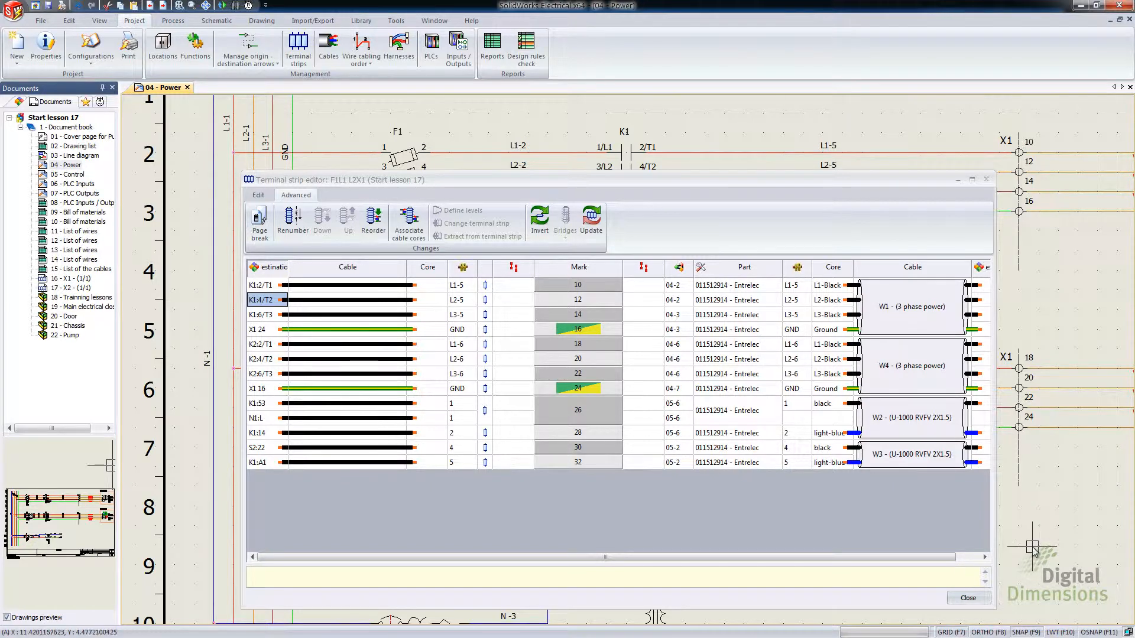
pyautogui.moveTo(968, 251)
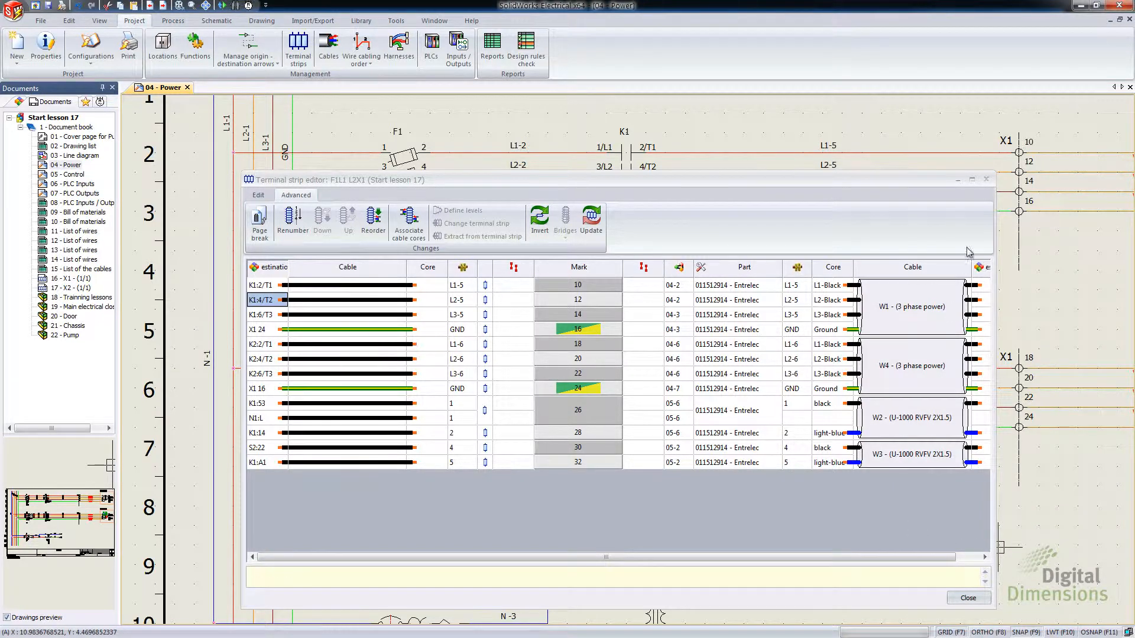
pyautogui.click(969, 598)
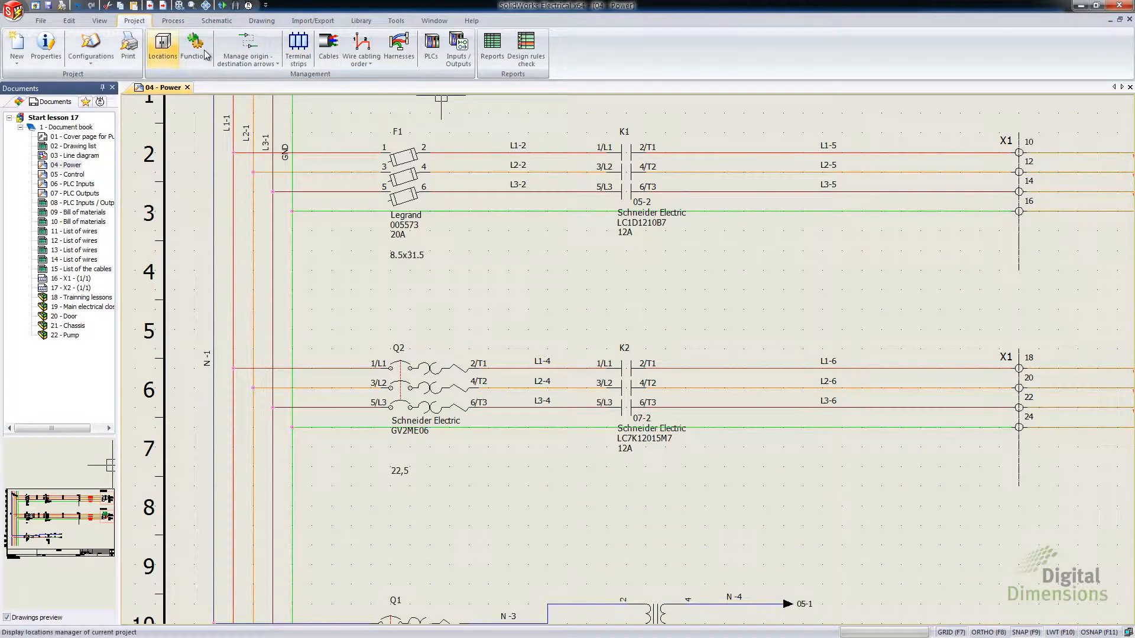
pyautogui.click(298, 47)
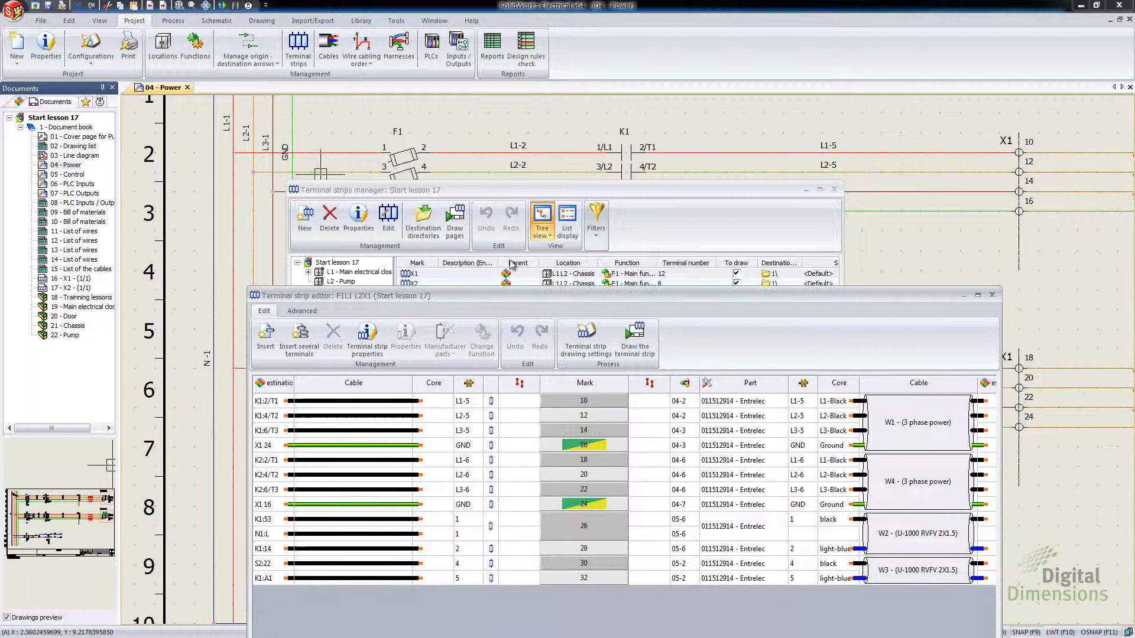
pyautogui.click(990, 294)
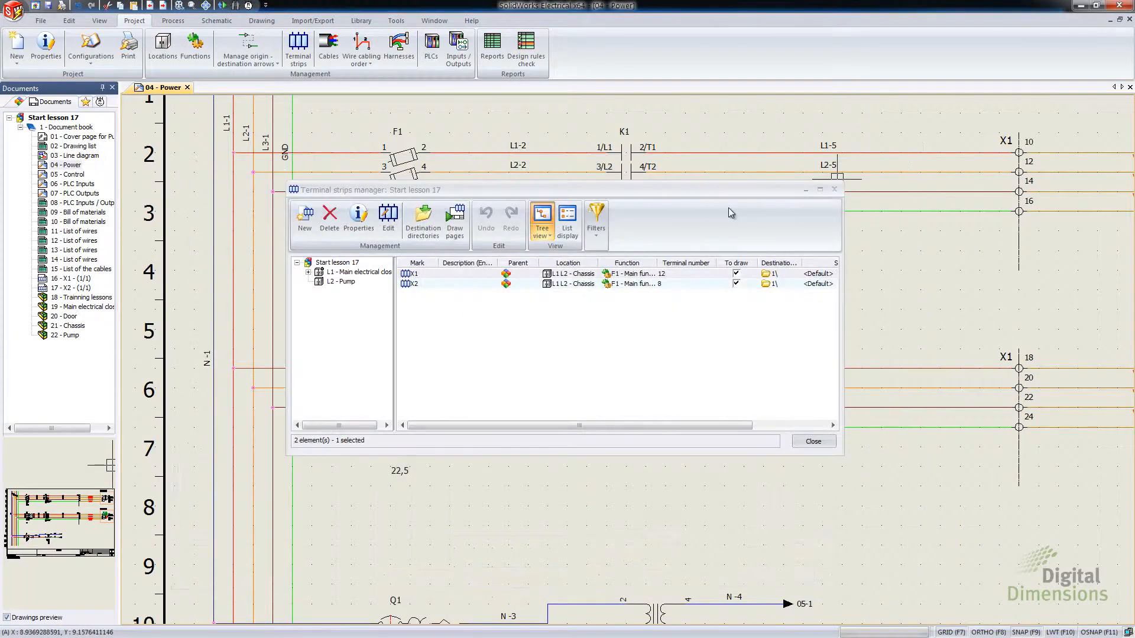
pyautogui.click(812, 441)
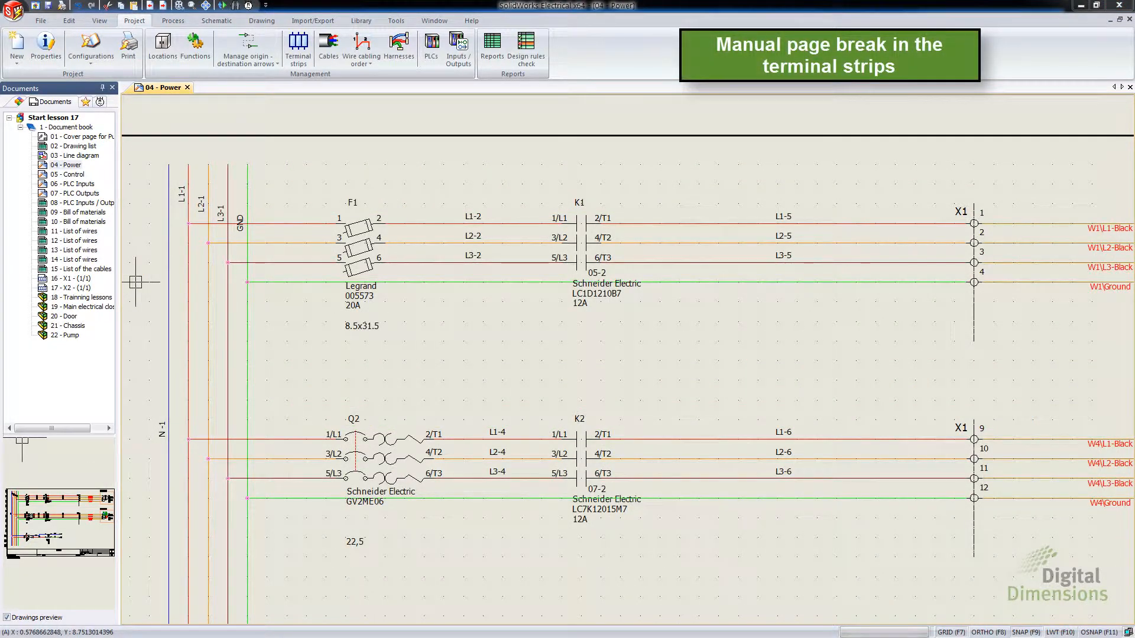
pyautogui.moveTo(126, 183)
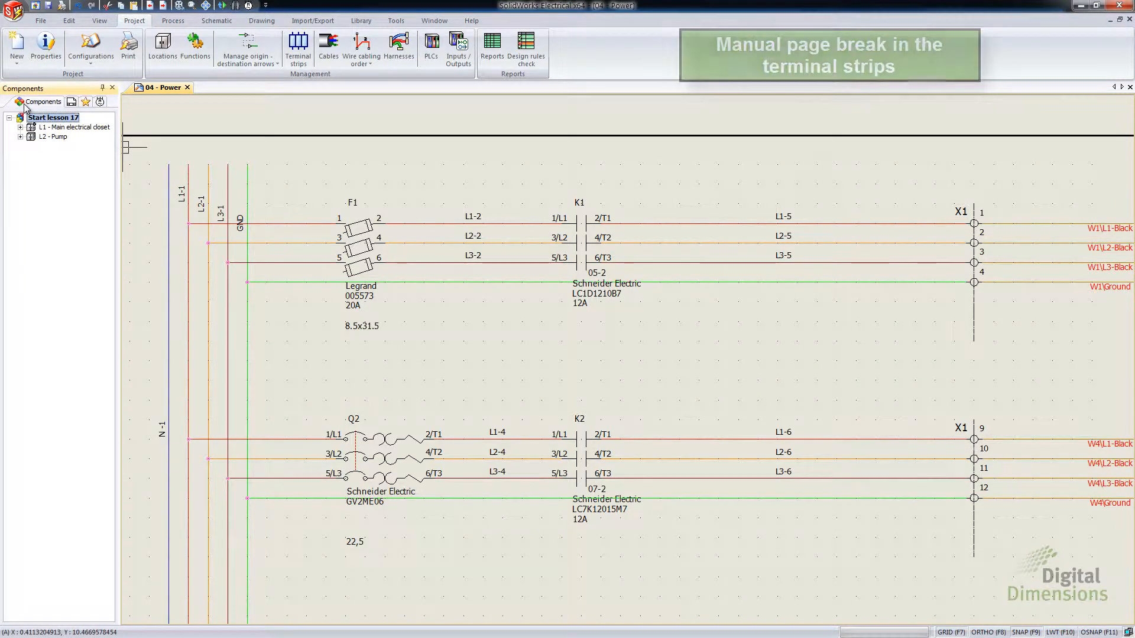
# From the Components tree under L1 - Door, edit terminal strip =F1-X1 again
pyautogui.click(21, 127)
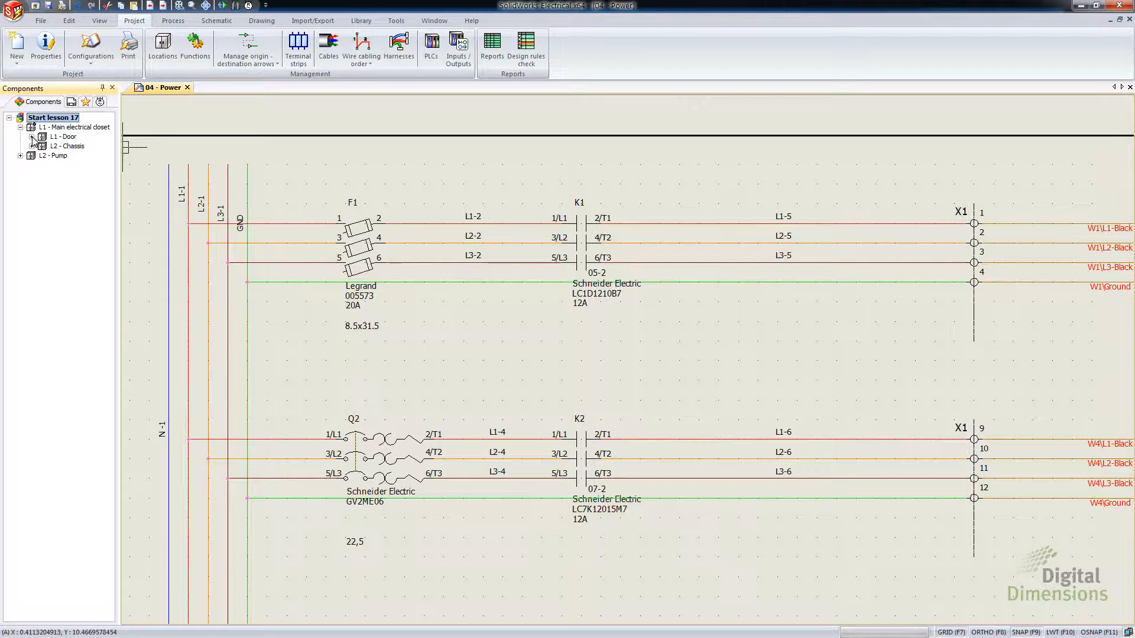
pyautogui.click(33, 136)
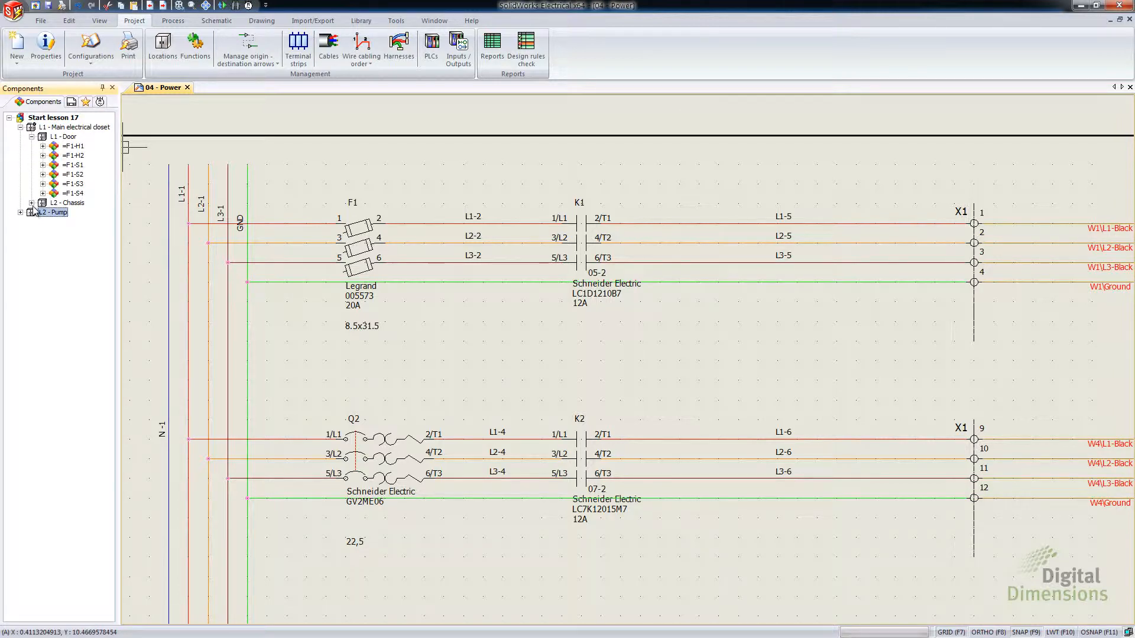
pyautogui.click(34, 202)
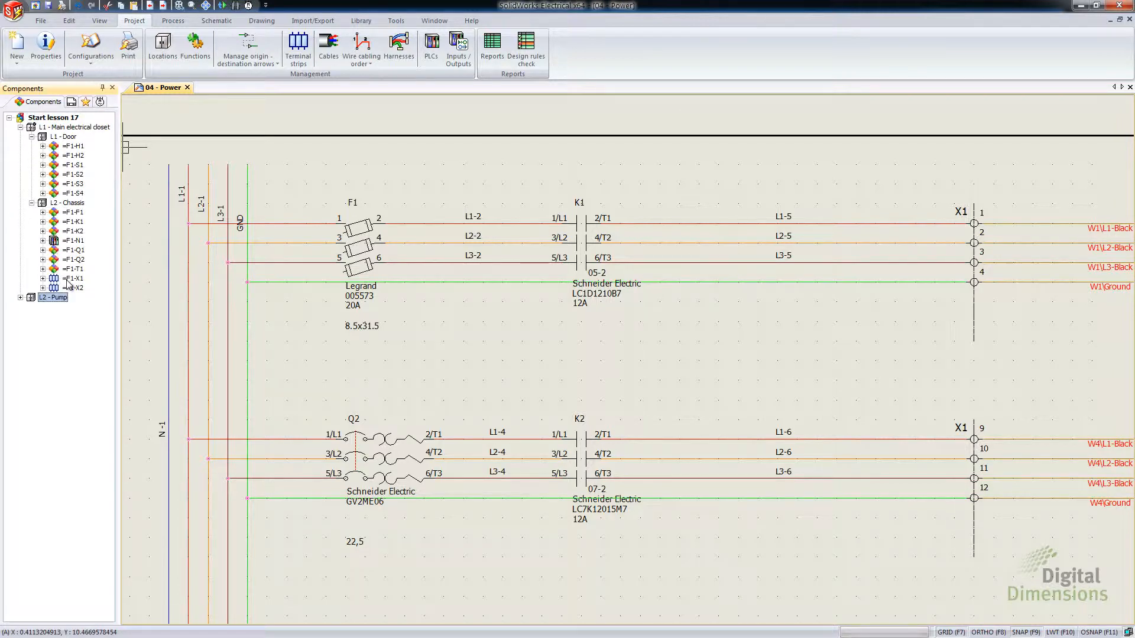
pyautogui.rightClick(71, 279)
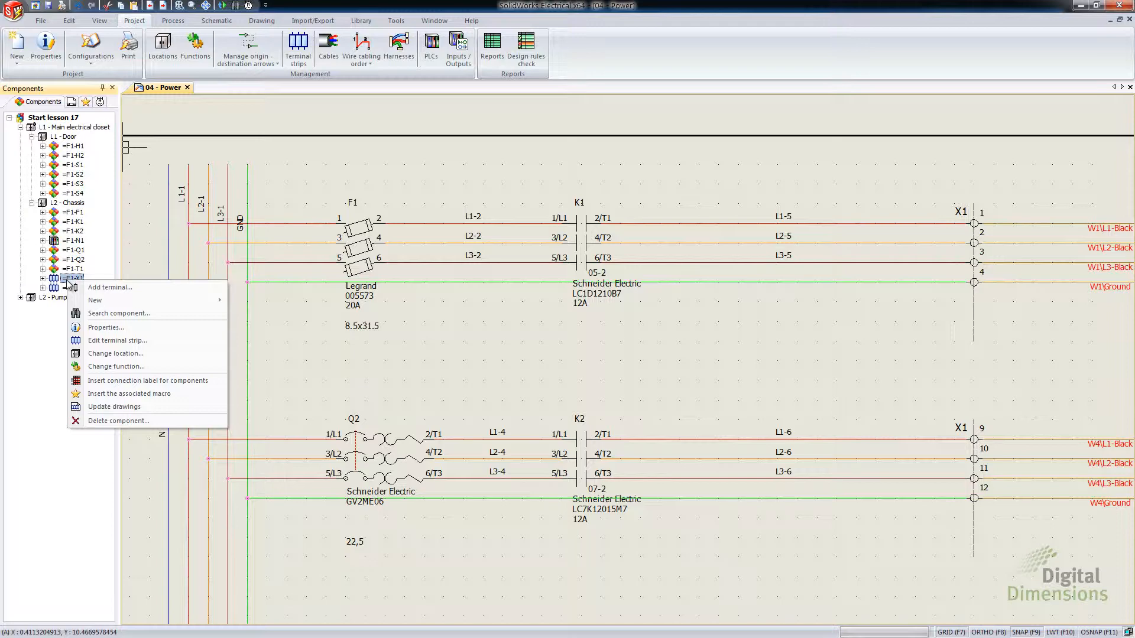
pyautogui.moveTo(117, 340)
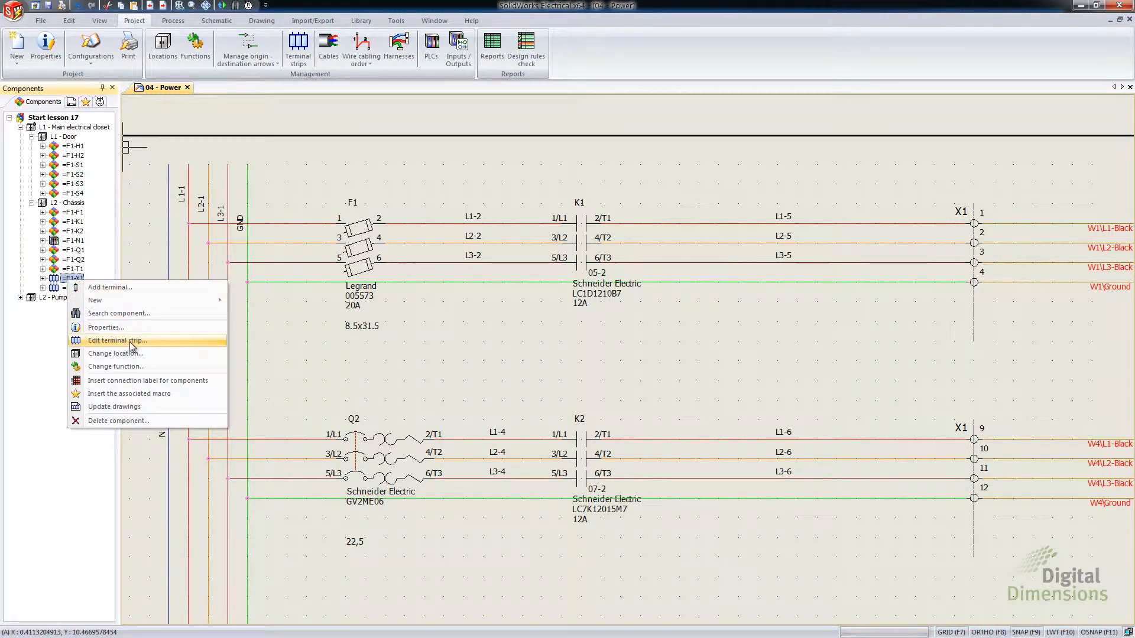
pyautogui.click(117, 340)
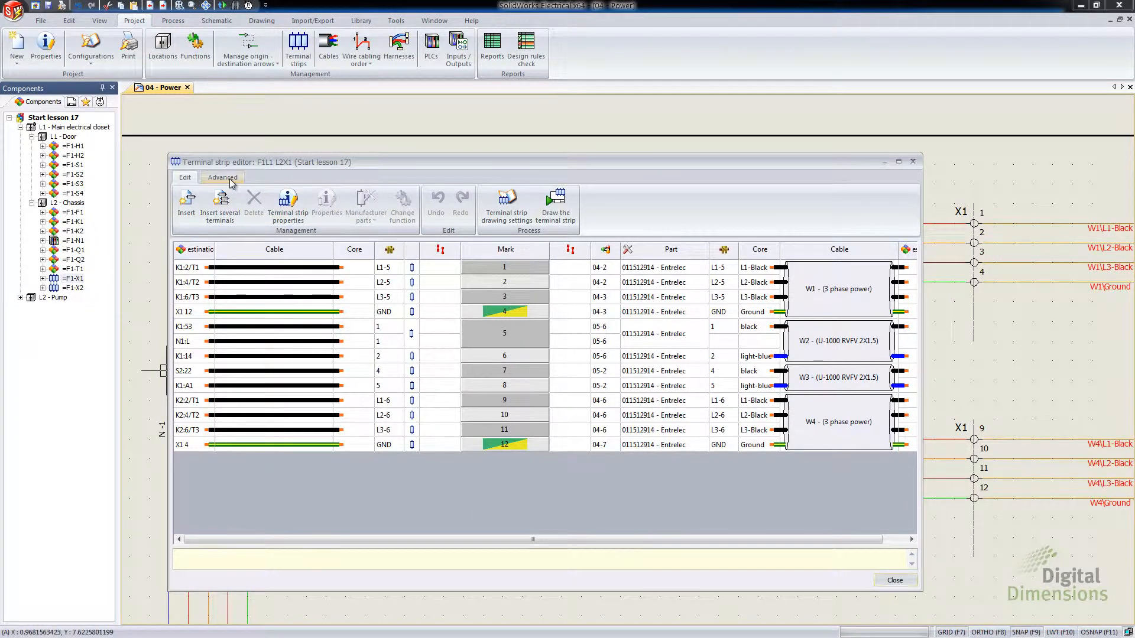
# Insert a manual page break after terminal 9 from the Advanced functions
pyautogui.click(222, 177)
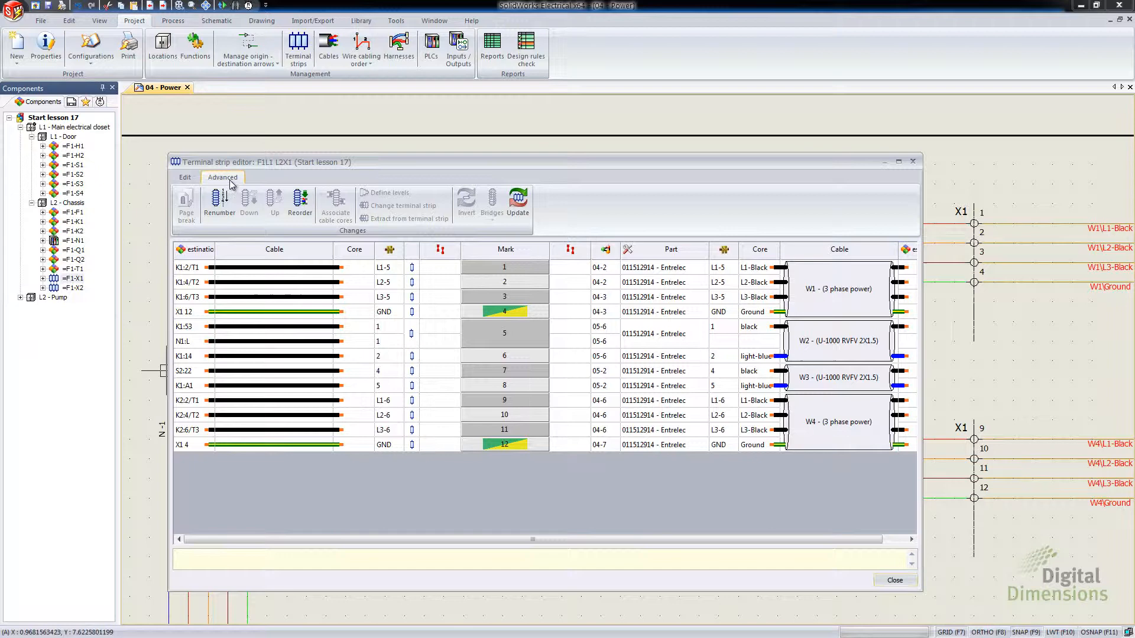
pyautogui.click(505, 401)
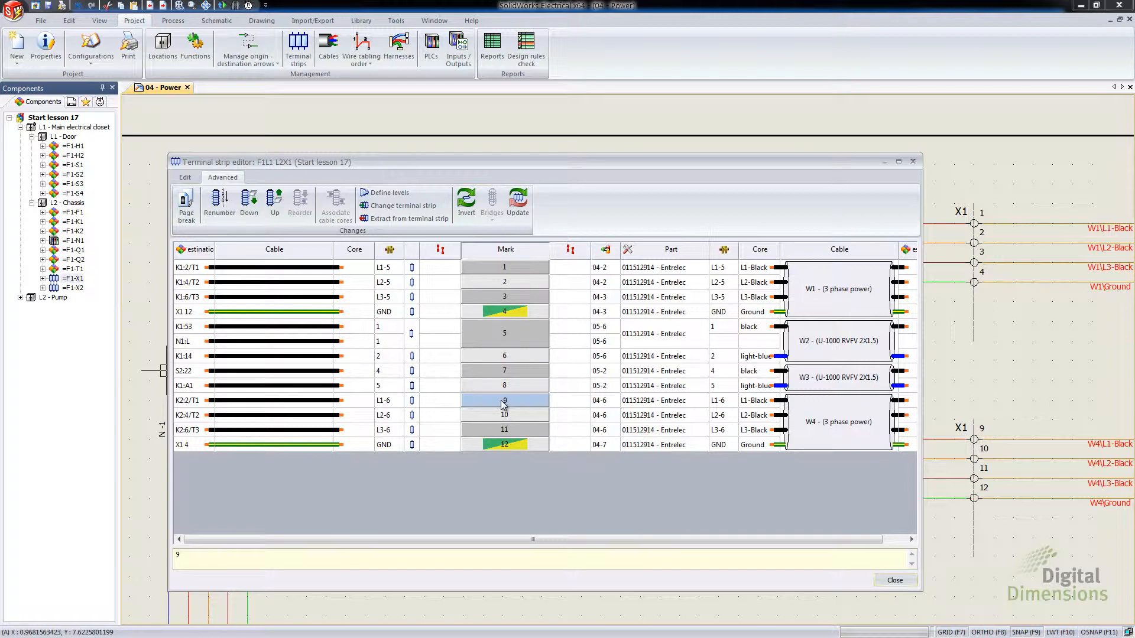
pyautogui.moveTo(503, 405)
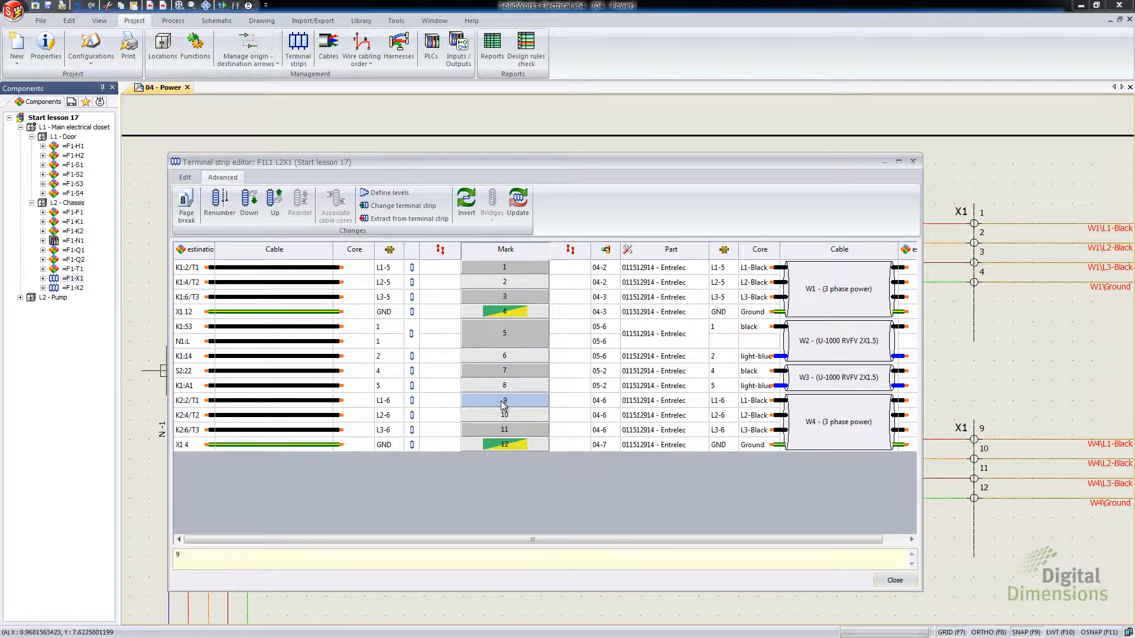
pyautogui.click(219, 202)
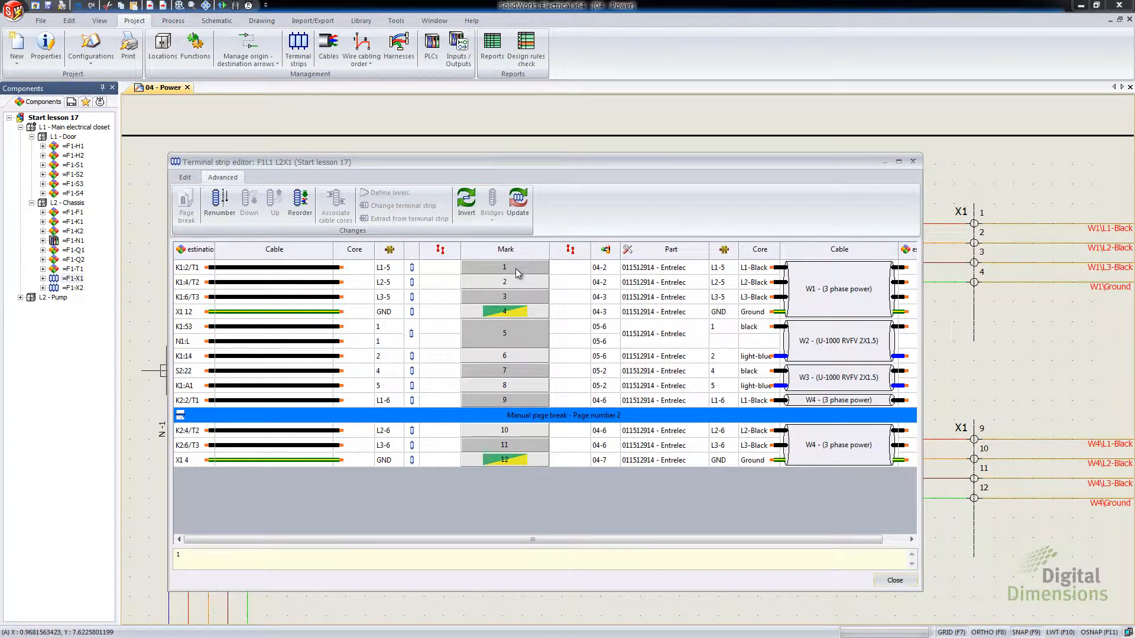
pyautogui.moveTo(529, 273)
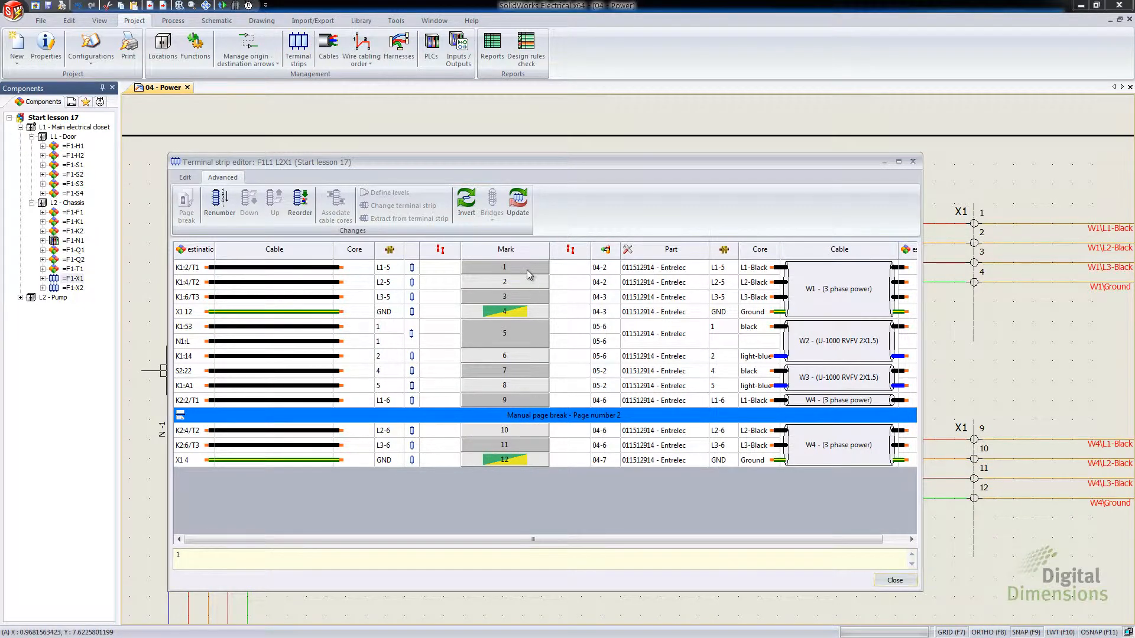
# Remove the break after terminal 9 and insert one after terminal 3 instead
pyautogui.click(503, 333)
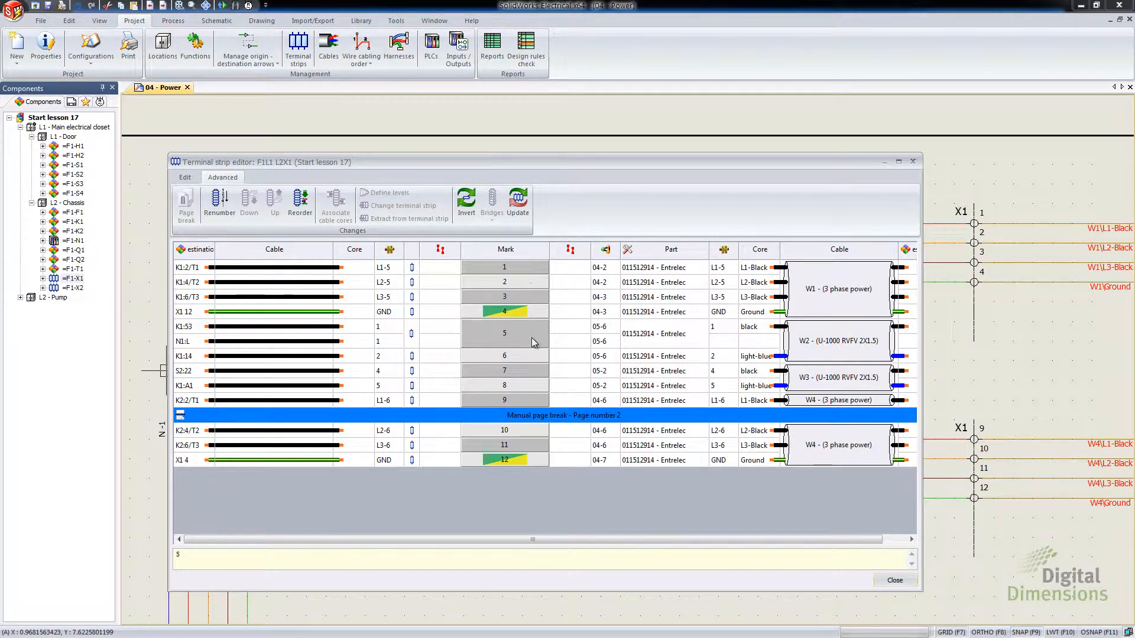
pyautogui.click(563, 415)
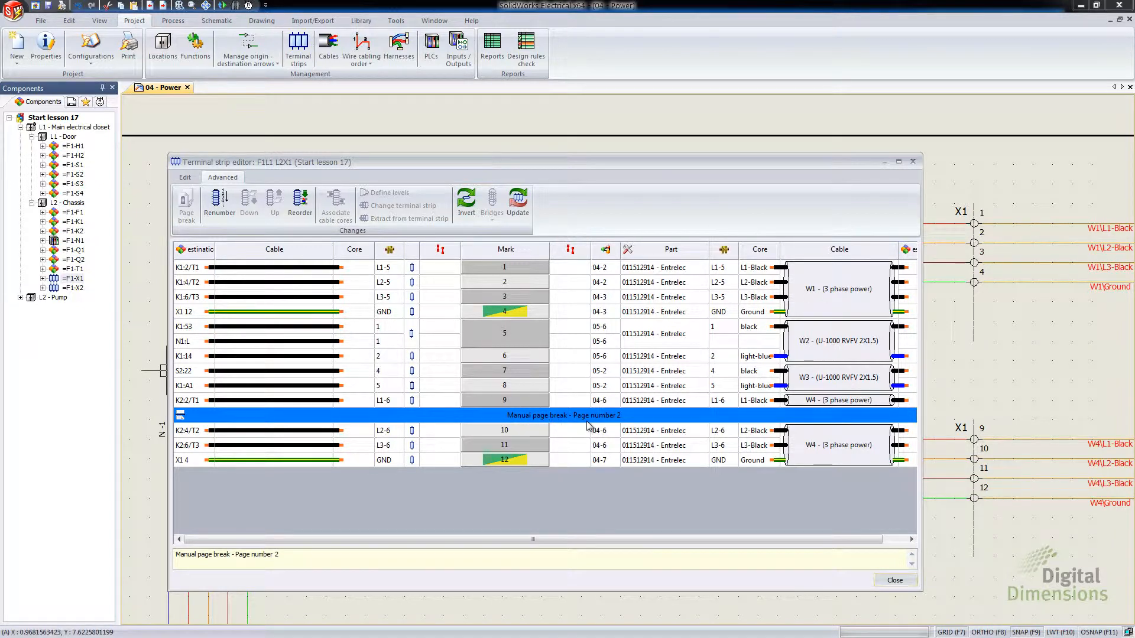
pyautogui.click(505, 400)
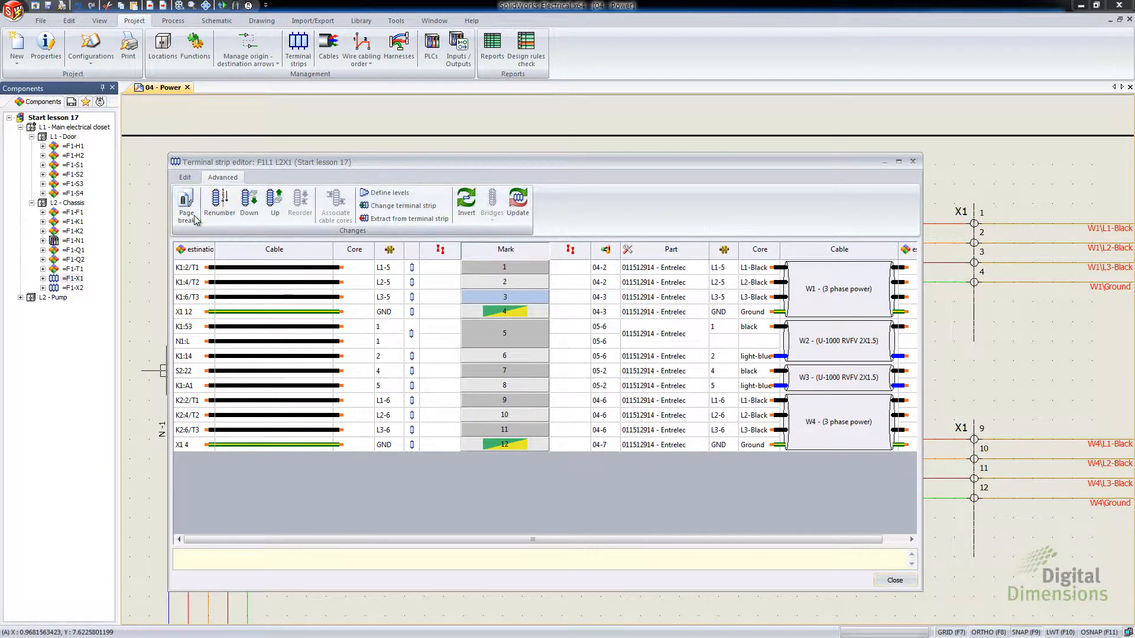
pyautogui.click(186, 202)
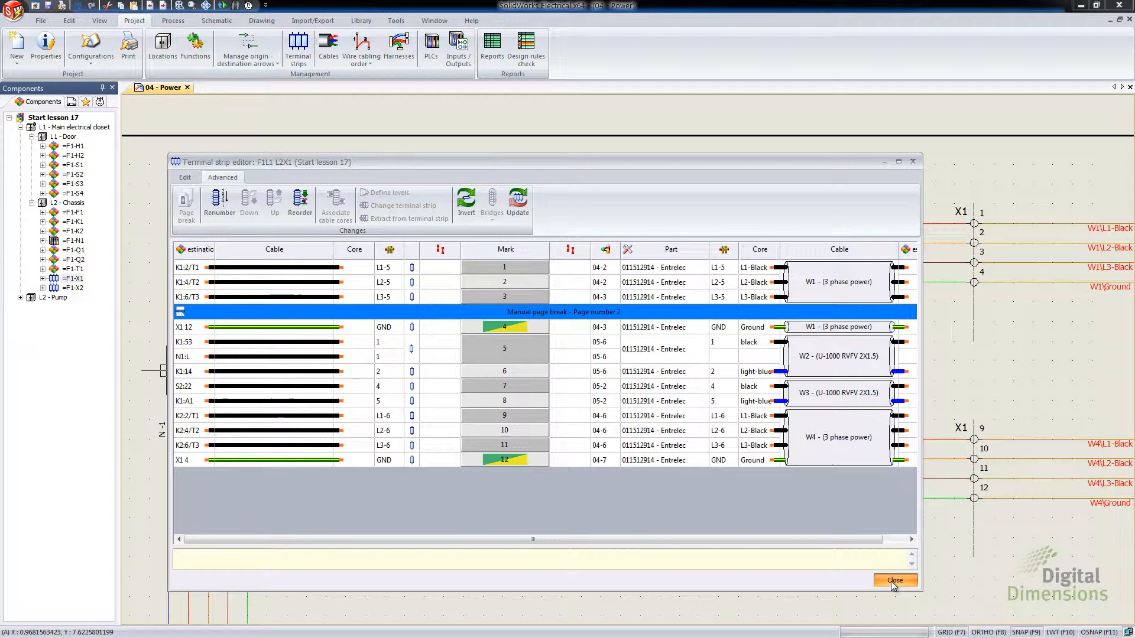
# Close the editor and view properties of the default terminal strip drawing configuration
pyautogui.click(895, 579)
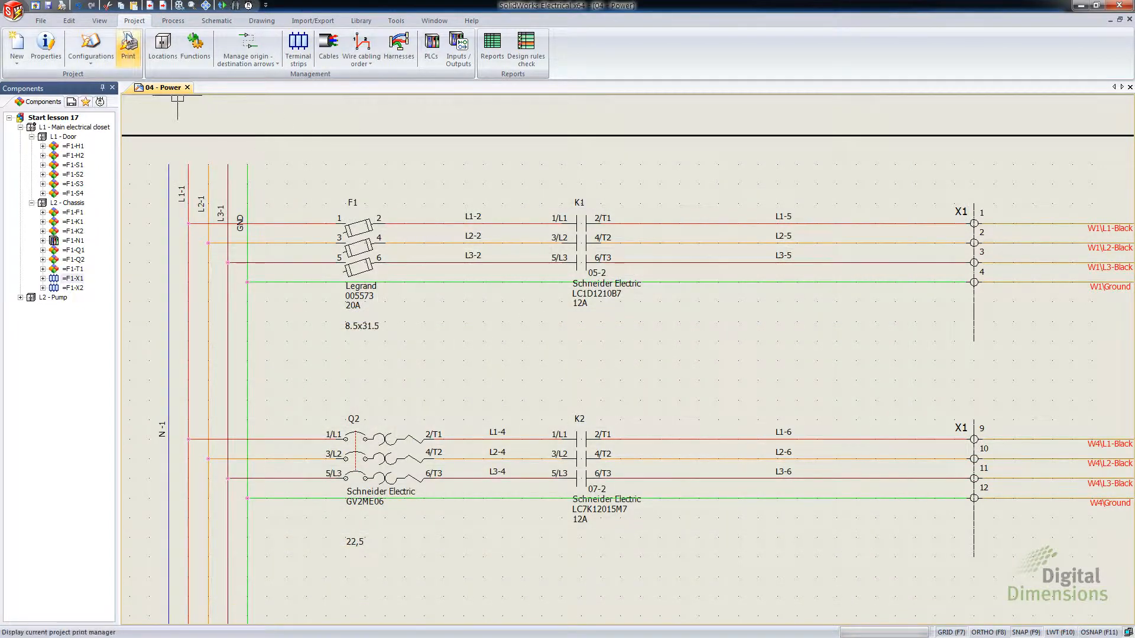
pyautogui.click(91, 47)
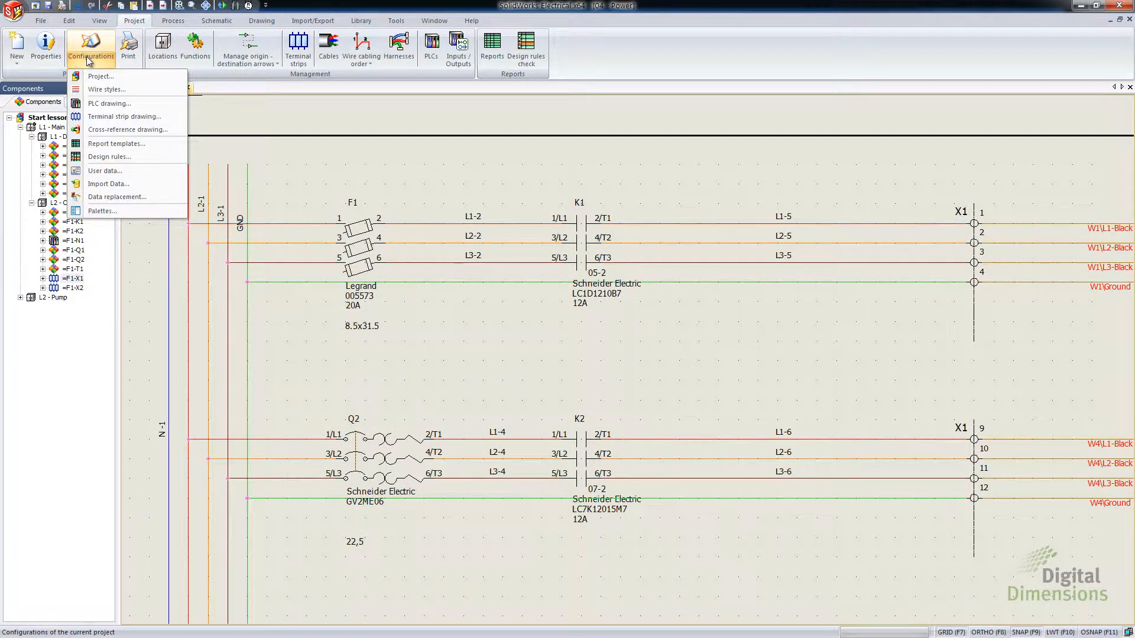
pyautogui.moveTo(124, 117)
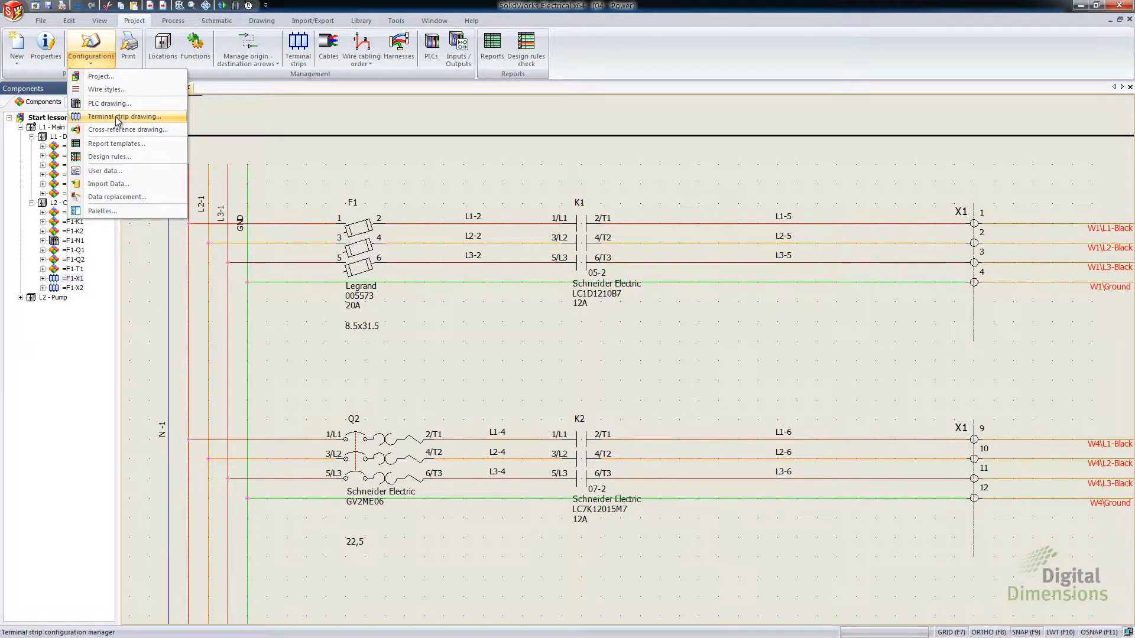
pyautogui.click(124, 117)
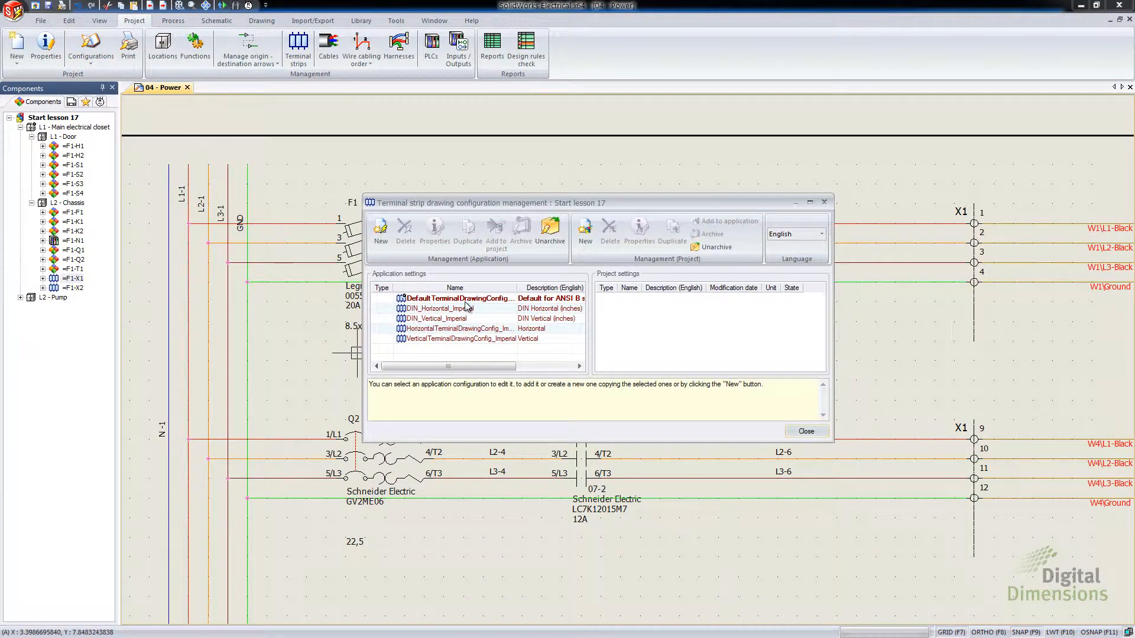
pyautogui.click(456, 298)
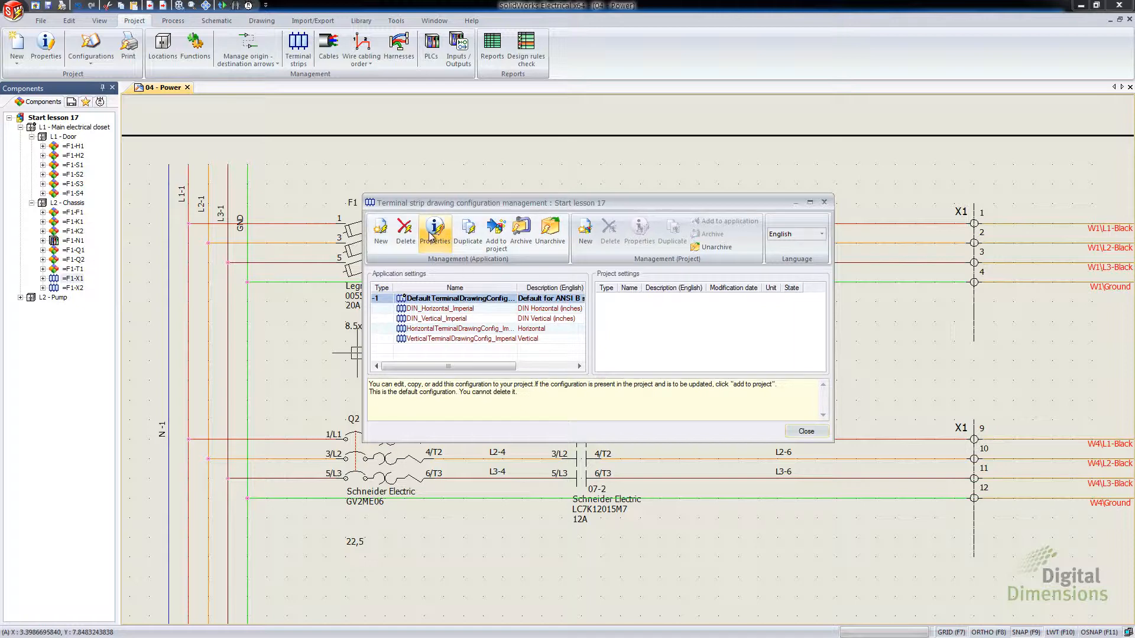
pyautogui.click(435, 232)
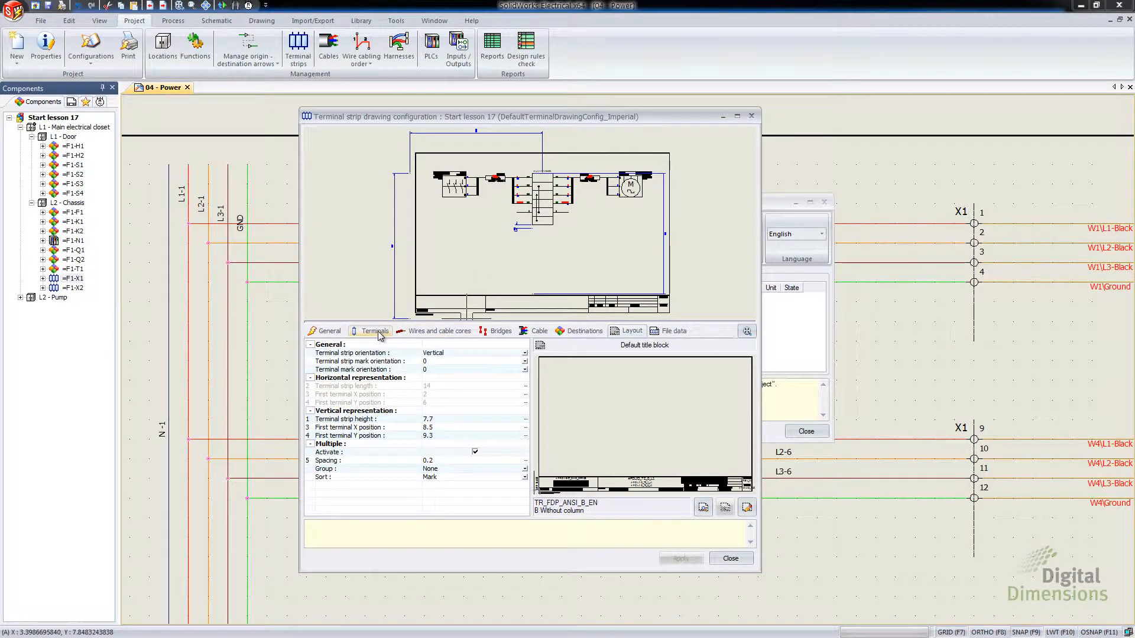
# Browse the configuration's Terminals and Layout settings
pyautogui.click(375, 331)
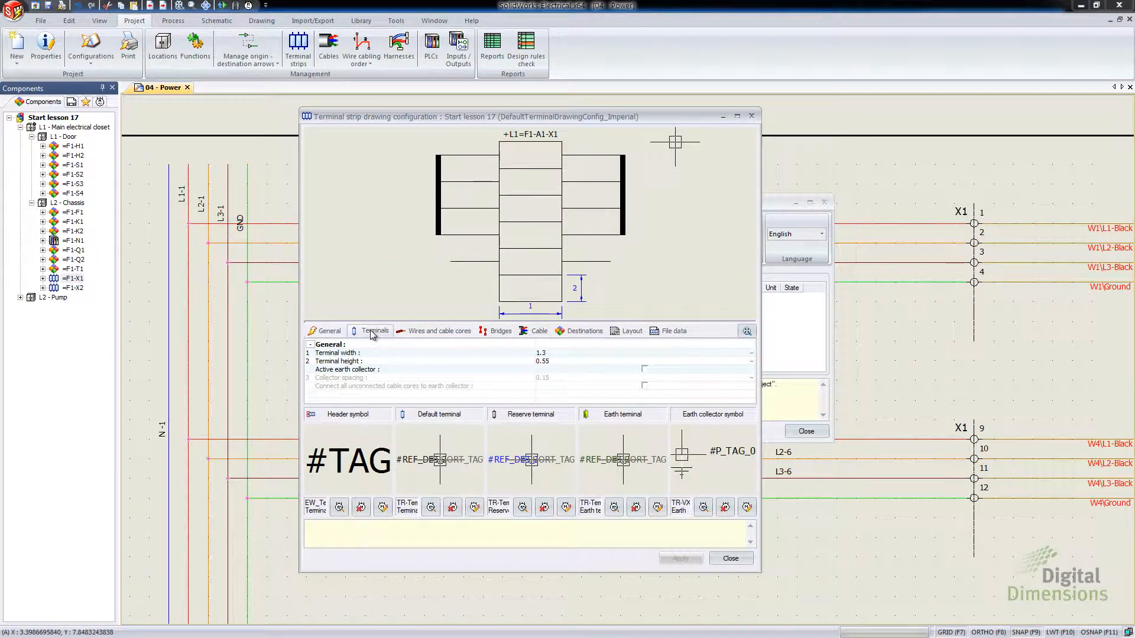
pyautogui.moveTo(379, 363)
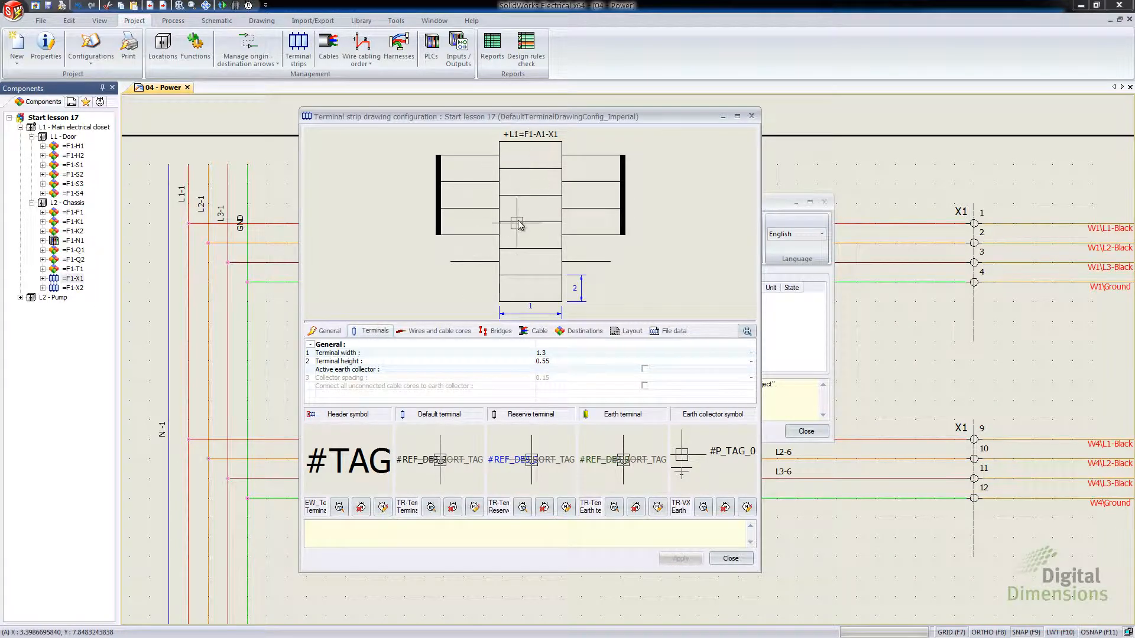
pyautogui.click(631, 331)
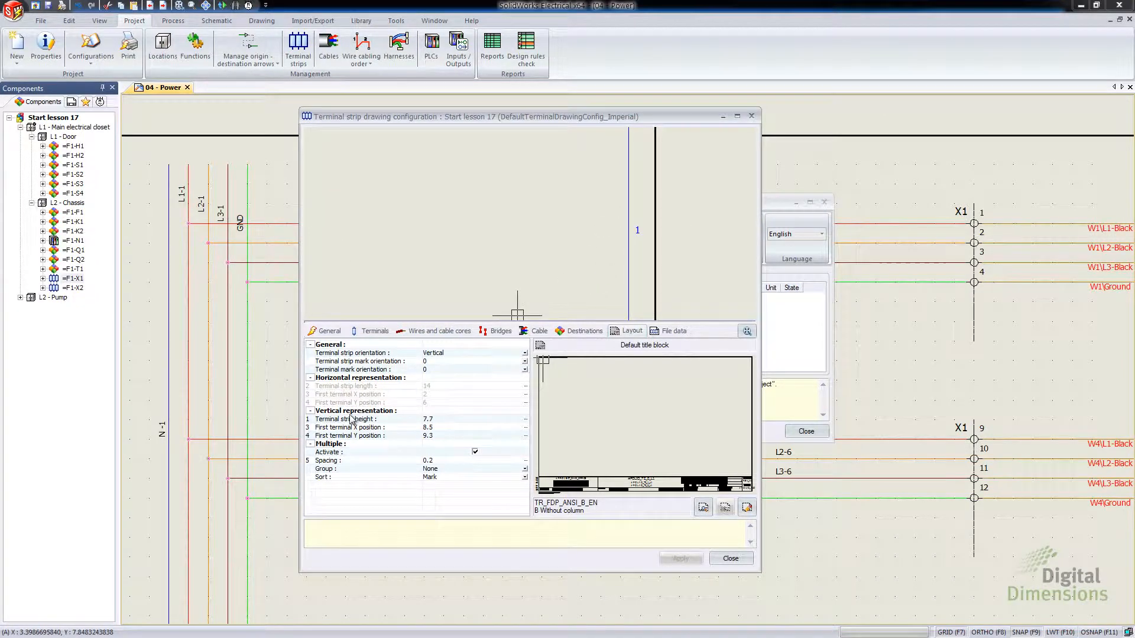
pyautogui.moveTo(432, 427)
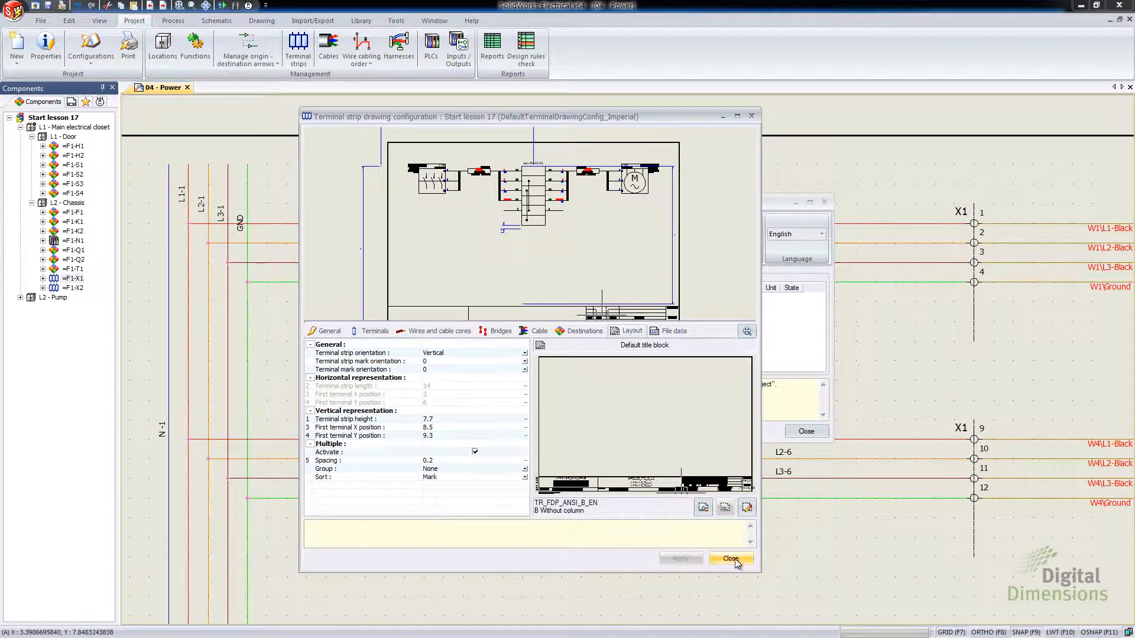
# Close the configuration, check the 05 - Control drawing's location choices, and inspect switch S1
pyautogui.click(731, 558)
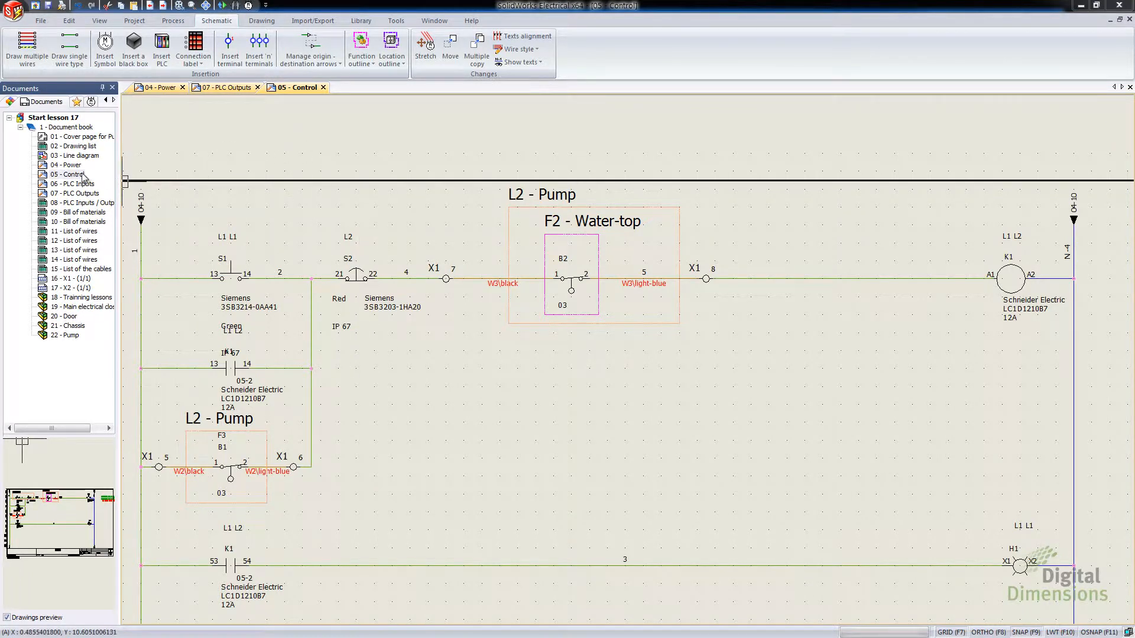
pyautogui.rightClick(68, 174)
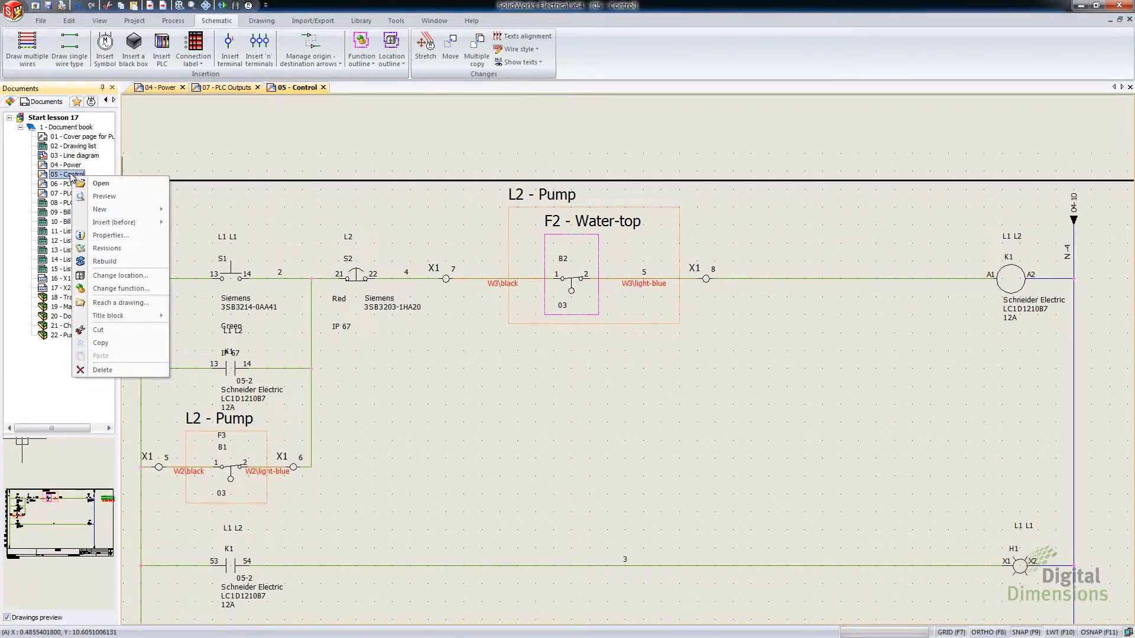
pyautogui.moveTo(120, 276)
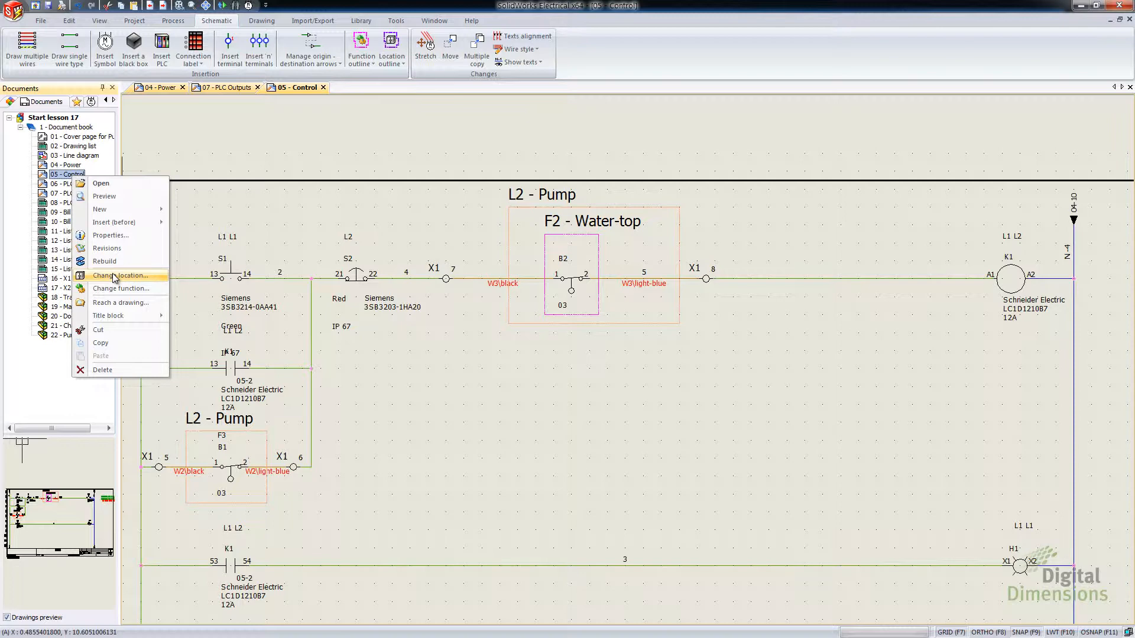
pyautogui.click(121, 276)
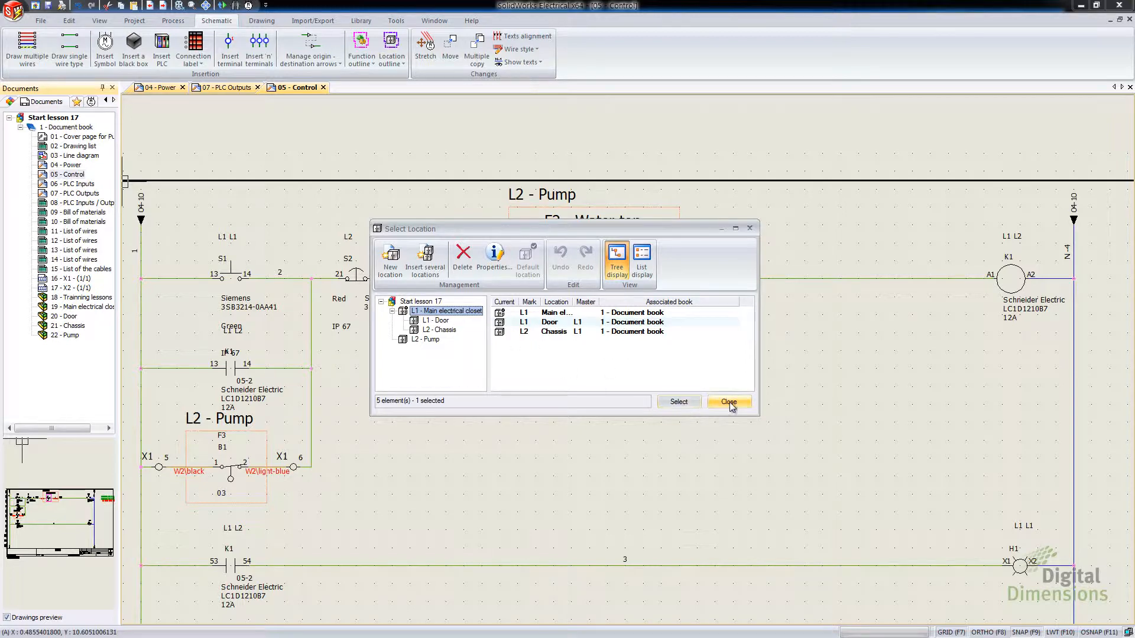
pyautogui.click(728, 402)
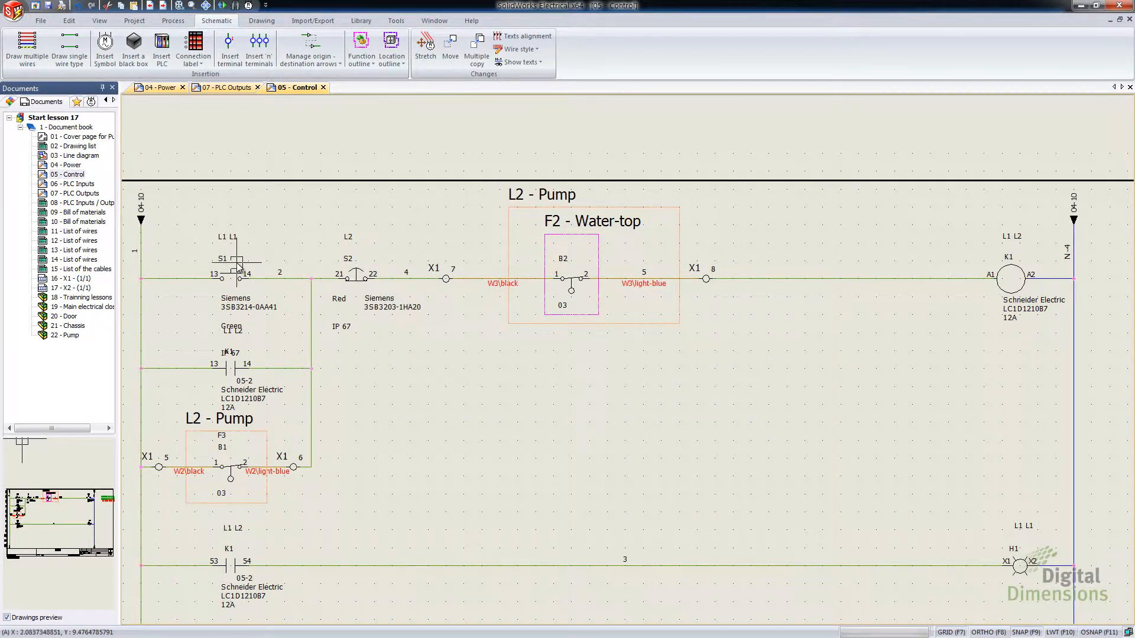
pyautogui.rightClick(235, 269)
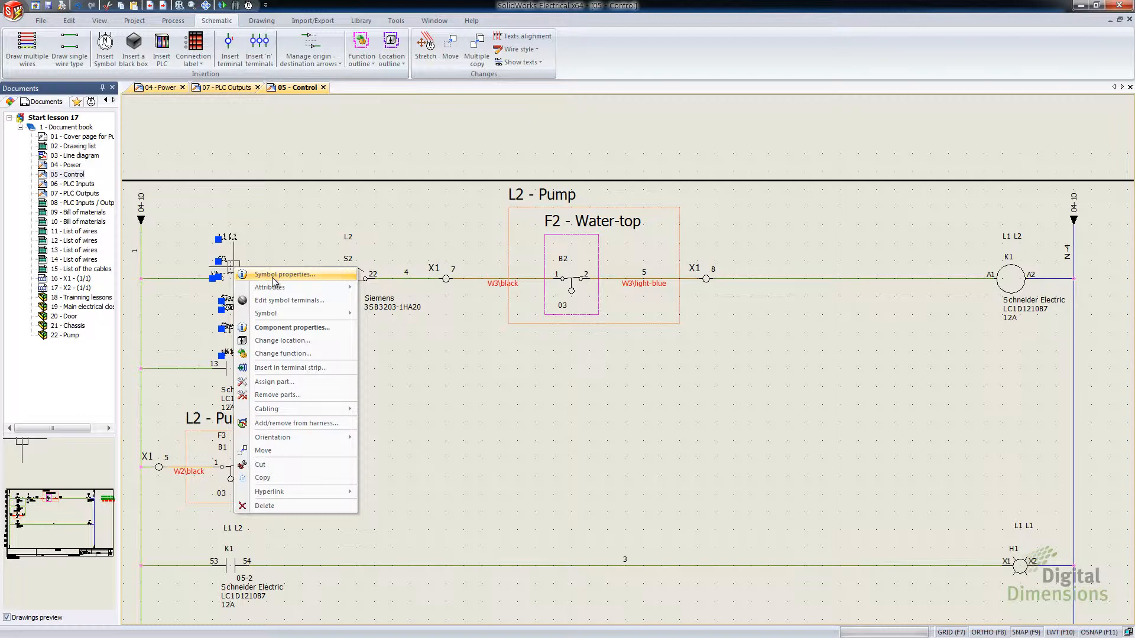
pyautogui.click(285, 273)
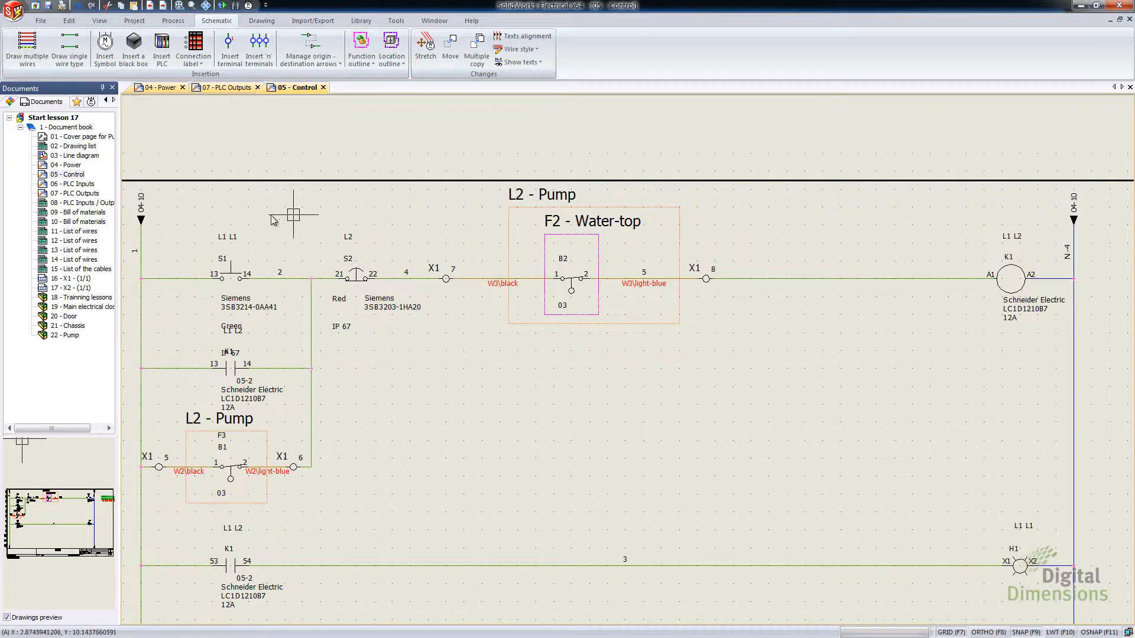
pyautogui.moveTo(361, 289)
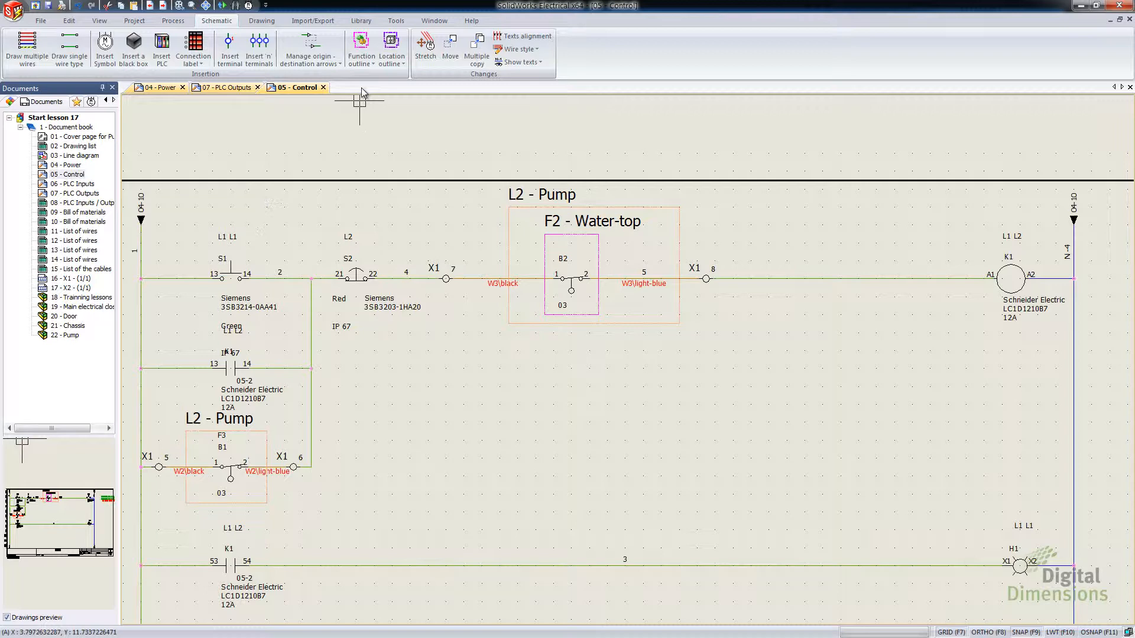
# Draw a rectangular L1 - Door location outline around S1 and S2, changing their location
pyautogui.click(391, 48)
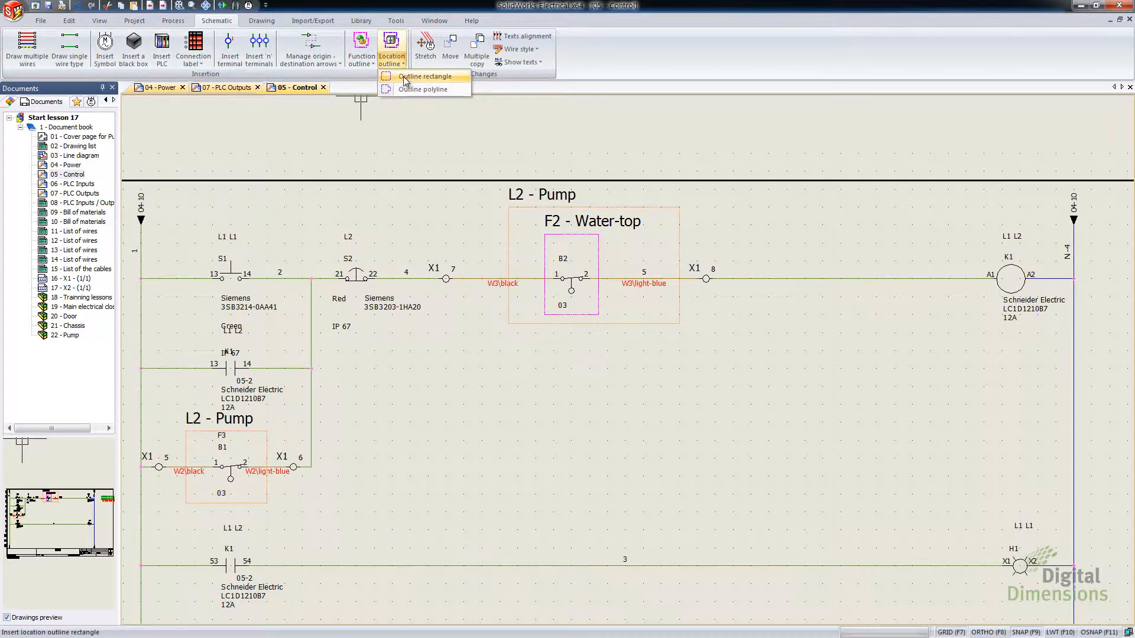
pyautogui.moveTo(416, 80)
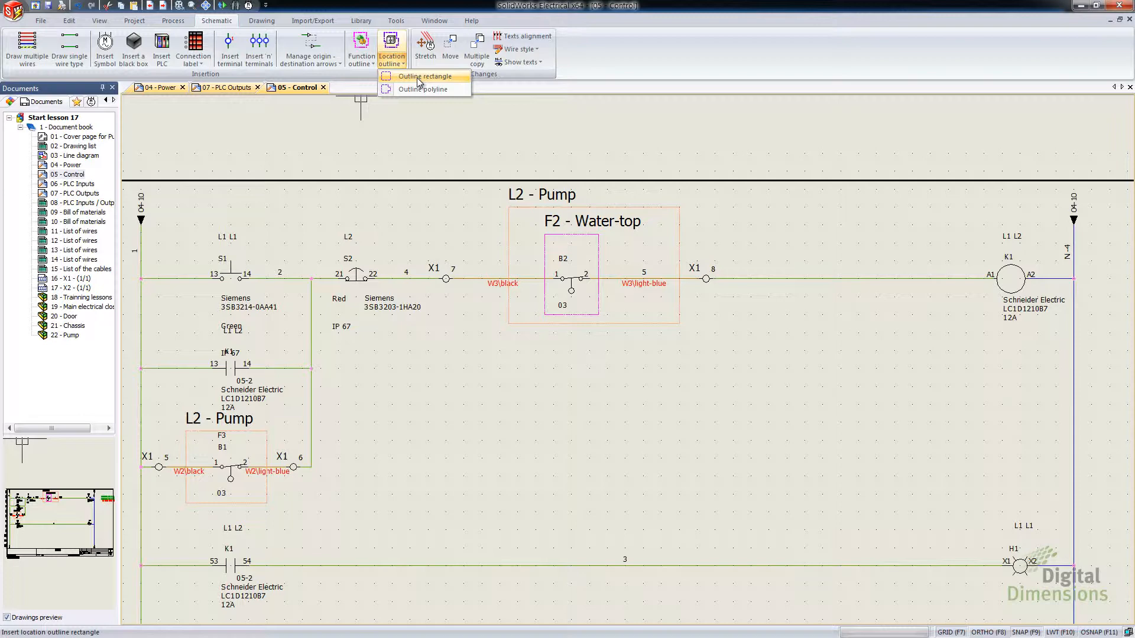
pyautogui.click(423, 76)
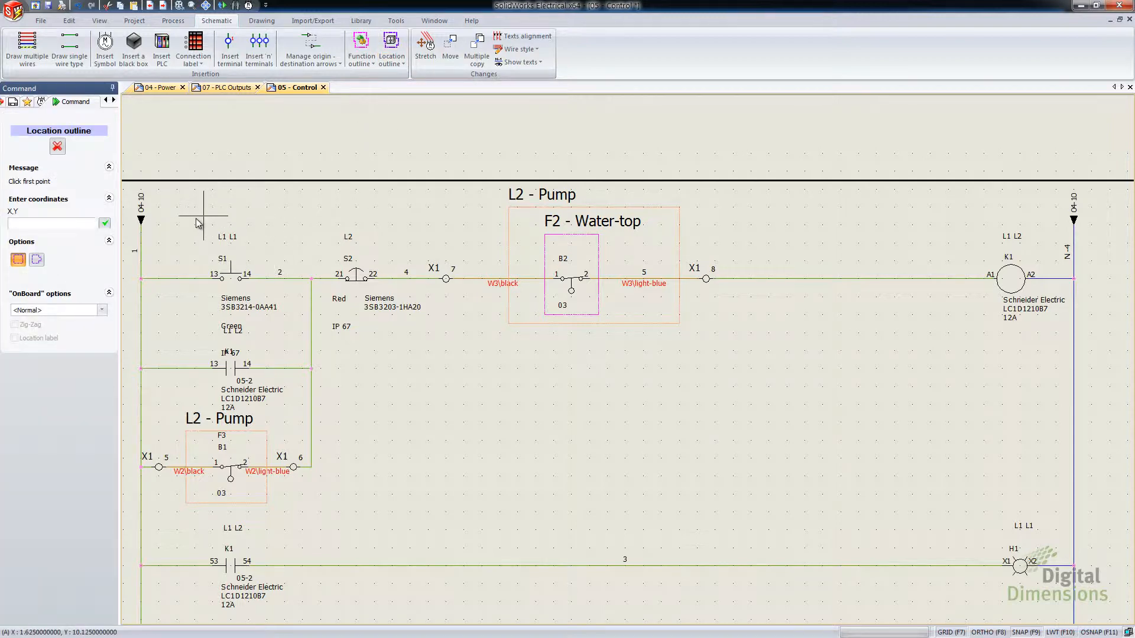
pyautogui.click(197, 224)
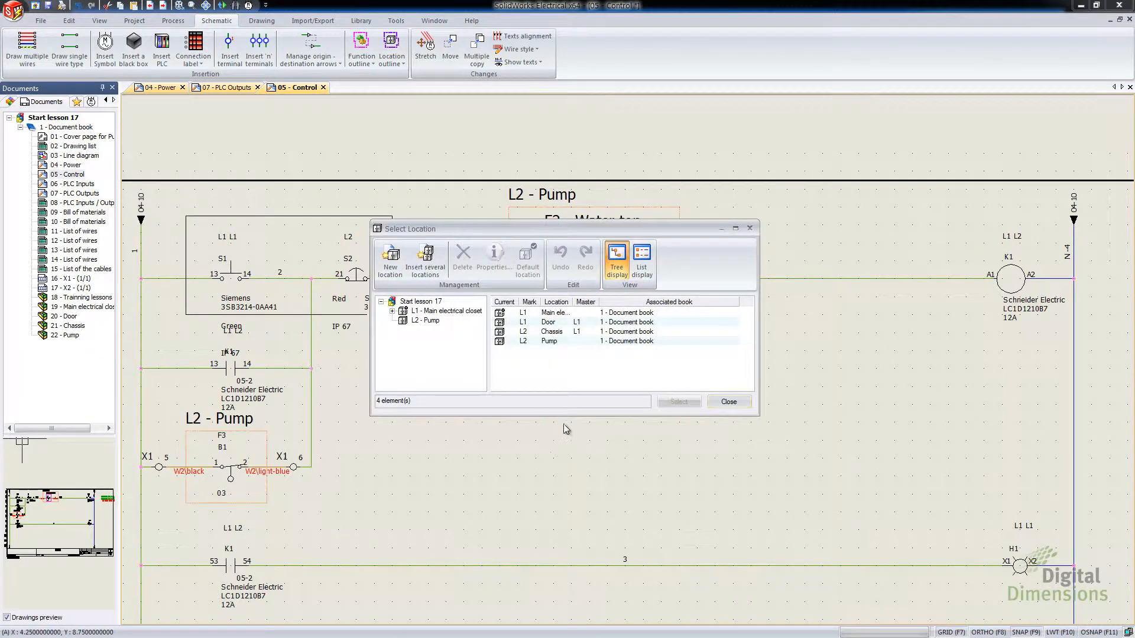
pyautogui.click(392, 311)
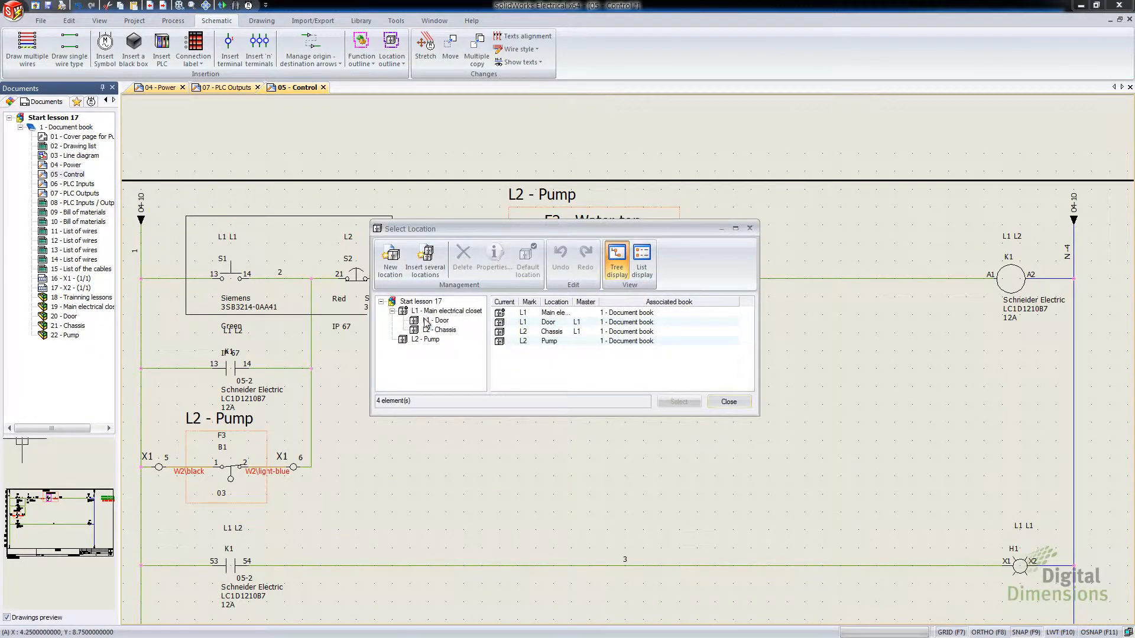
pyautogui.click(436, 321)
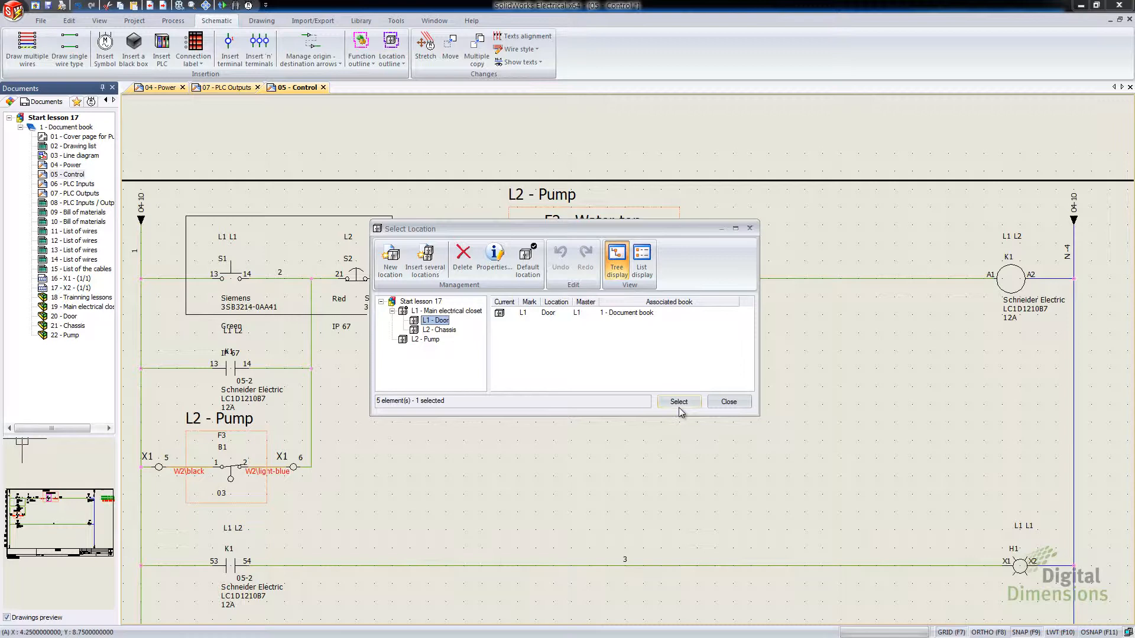
pyautogui.click(678, 402)
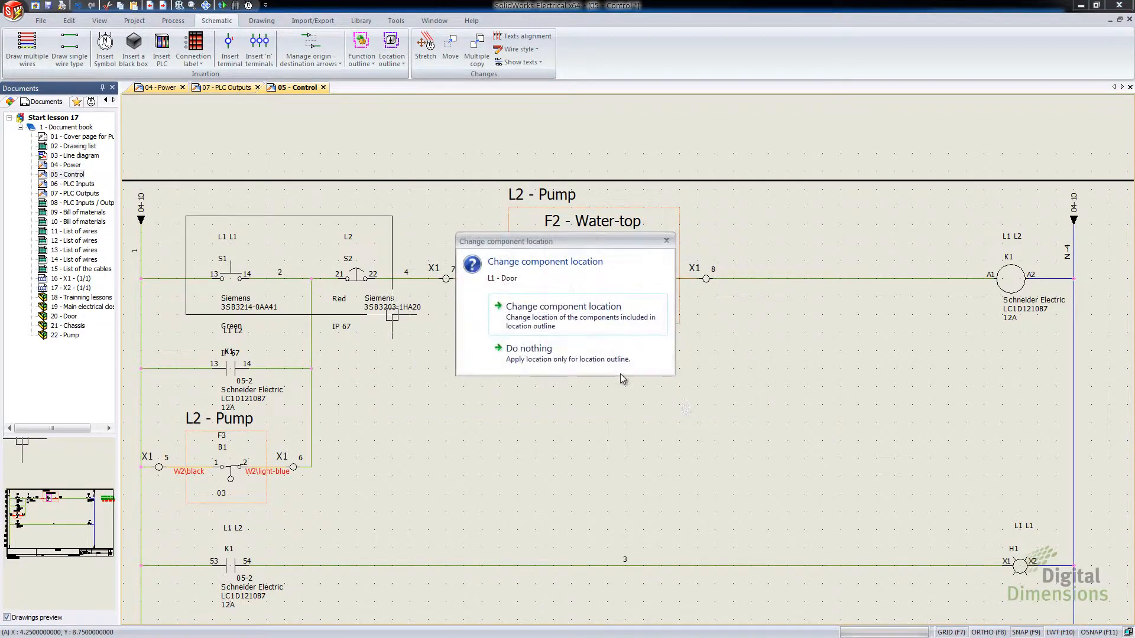
pyautogui.moveTo(528, 347)
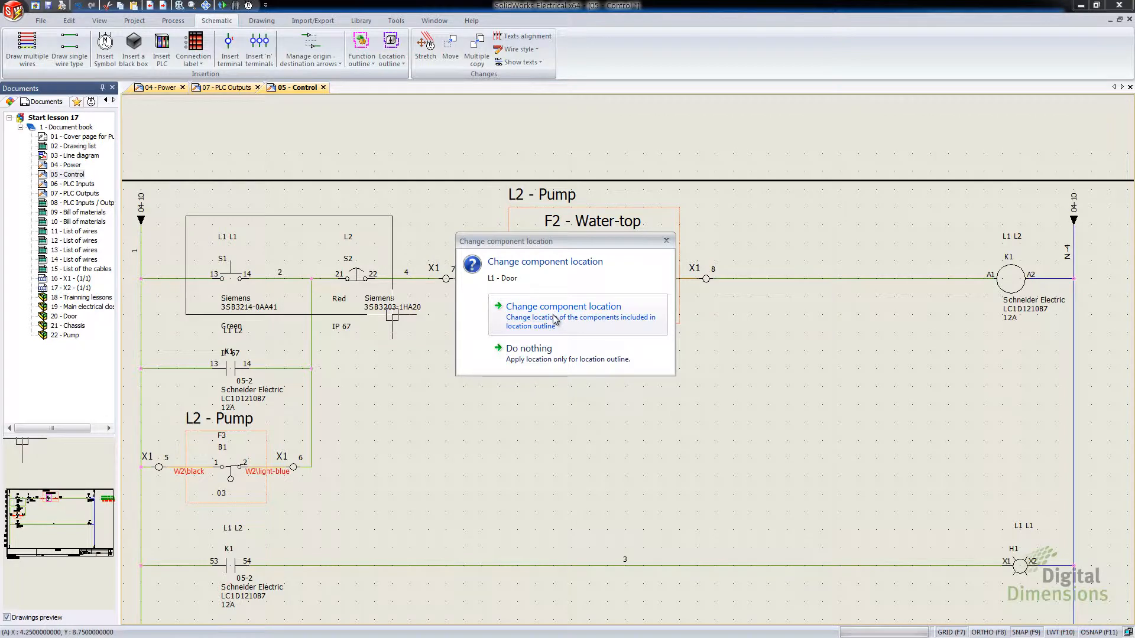
pyautogui.click(562, 306)
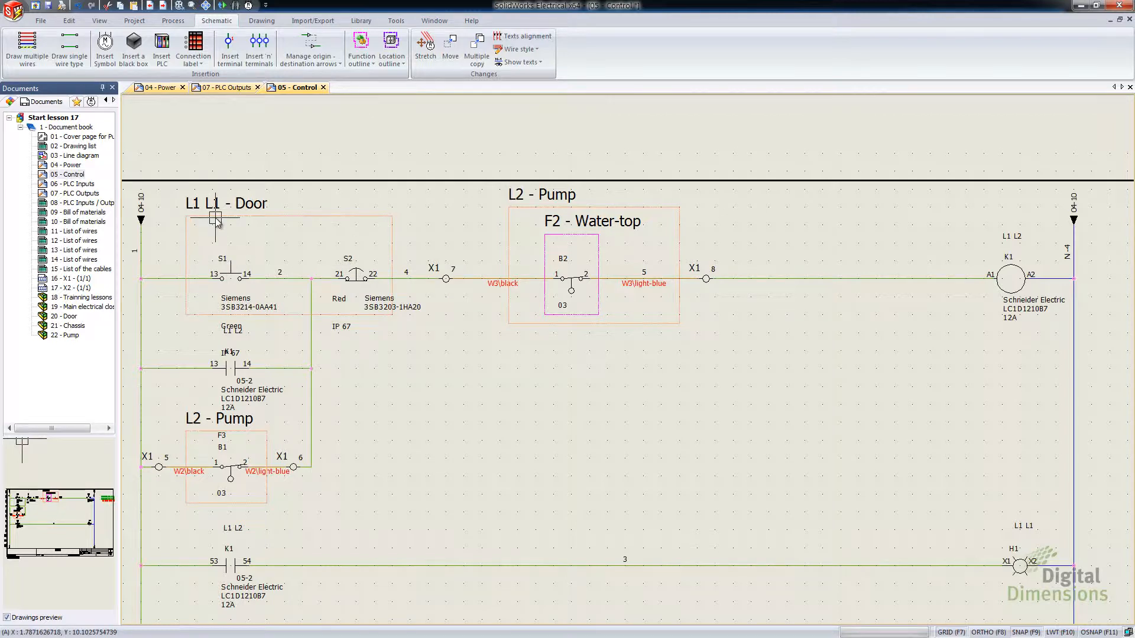
# Check the symbol properties of S1 and S2 to confirm the L1 - Door assignment
pyautogui.rightClick(218, 221)
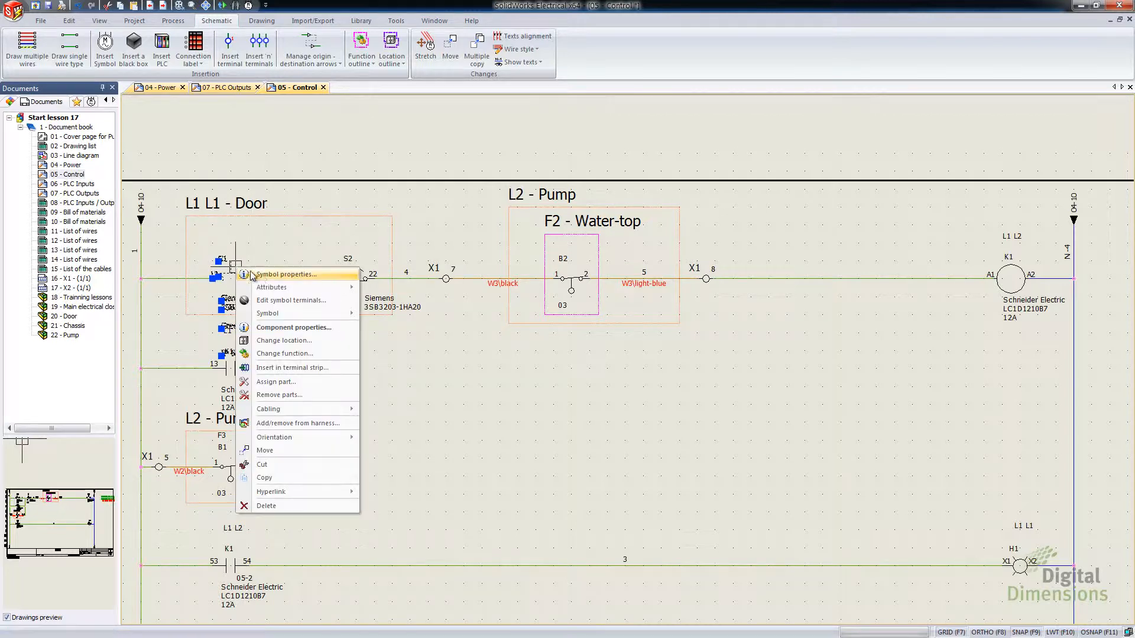
pyautogui.click(286, 274)
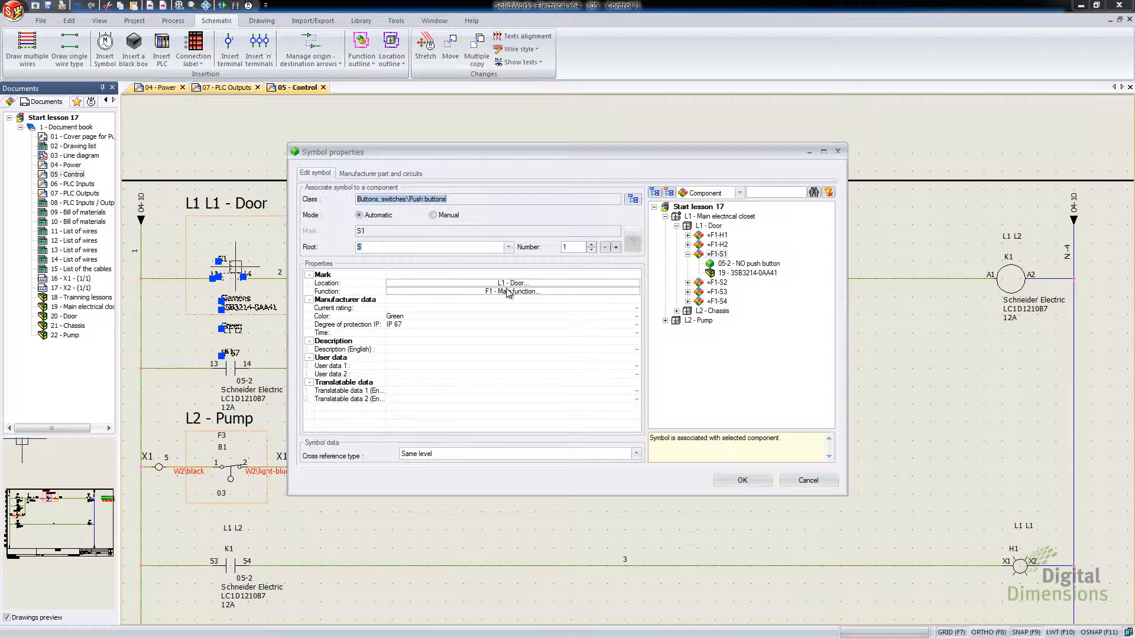
pyautogui.click(741, 480)
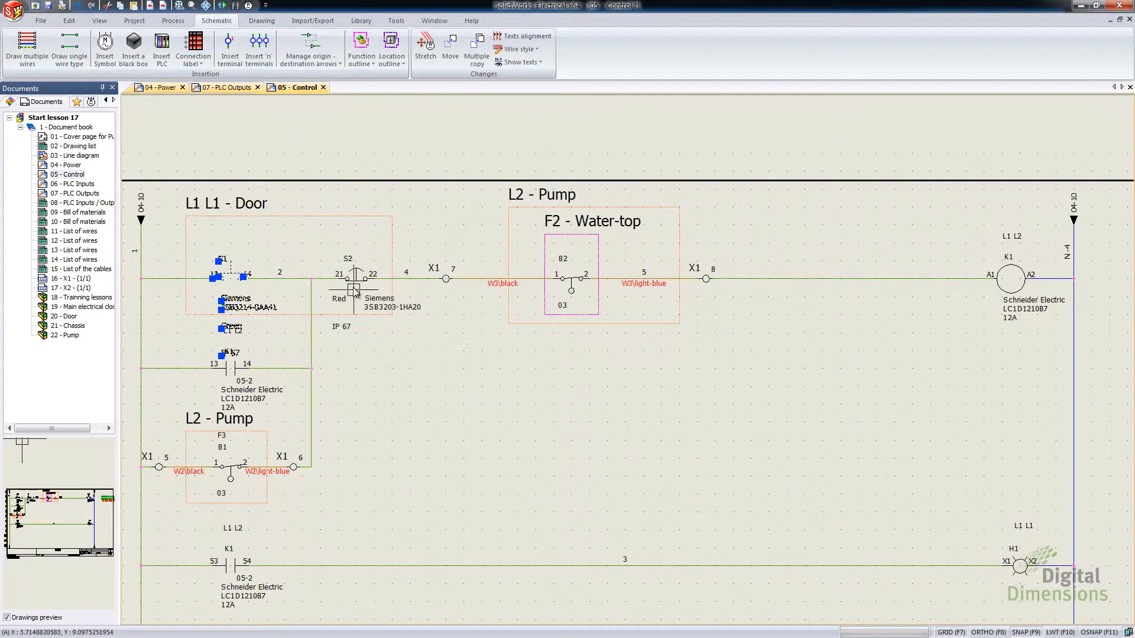
pyautogui.doubleClick(355, 279)
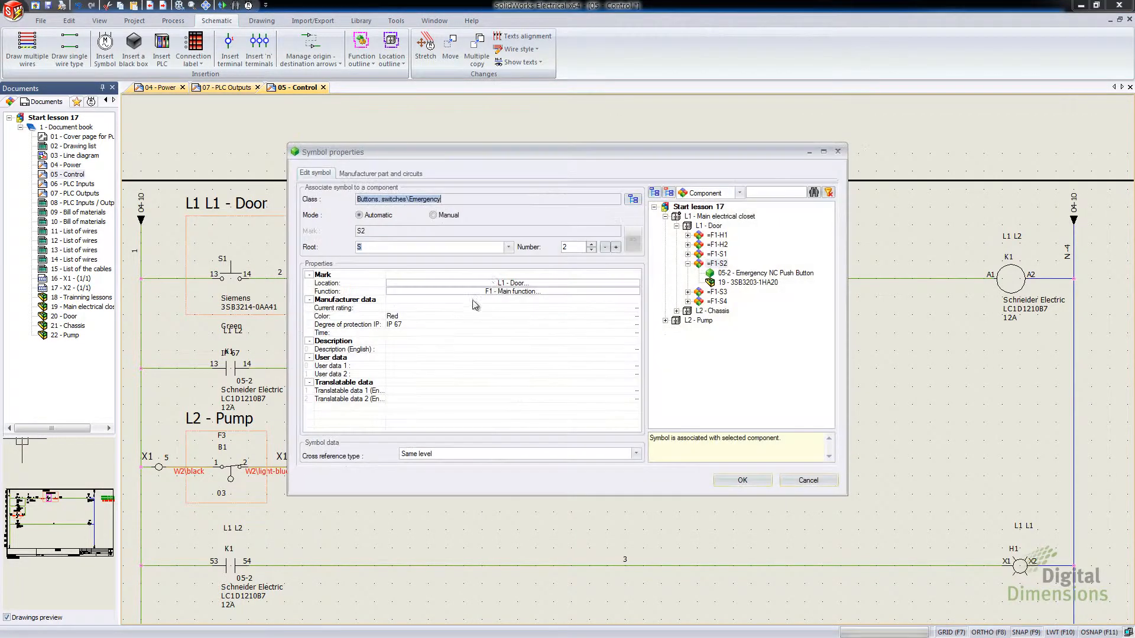
pyautogui.moveTo(686, 415)
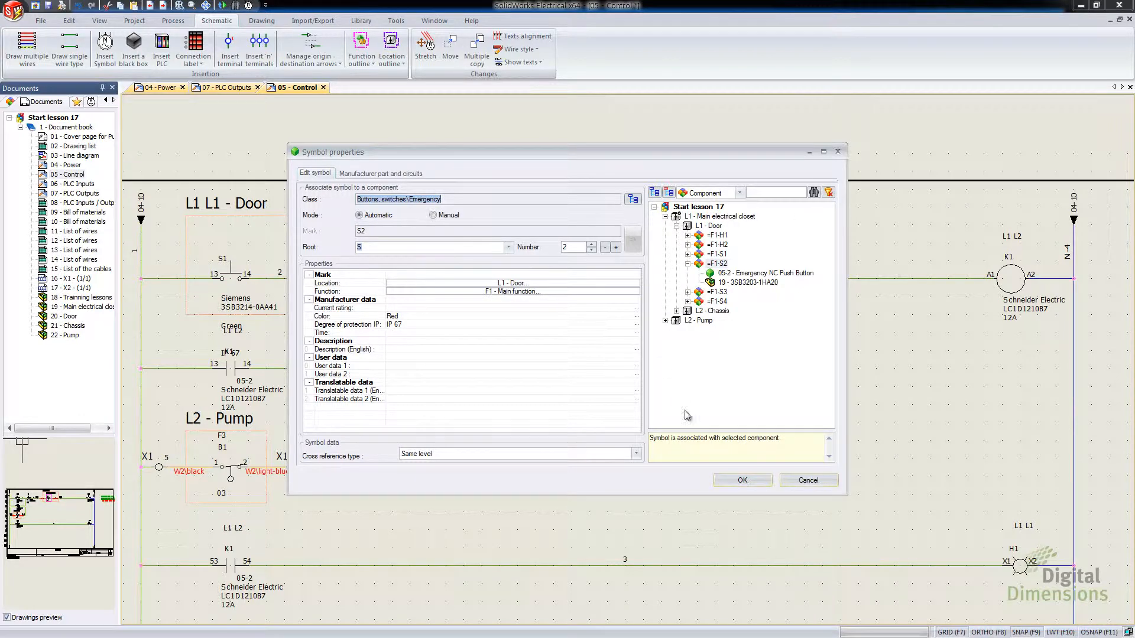
pyautogui.click(741, 480)
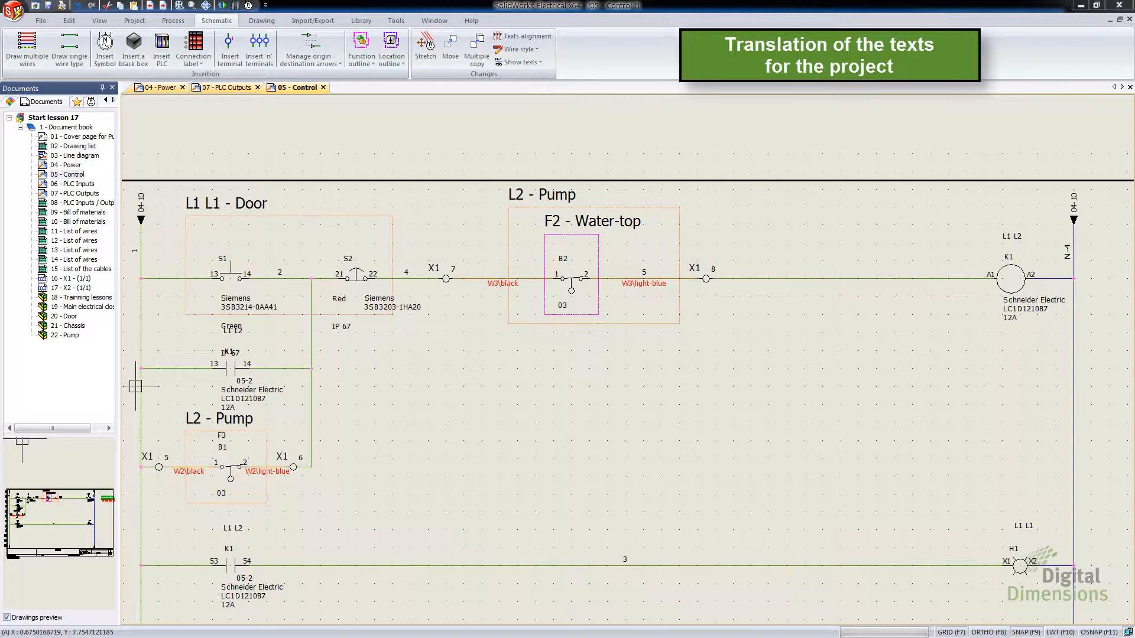
pyautogui.moveTo(276, 363)
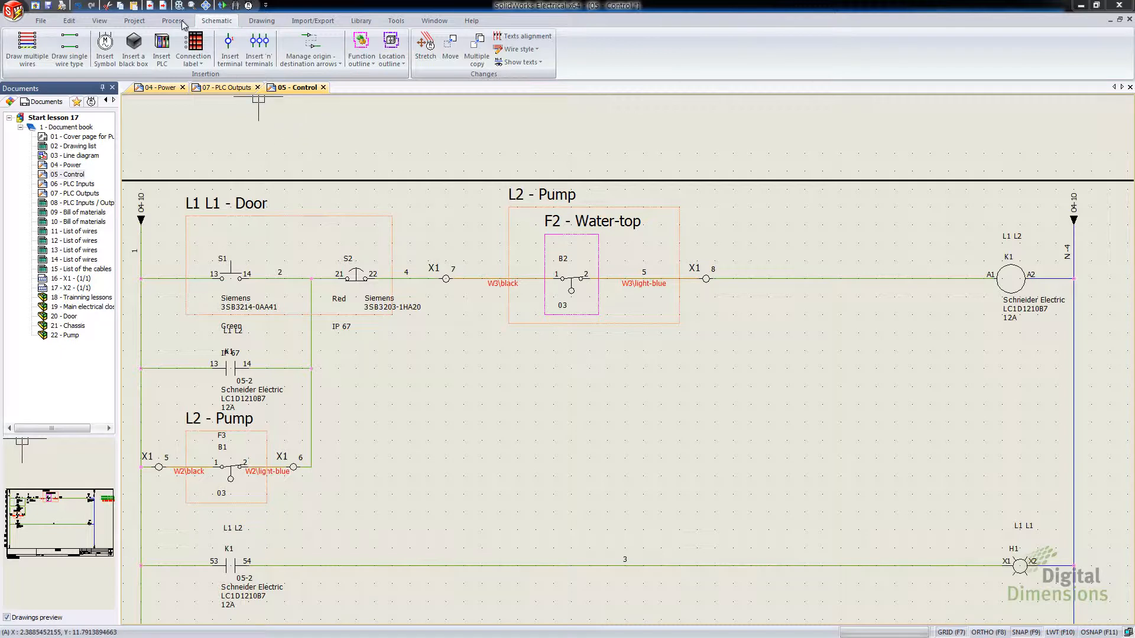
# Run Process > Translate and dismiss the single-language warning
pyautogui.click(173, 20)
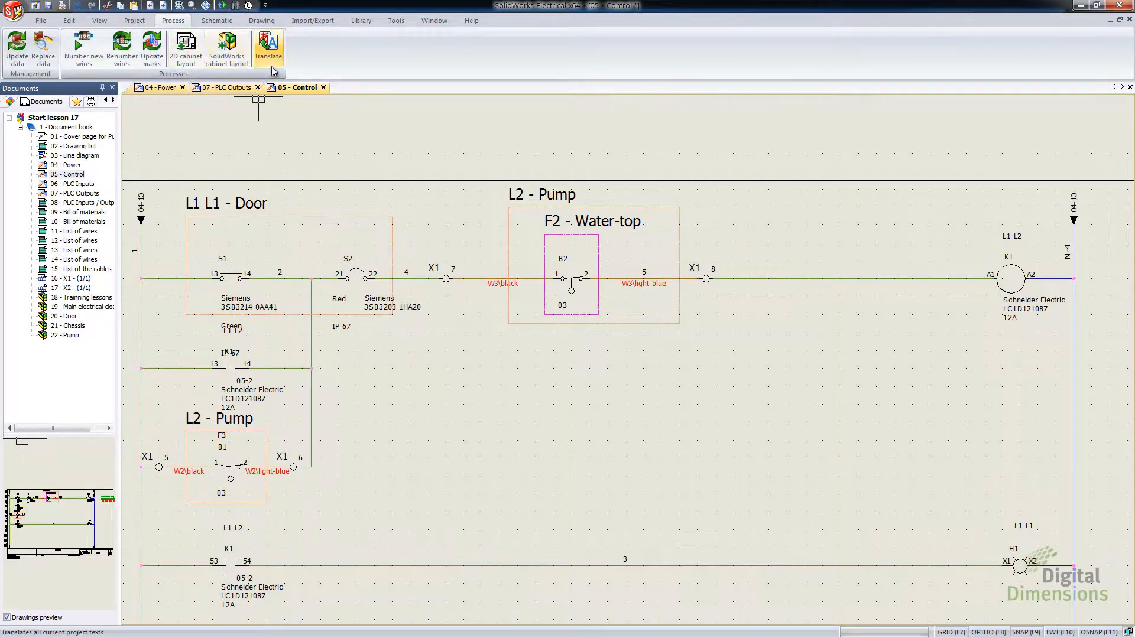
pyautogui.click(268, 48)
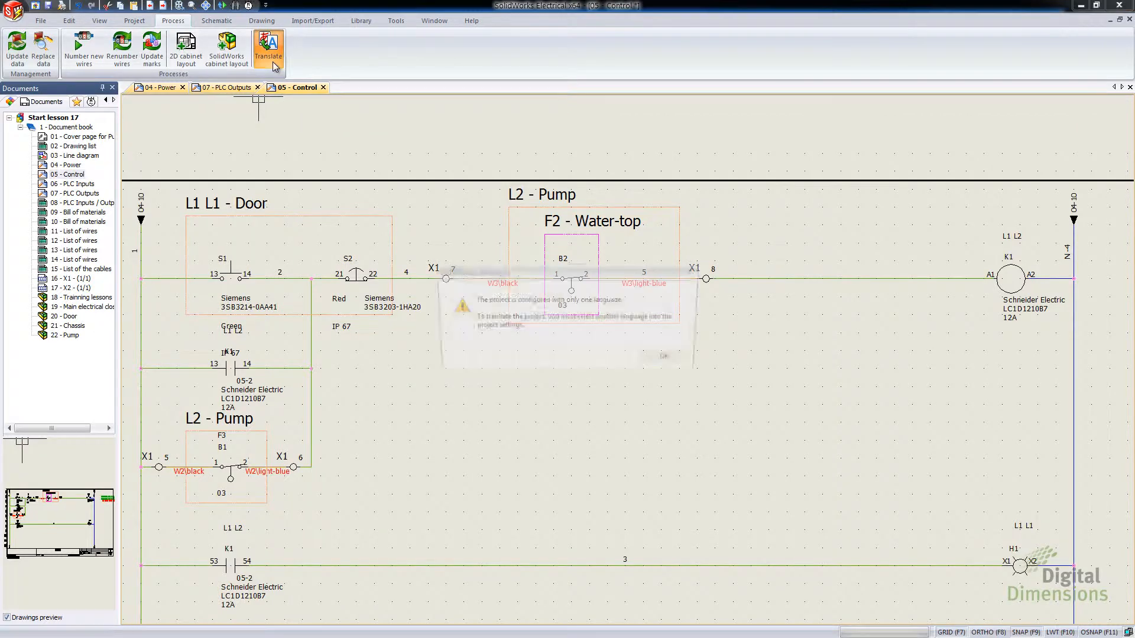
pyautogui.click(267, 49)
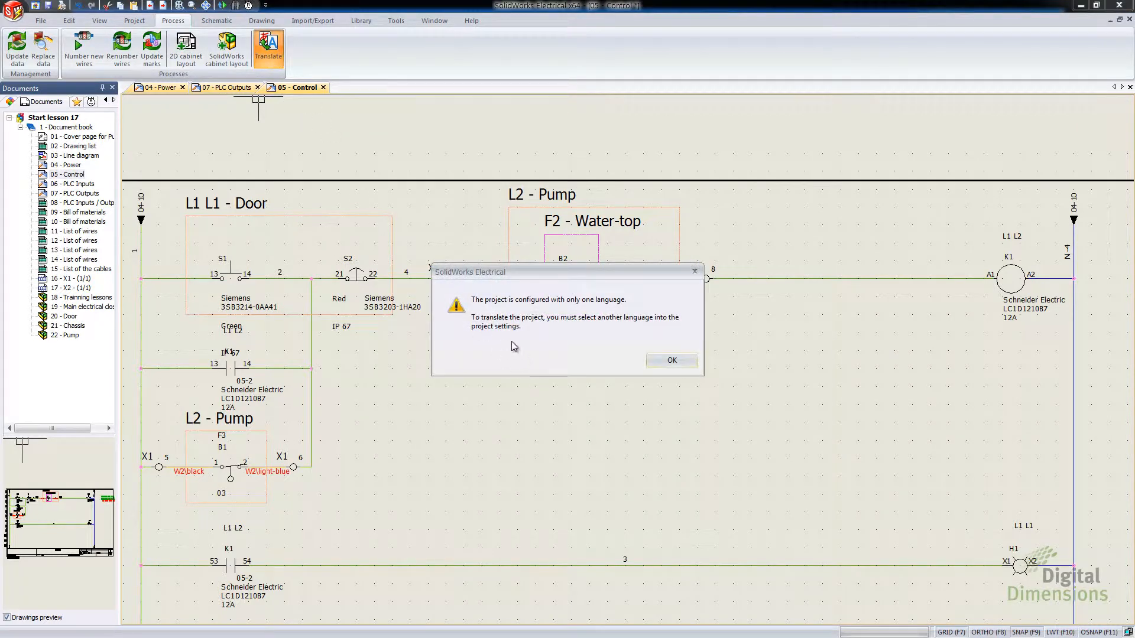
pyautogui.moveTo(626, 327)
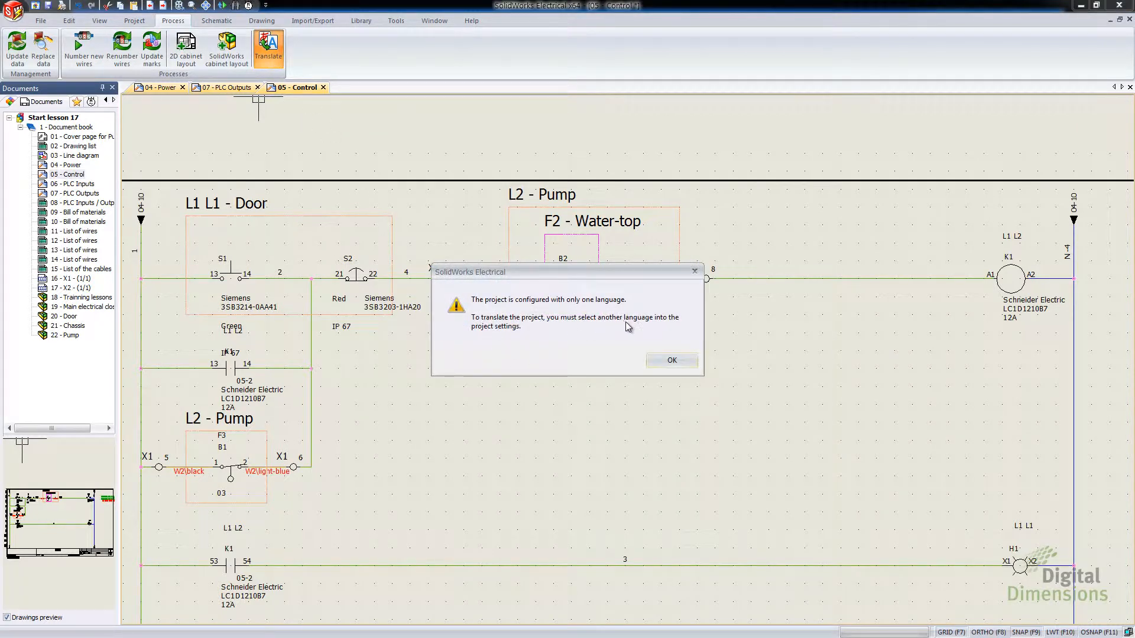
pyautogui.moveTo(590, 342)
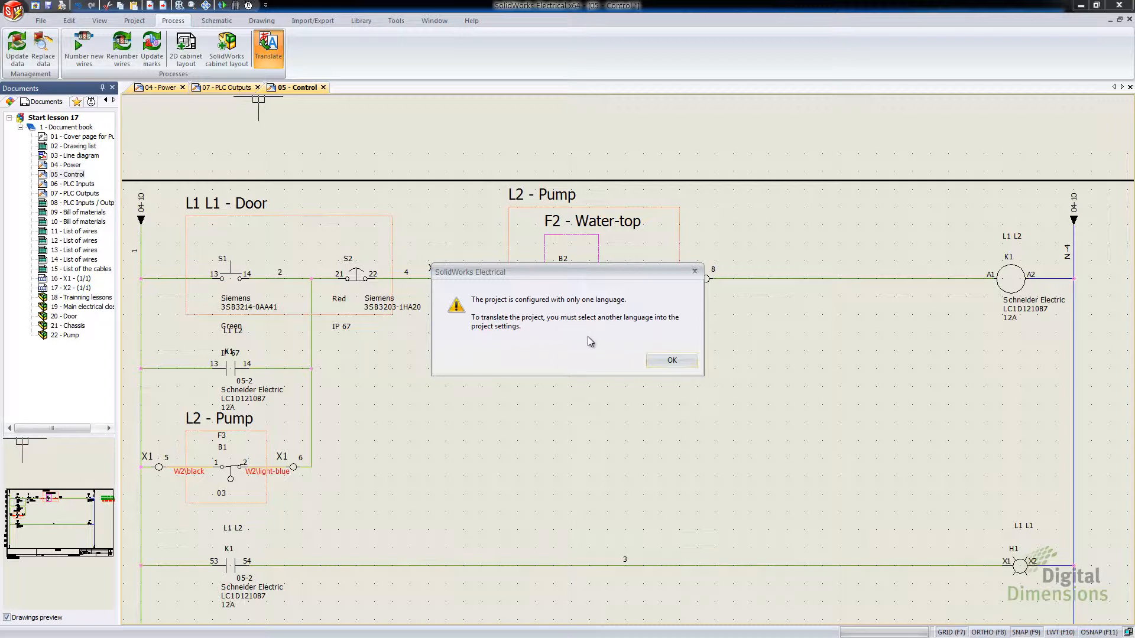
pyautogui.click(670, 360)
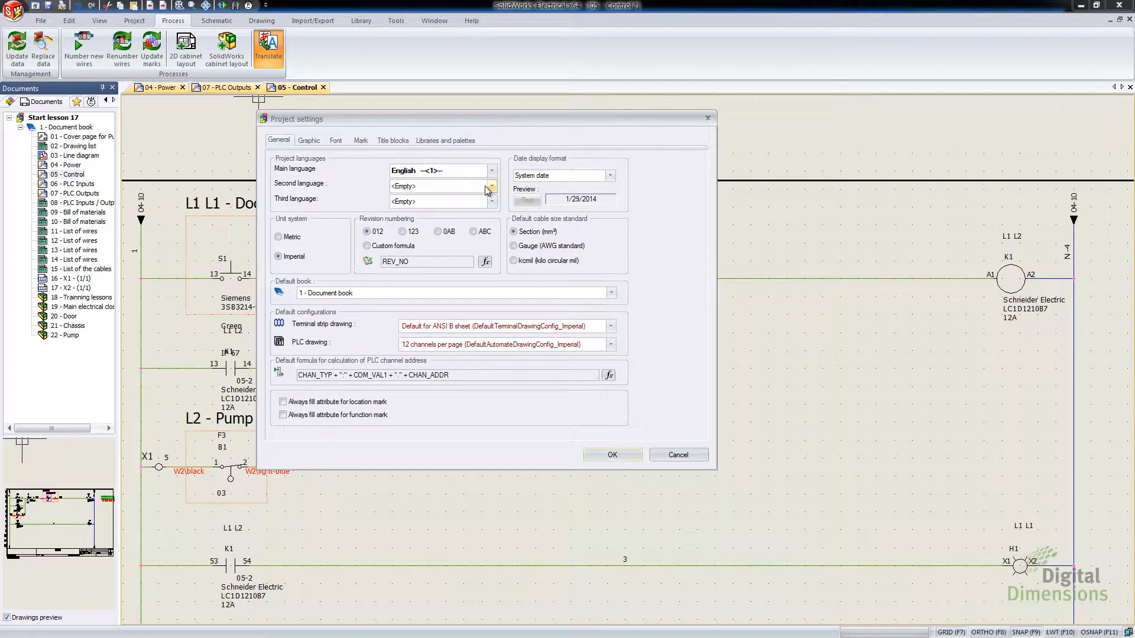
# Set German as the project's second language in Project settings
pyautogui.click(492, 186)
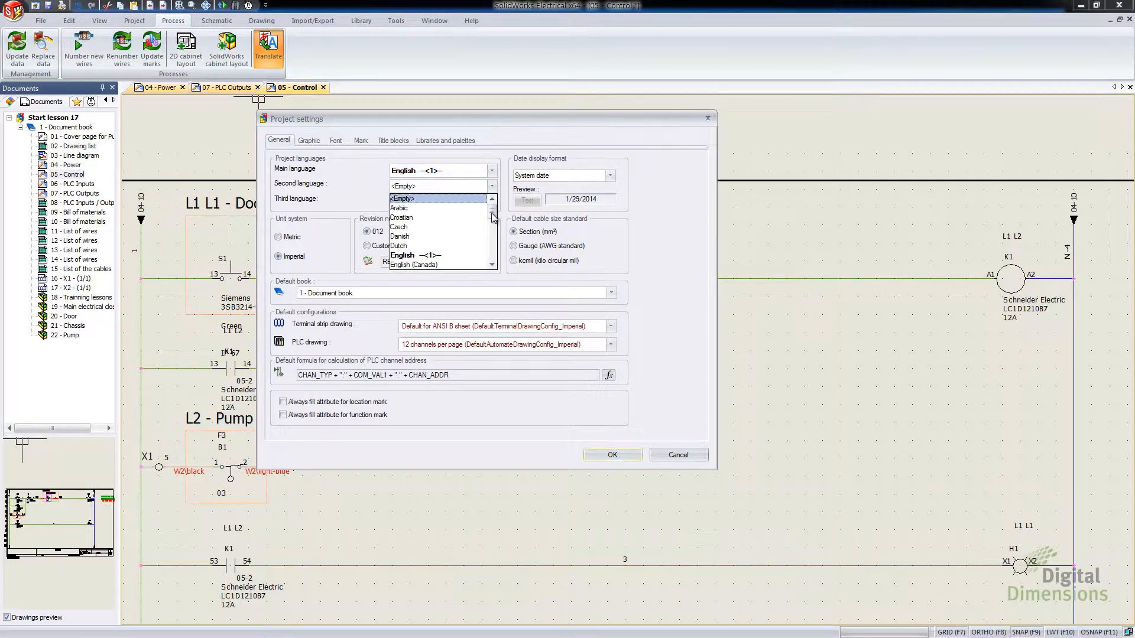
pyautogui.click(434, 185)
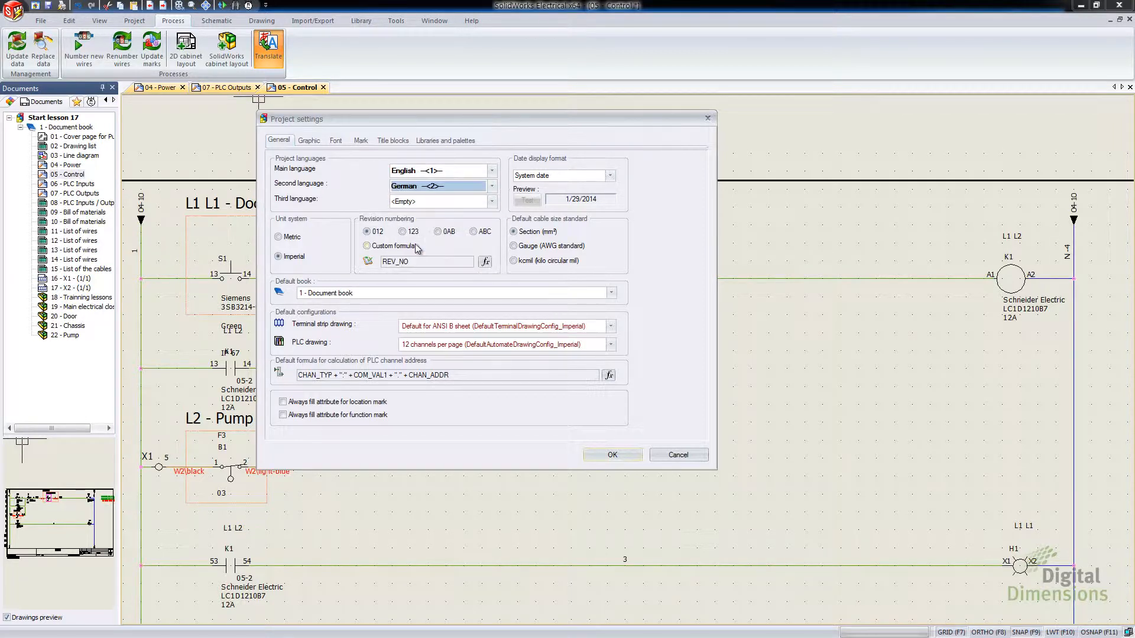
pyautogui.click(611, 454)
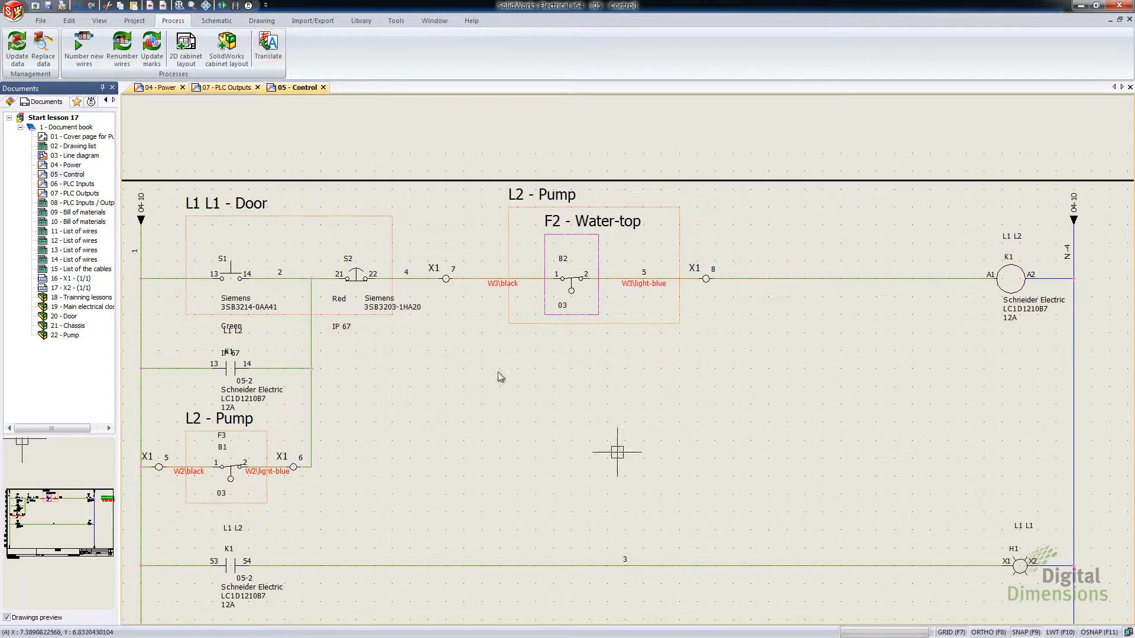
# Search the project text translations for the word electric, including the German texts
pyautogui.click(267, 48)
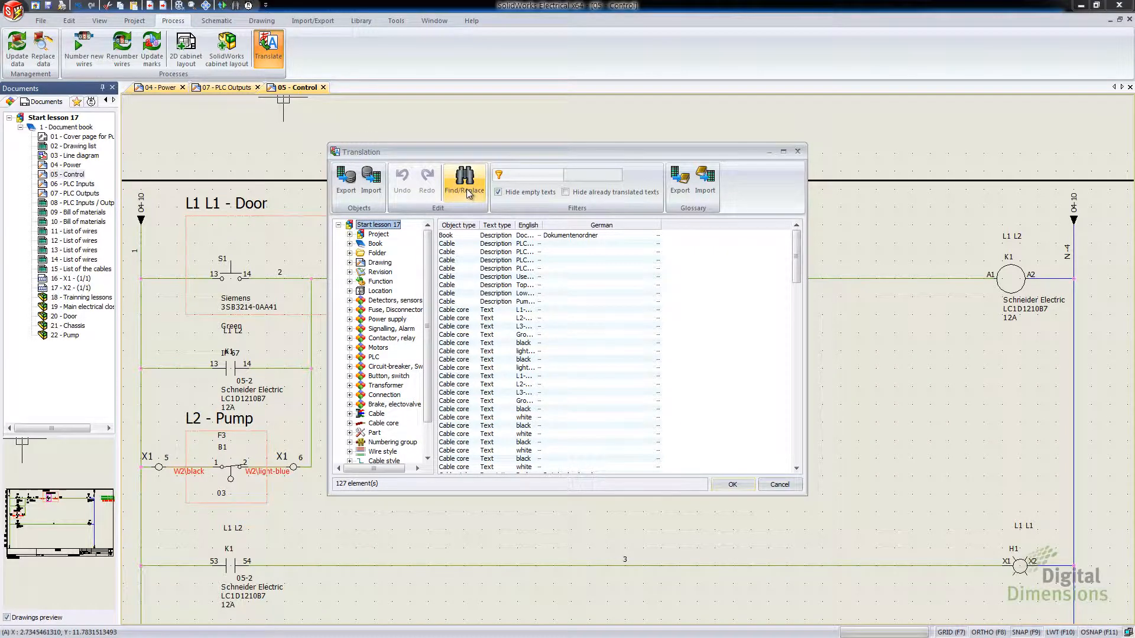
pyautogui.click(463, 182)
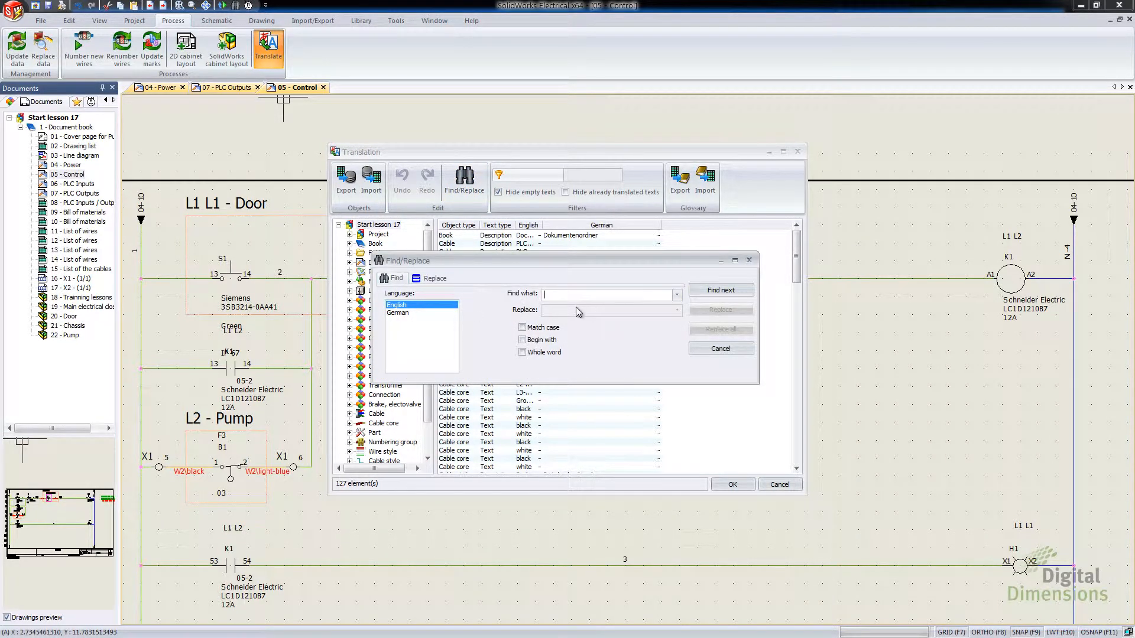
pyautogui.write('hello')
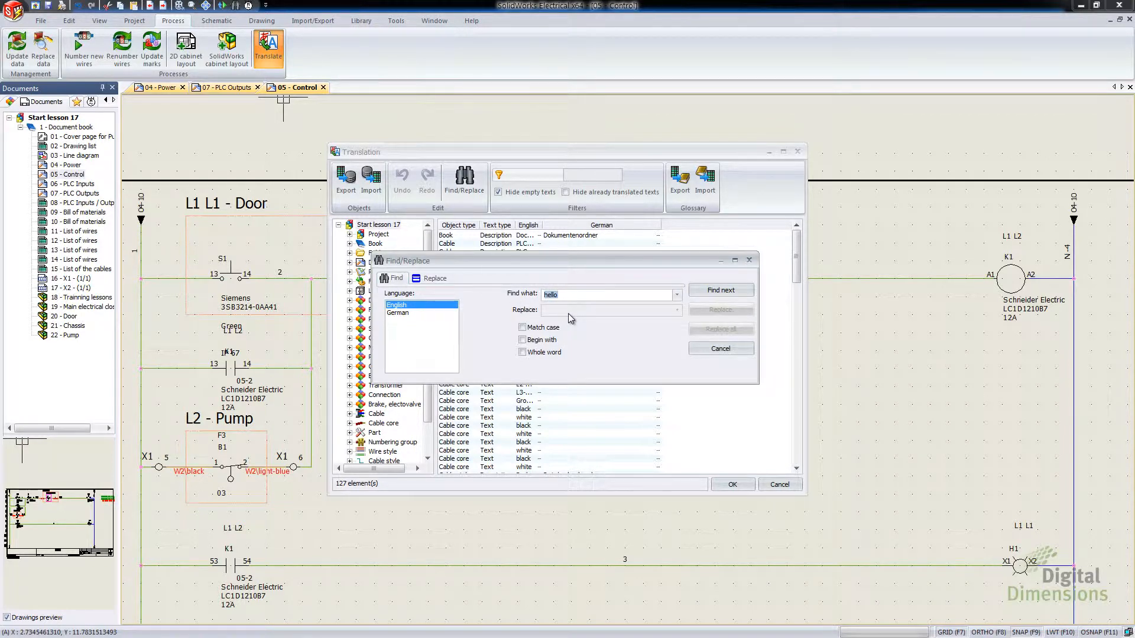
pyautogui.write('electric')
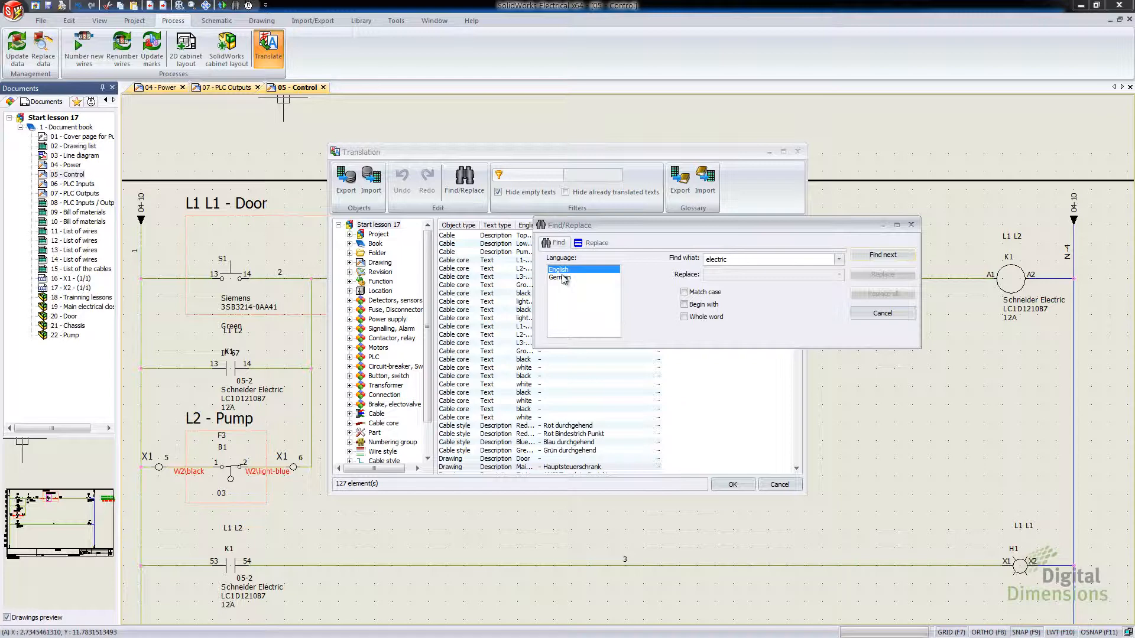
pyautogui.click(559, 277)
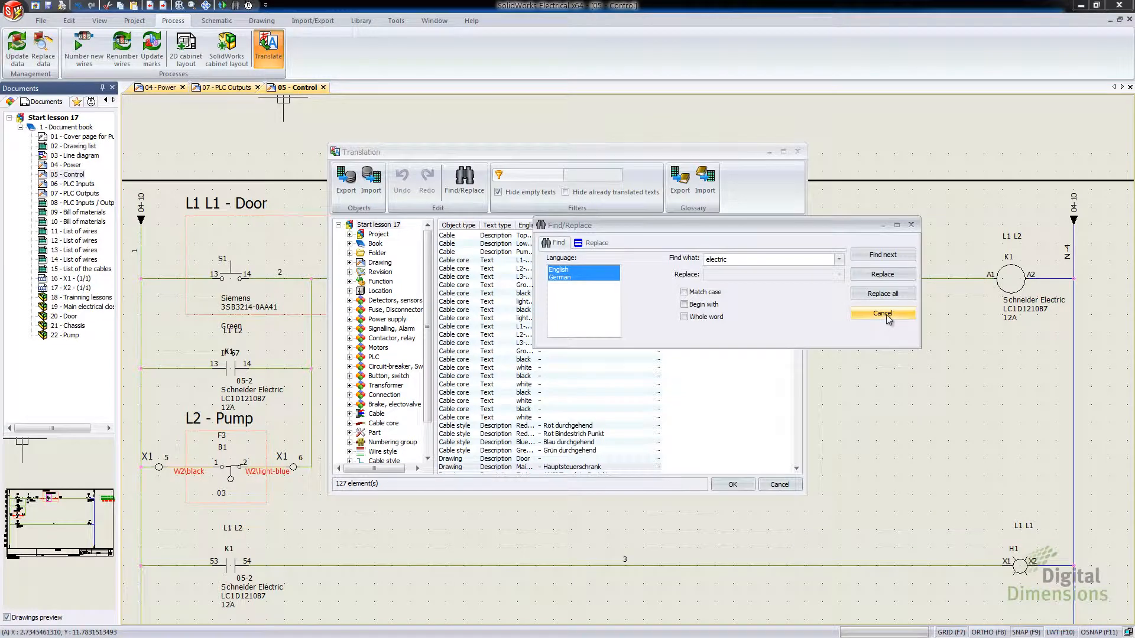
# Cancel the search and close the translation window without changes
pyautogui.click(880, 313)
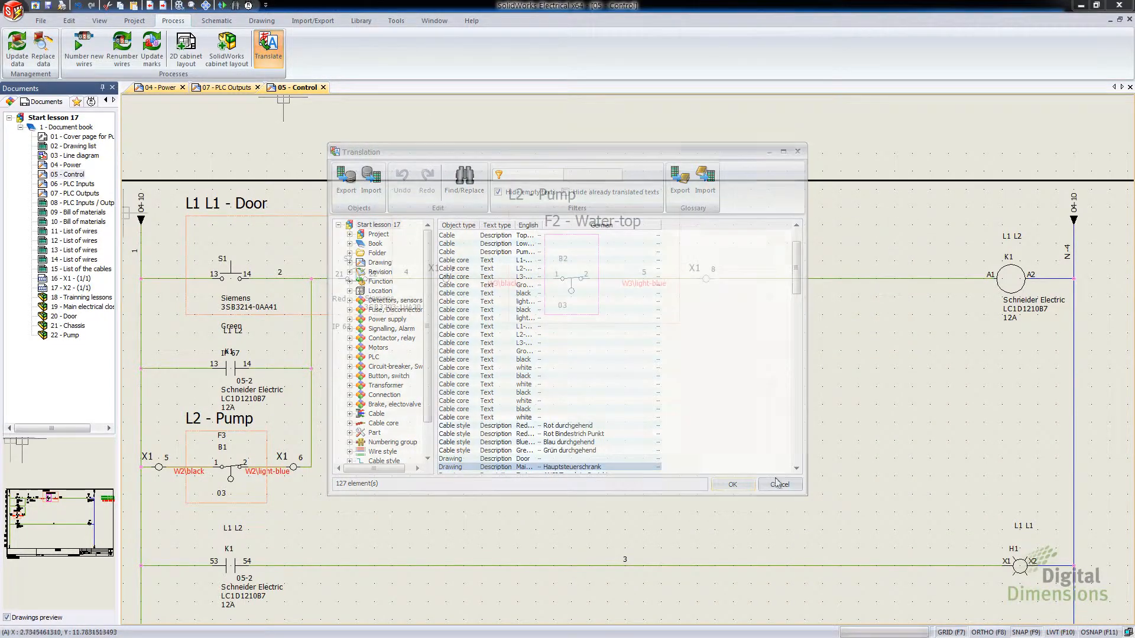
pyautogui.click(780, 485)
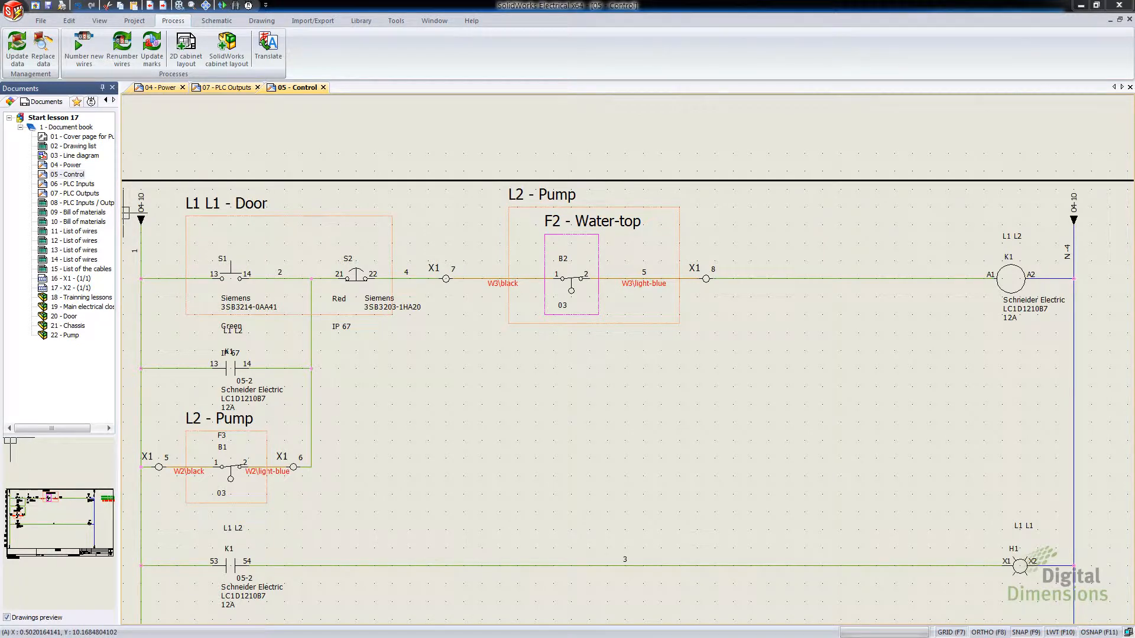
pyautogui.moveTo(412, 397)
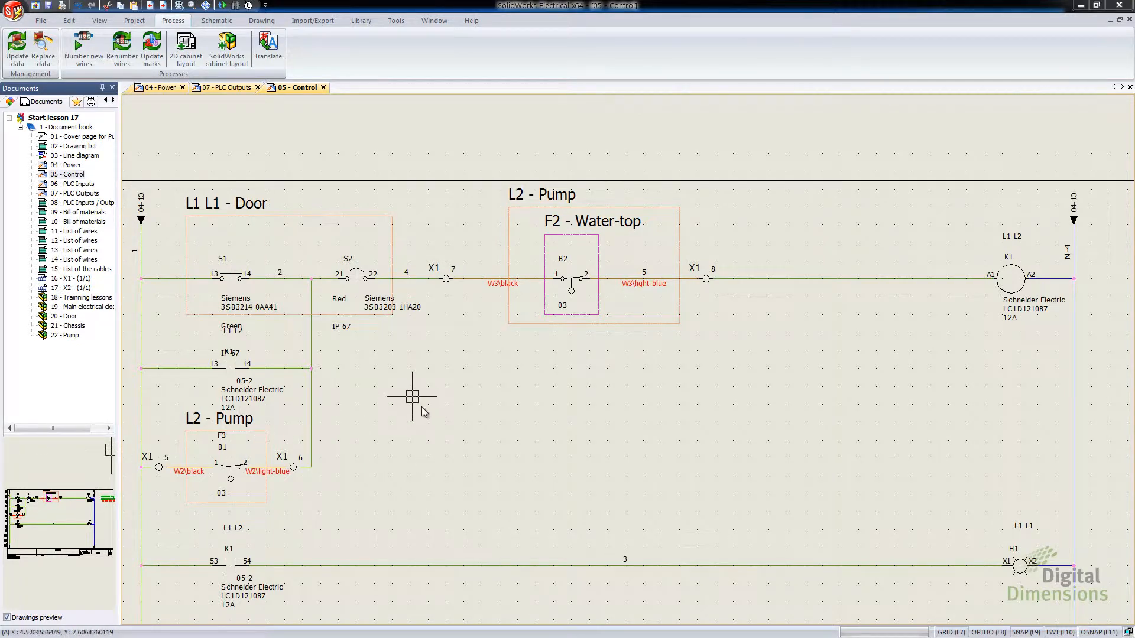
pyautogui.moveTo(297, 160)
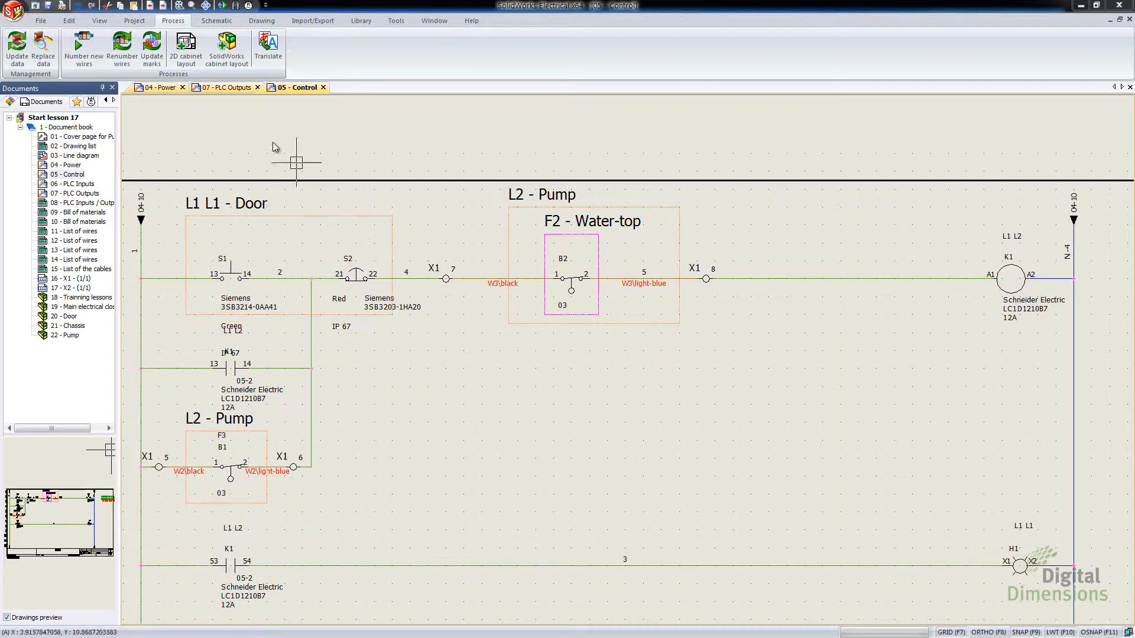
# Switch to the 07 - PLC Outputs drawing
pyautogui.click(224, 86)
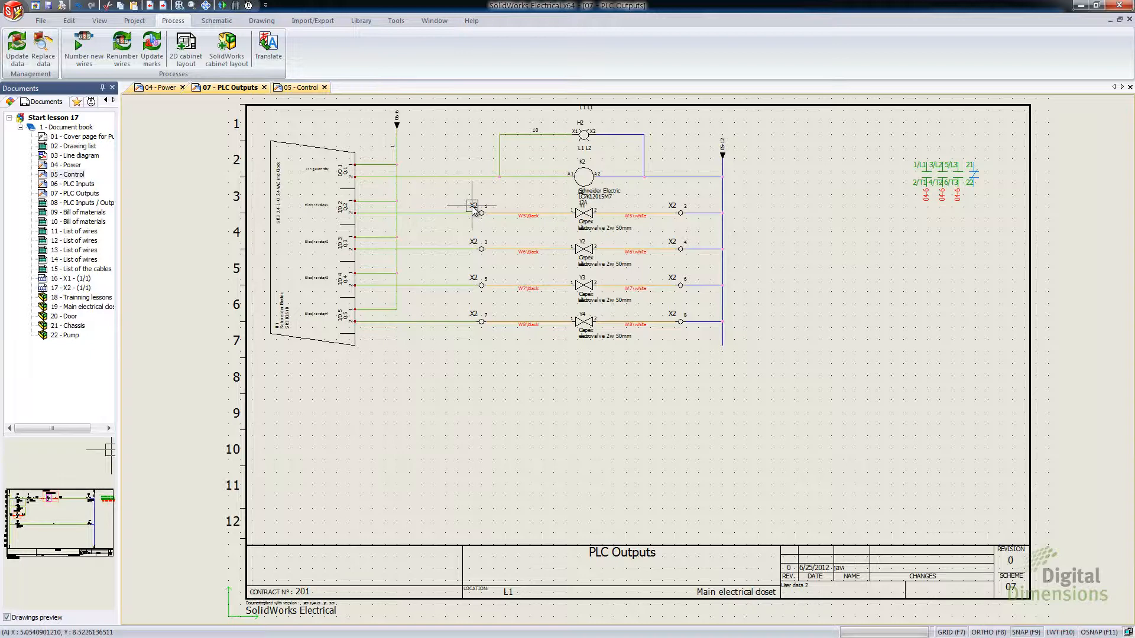
# Limit terminal 1 of the X2 terminal symbol to a maximum of 2 wires
pyautogui.rightClick(472, 205)
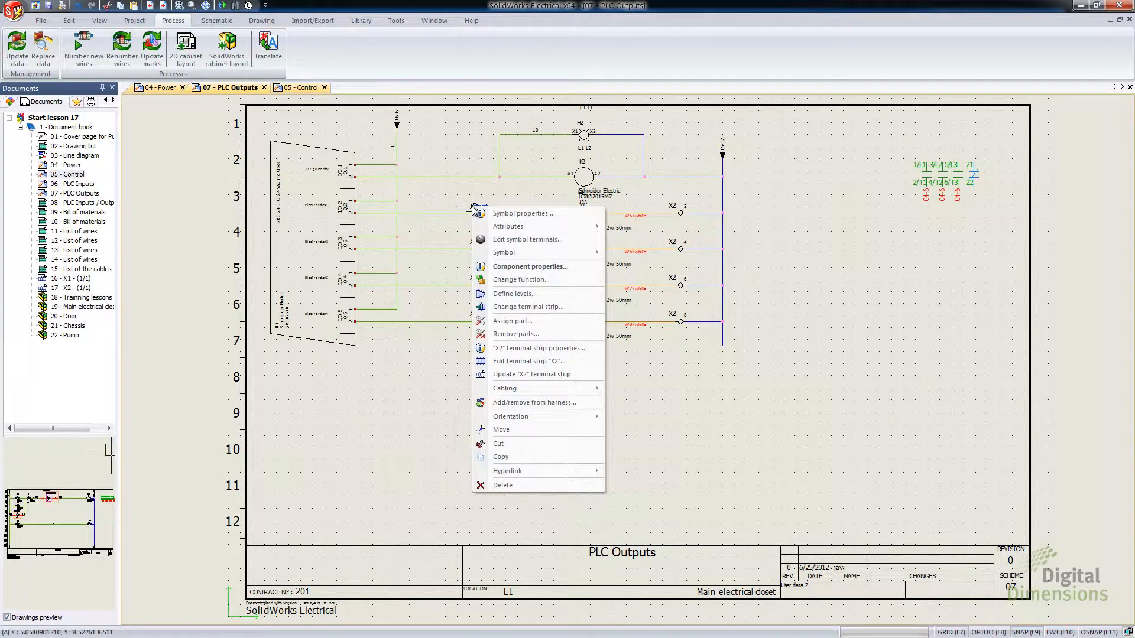
pyautogui.moveTo(529, 240)
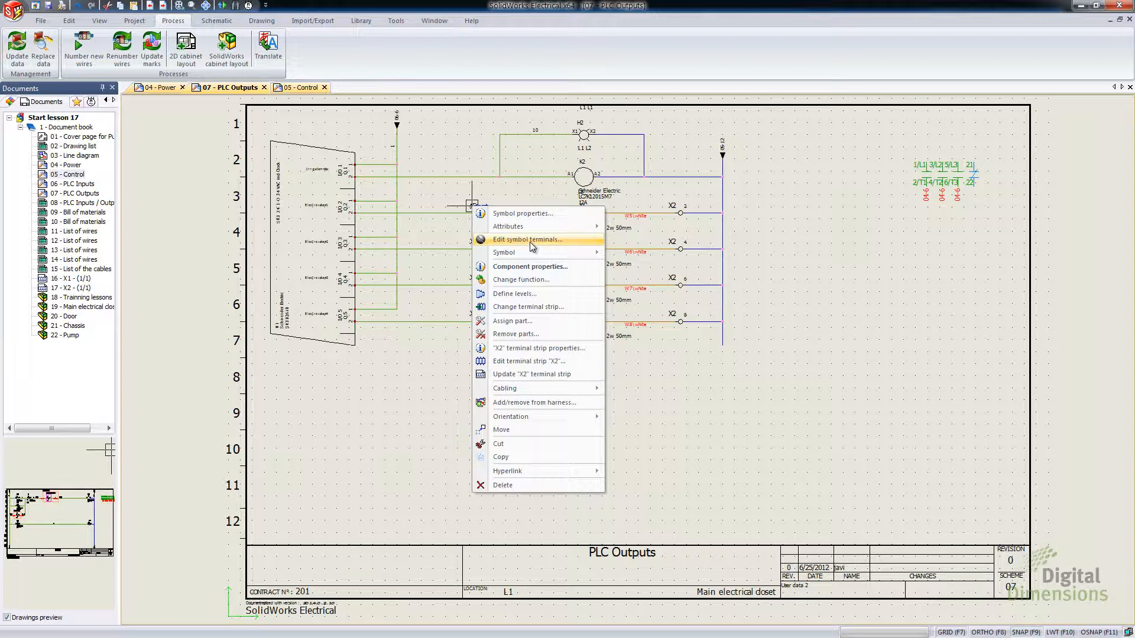
pyautogui.click(529, 240)
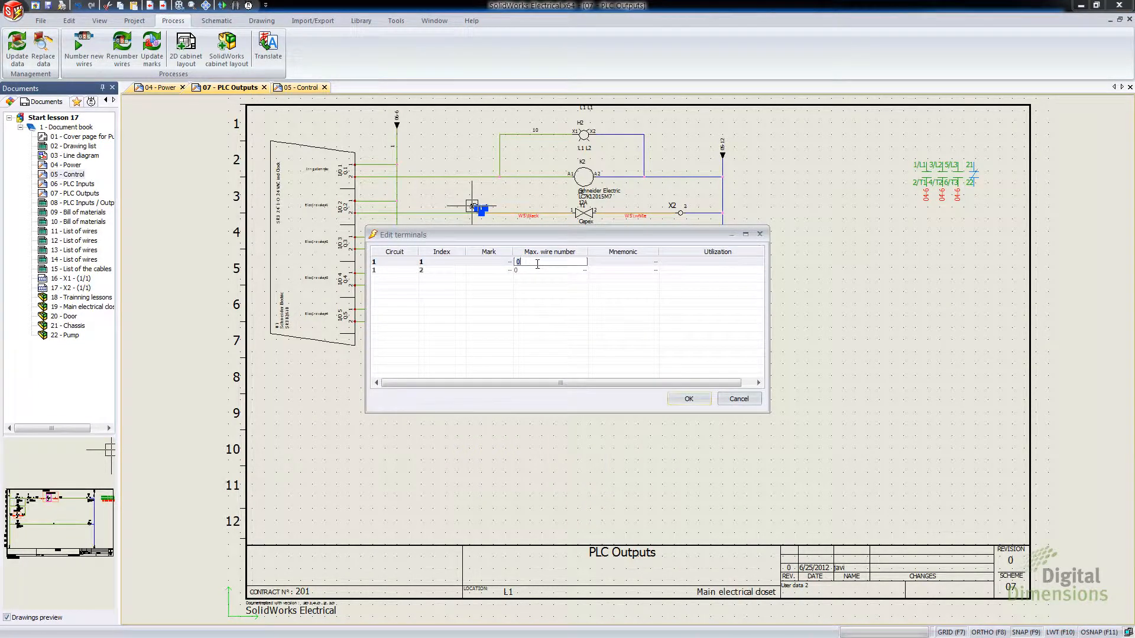
pyautogui.write('2')
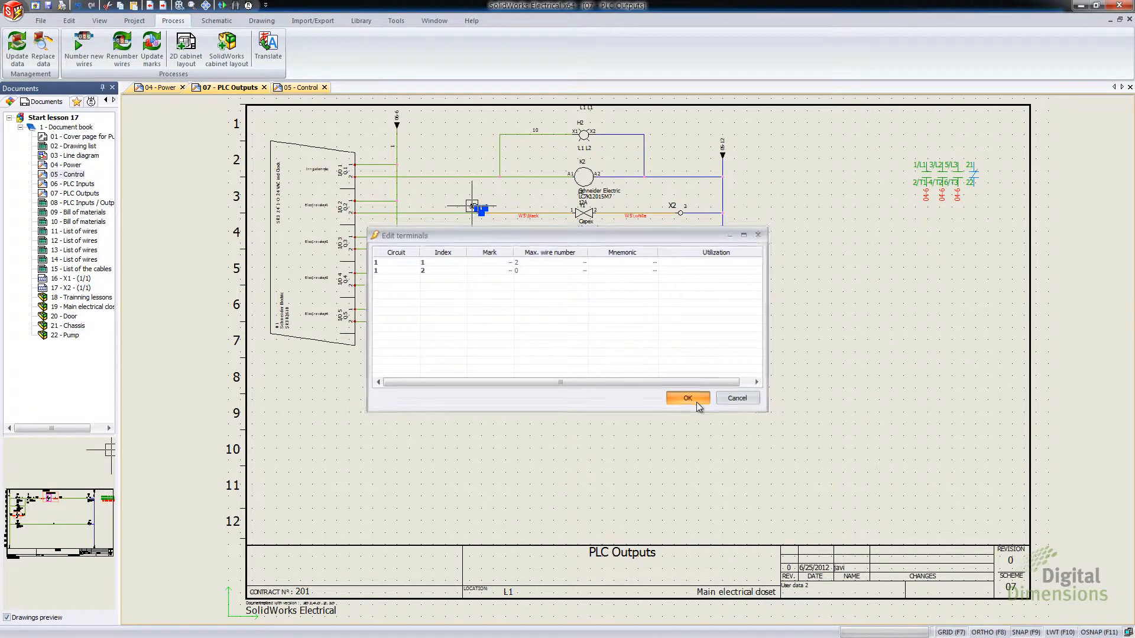
pyautogui.click(686, 398)
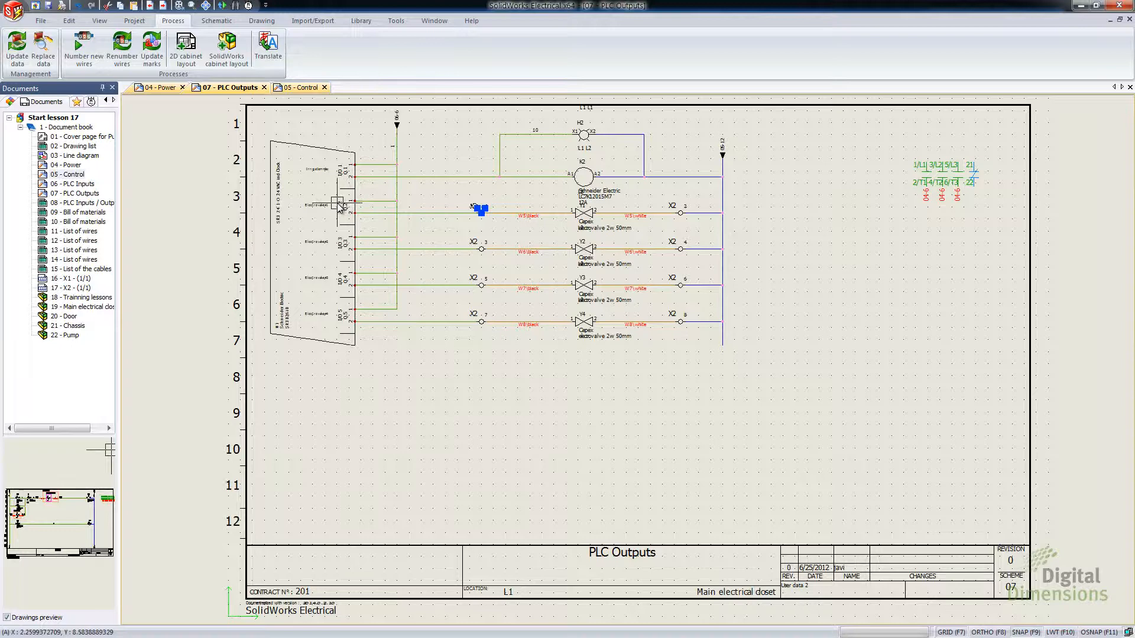
pyautogui.rightClick(341, 208)
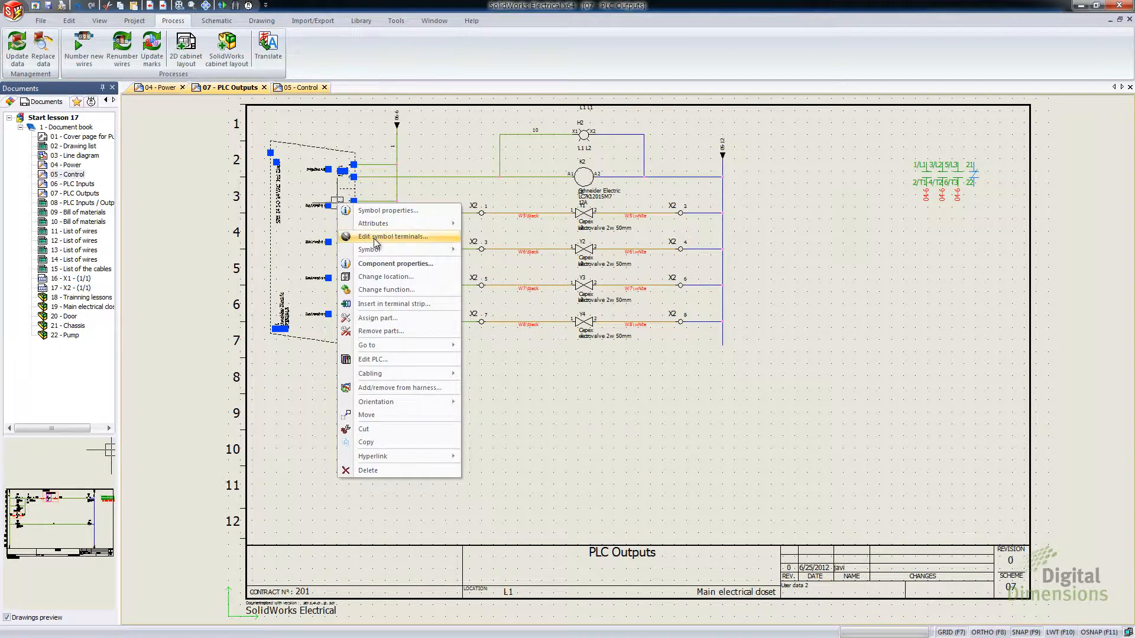
pyautogui.click(392, 237)
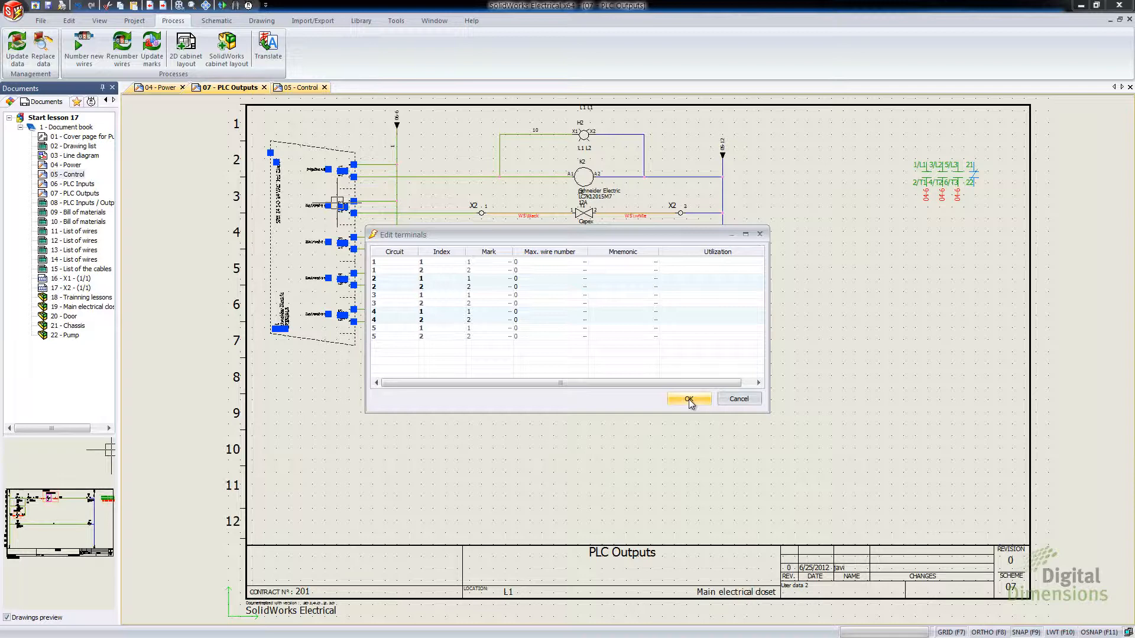
pyautogui.click(688, 398)
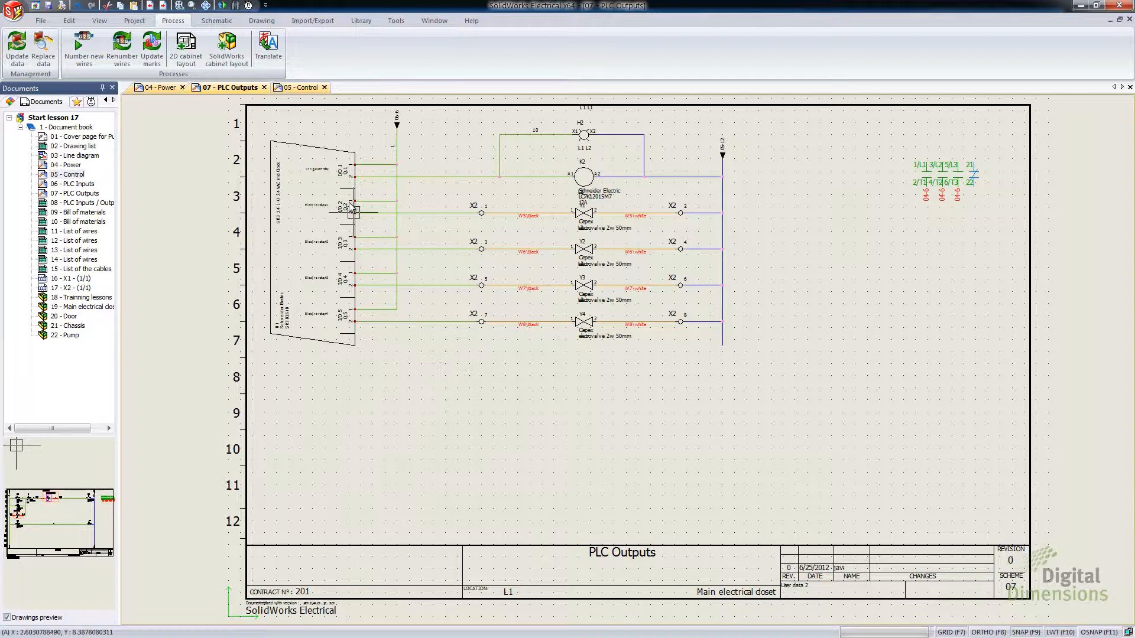
pyautogui.rightClick(348, 206)
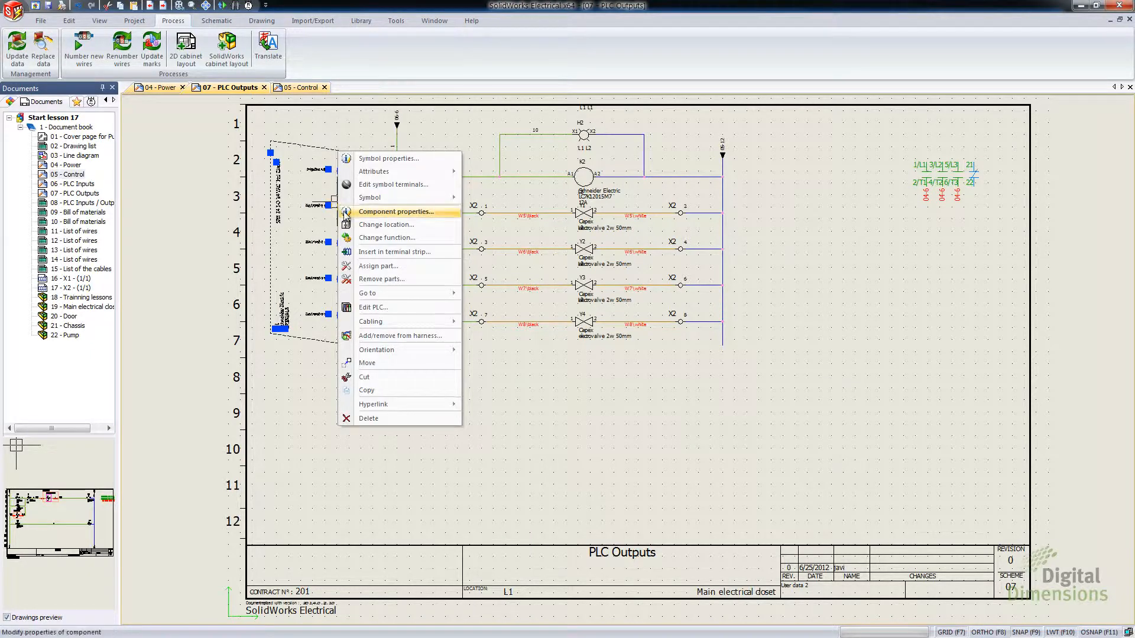
pyautogui.moveTo(383, 311)
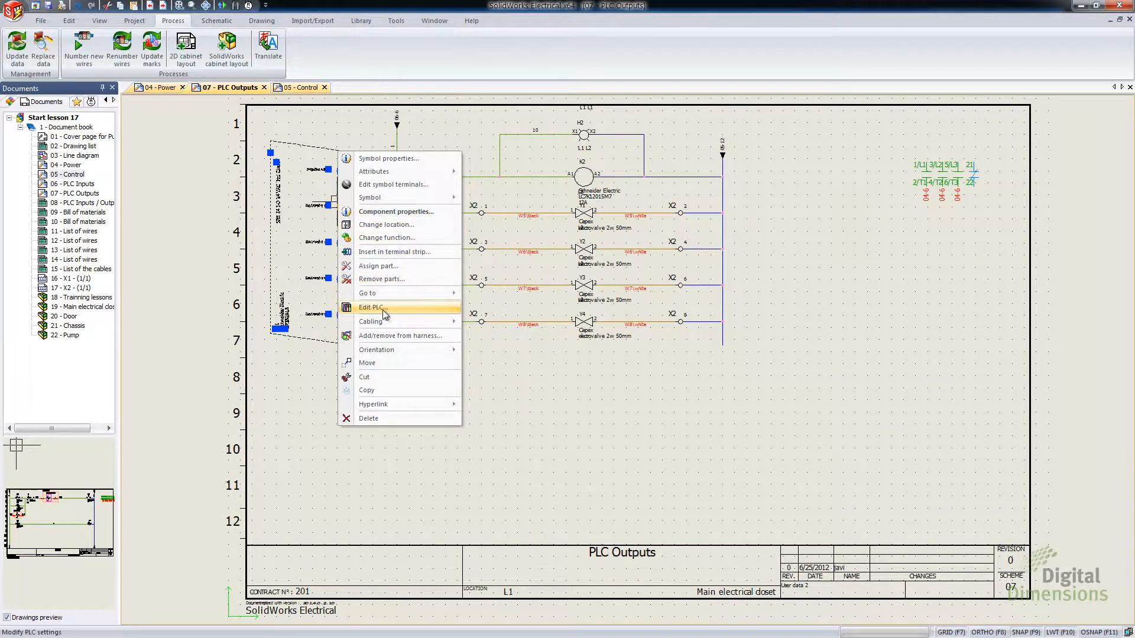
pyautogui.click(372, 308)
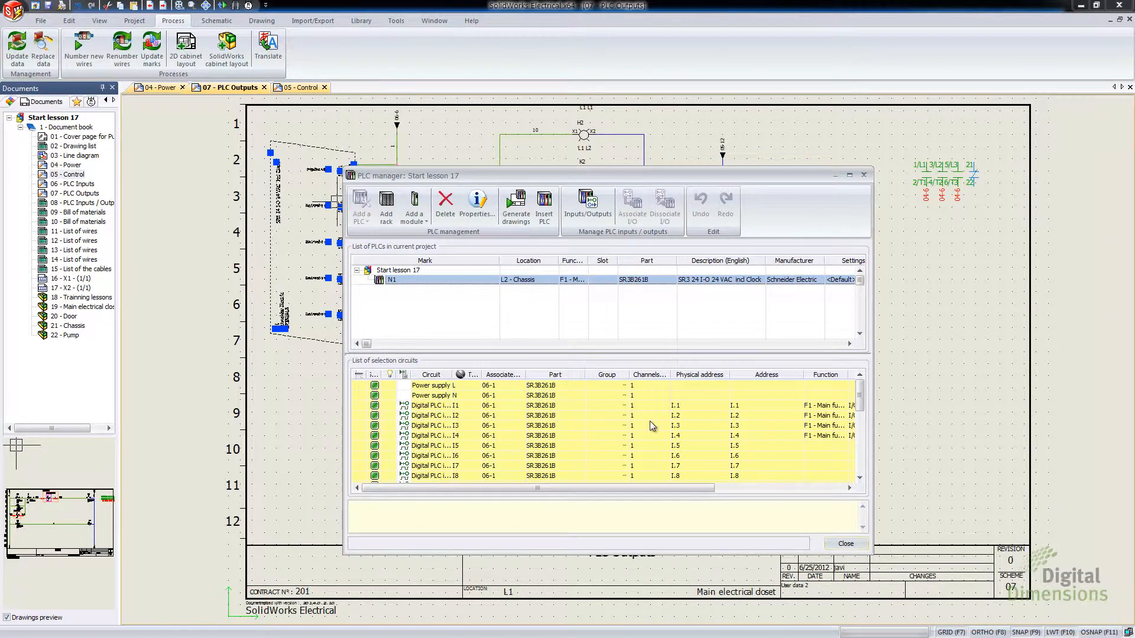
pyautogui.rightClick(434, 424)
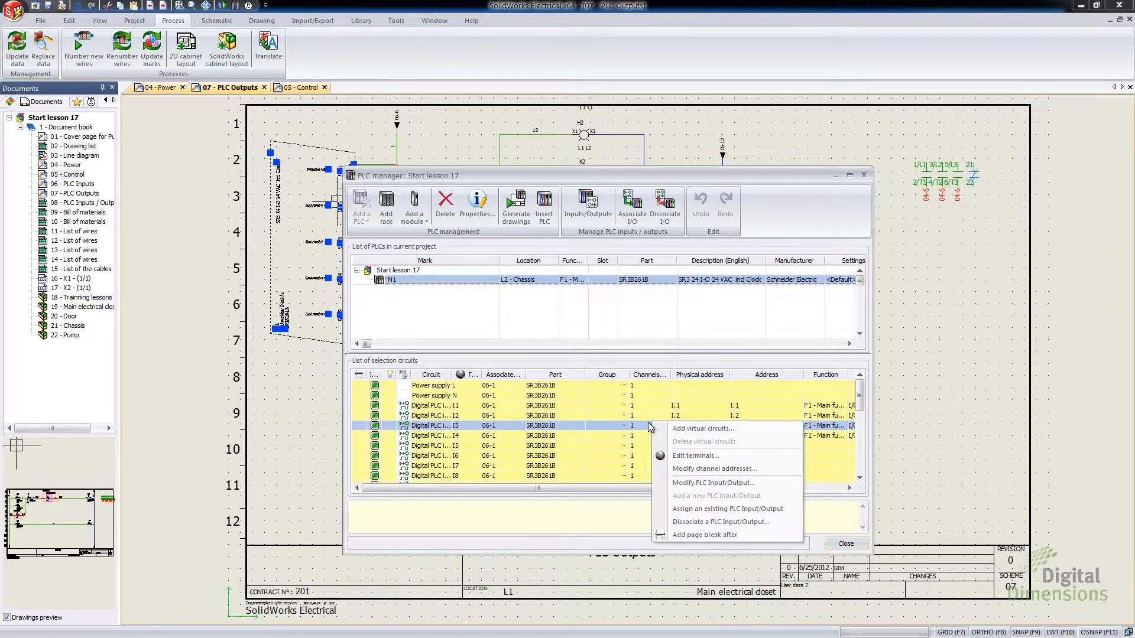
pyautogui.moveTo(695, 455)
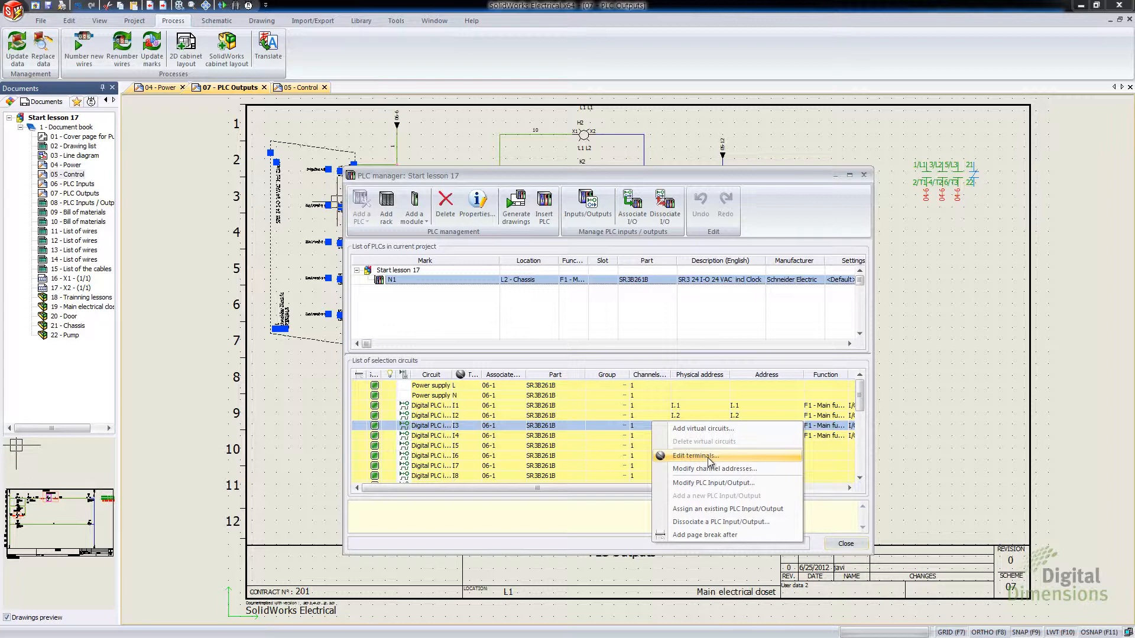
pyautogui.click(696, 457)
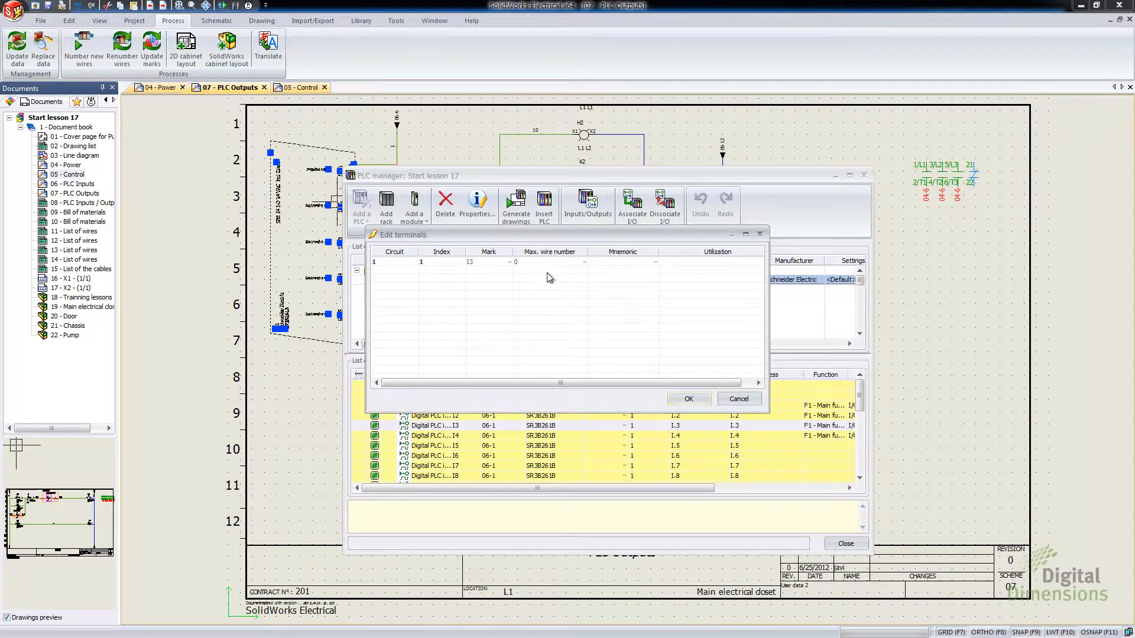
pyautogui.moveTo(569, 330)
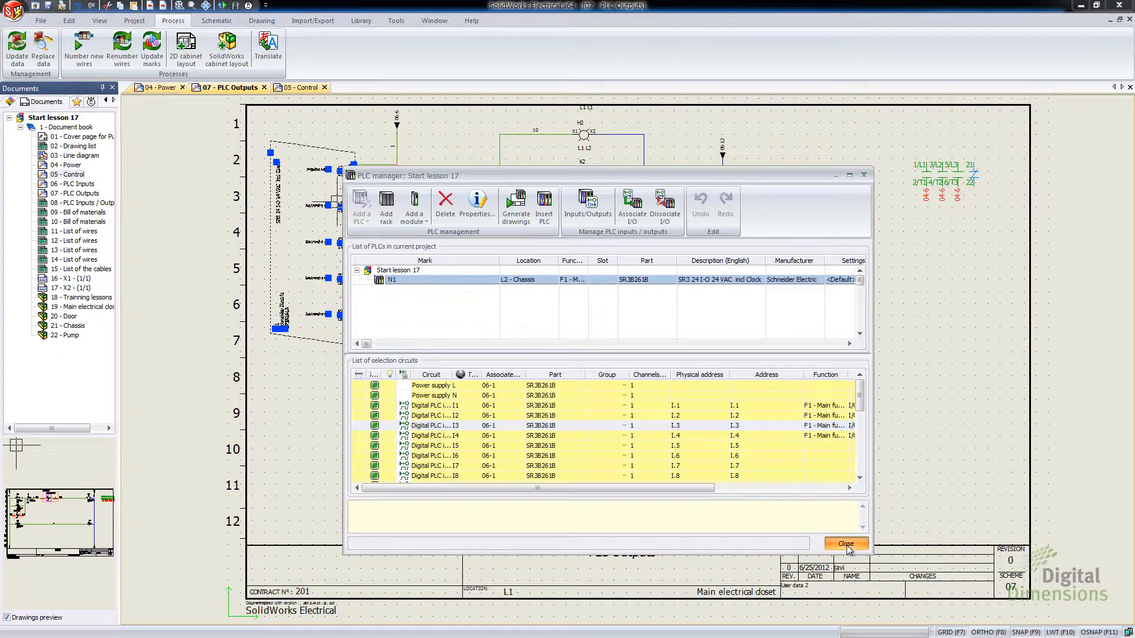
pyautogui.click(844, 544)
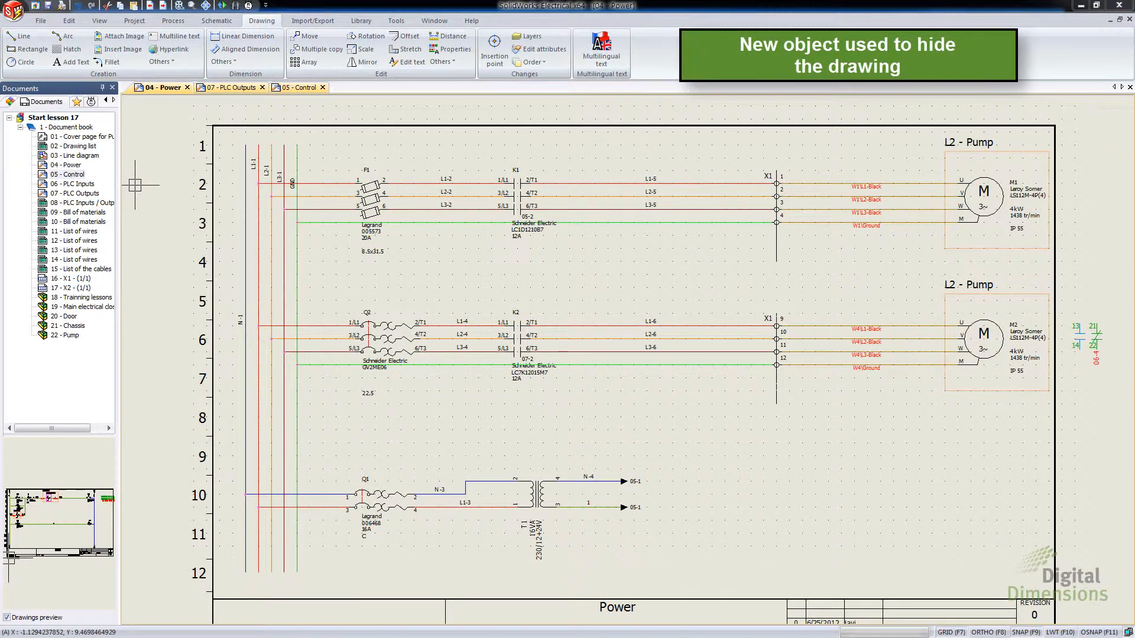
pyautogui.moveTo(445, 463)
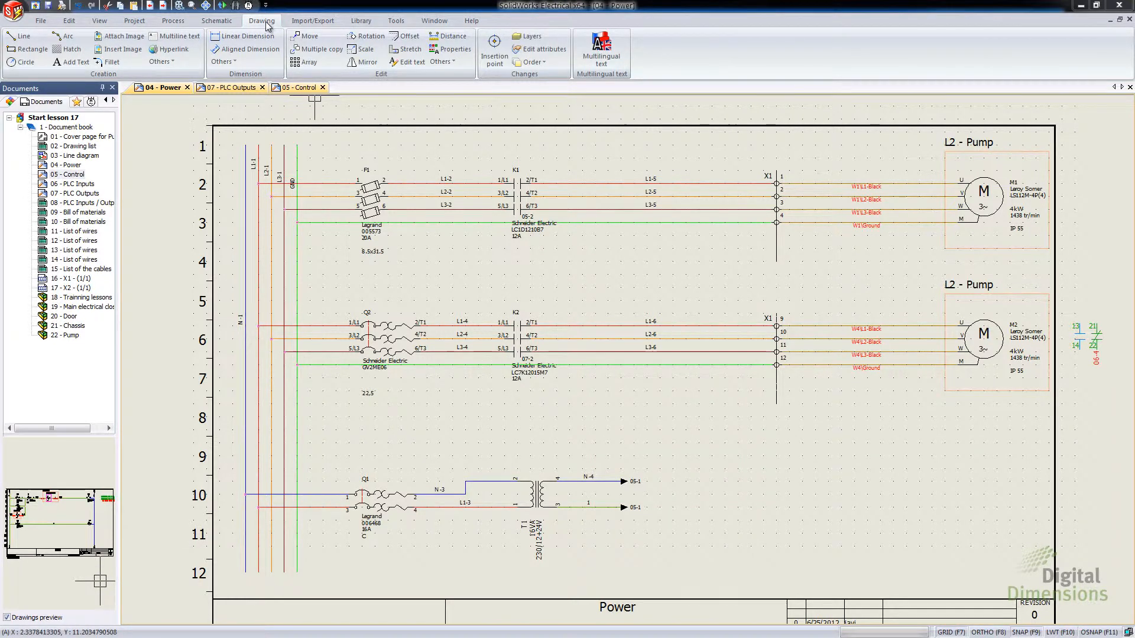
# Draw a wipeout area with corners around the F1 fuse on the Power drawing
pyautogui.click(159, 62)
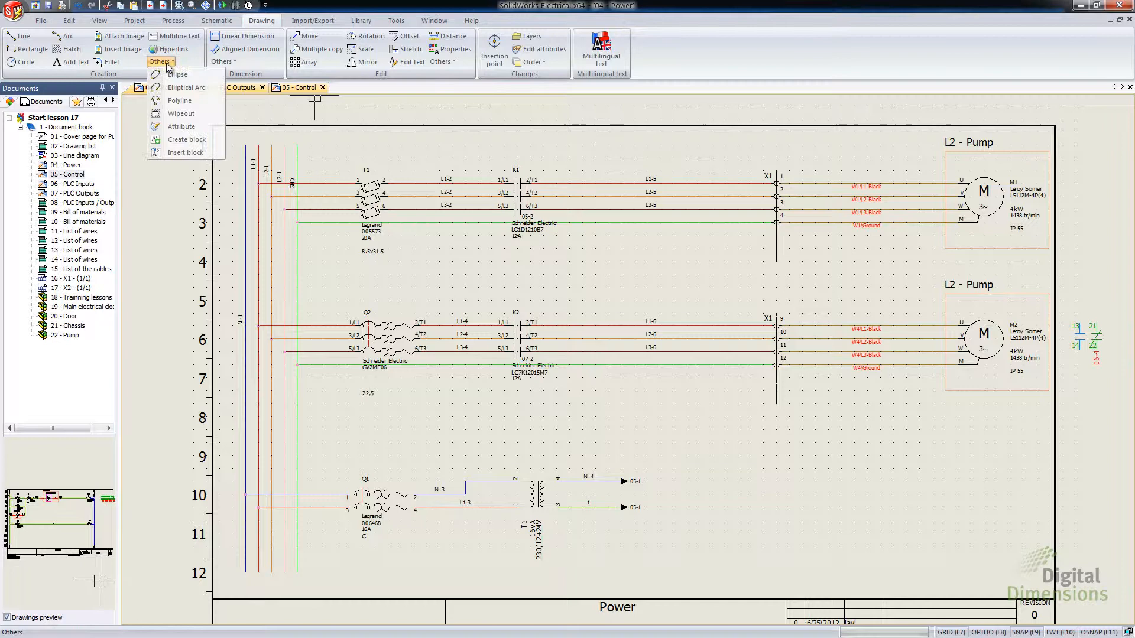
pyautogui.moveTo(180, 113)
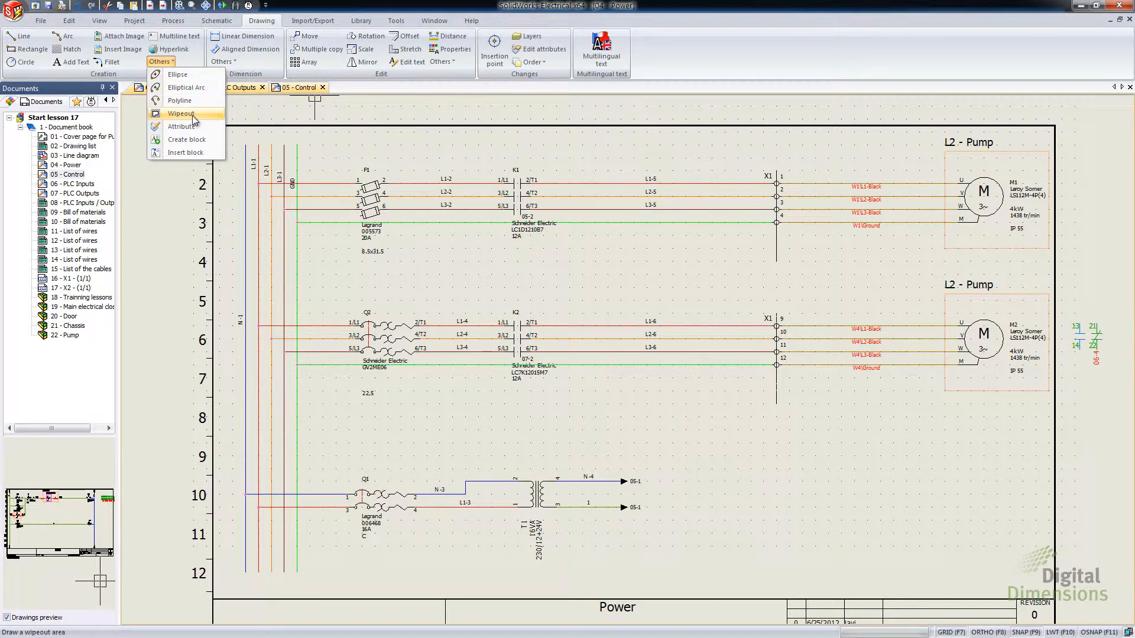
pyautogui.click(179, 114)
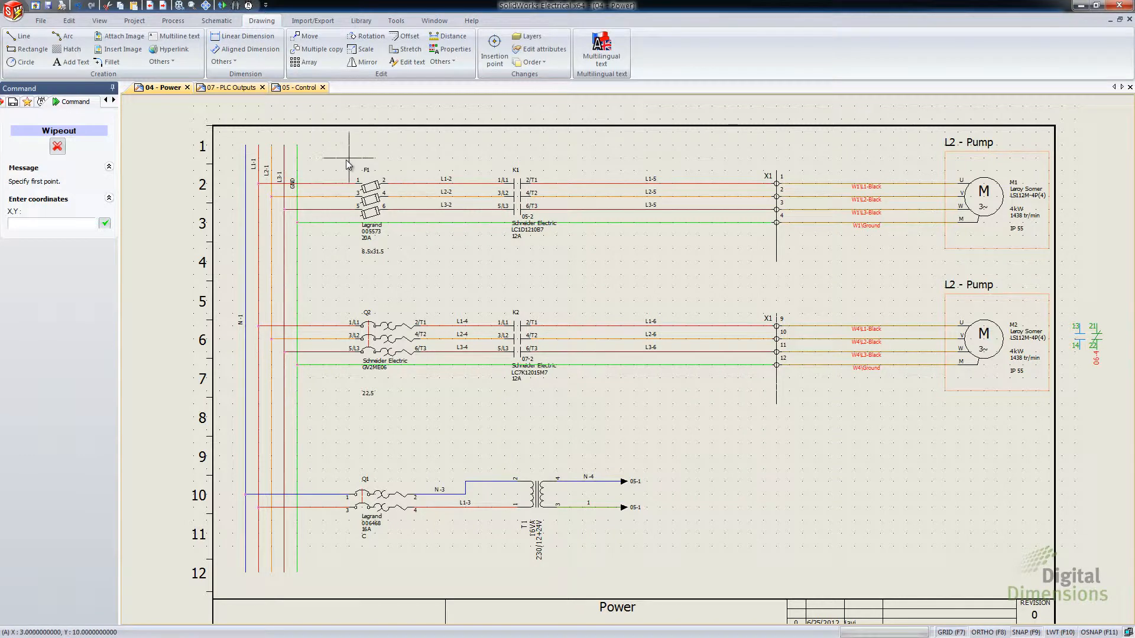
pyautogui.click(348, 164)
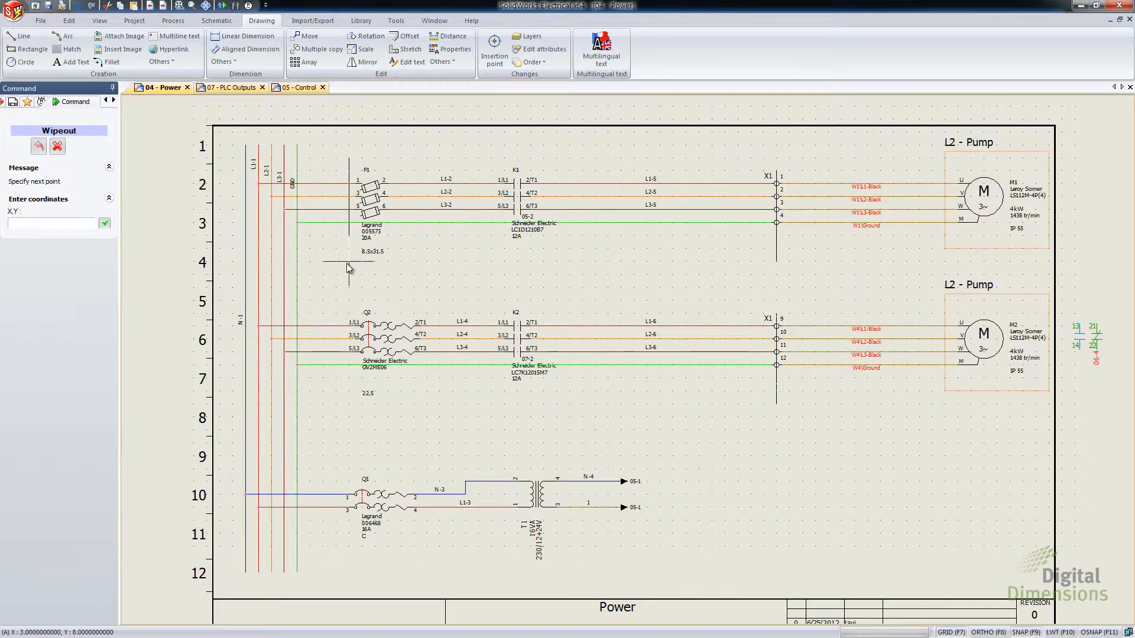
pyautogui.click(401, 267)
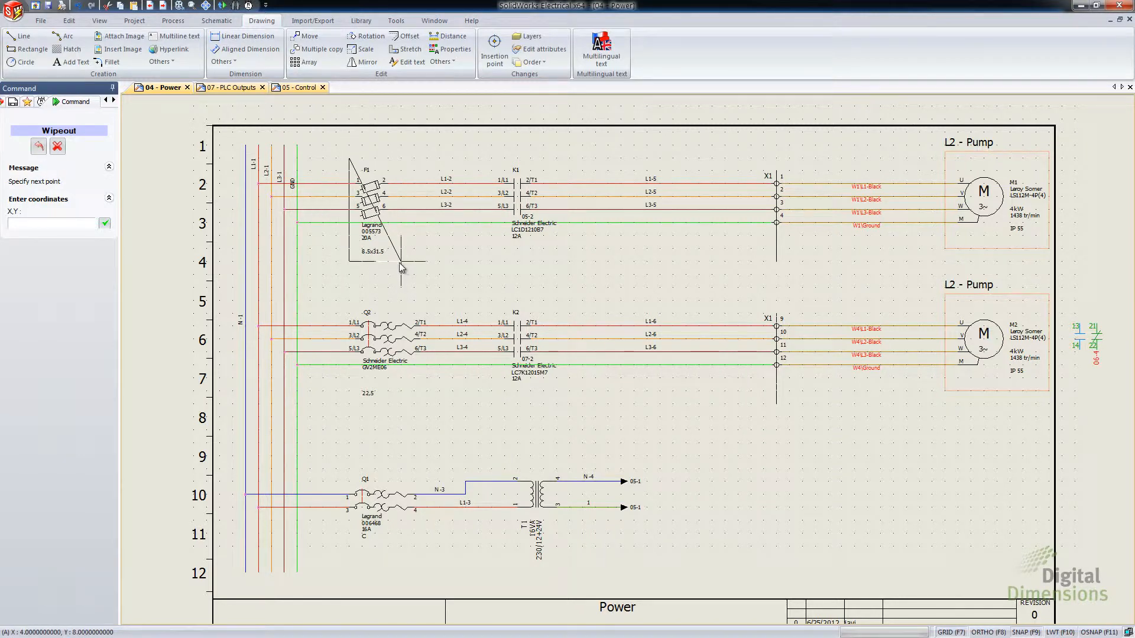
pyautogui.click(403, 164)
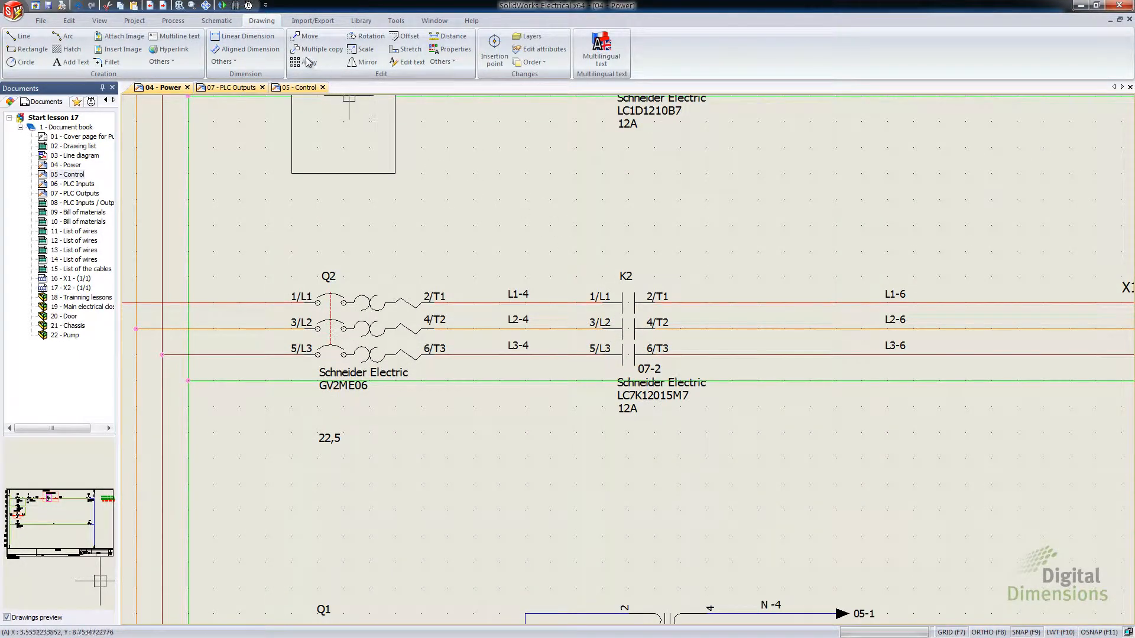
# Finish the wipeout shape around contactor K2 and go to the Project tools
pyautogui.click(159, 61)
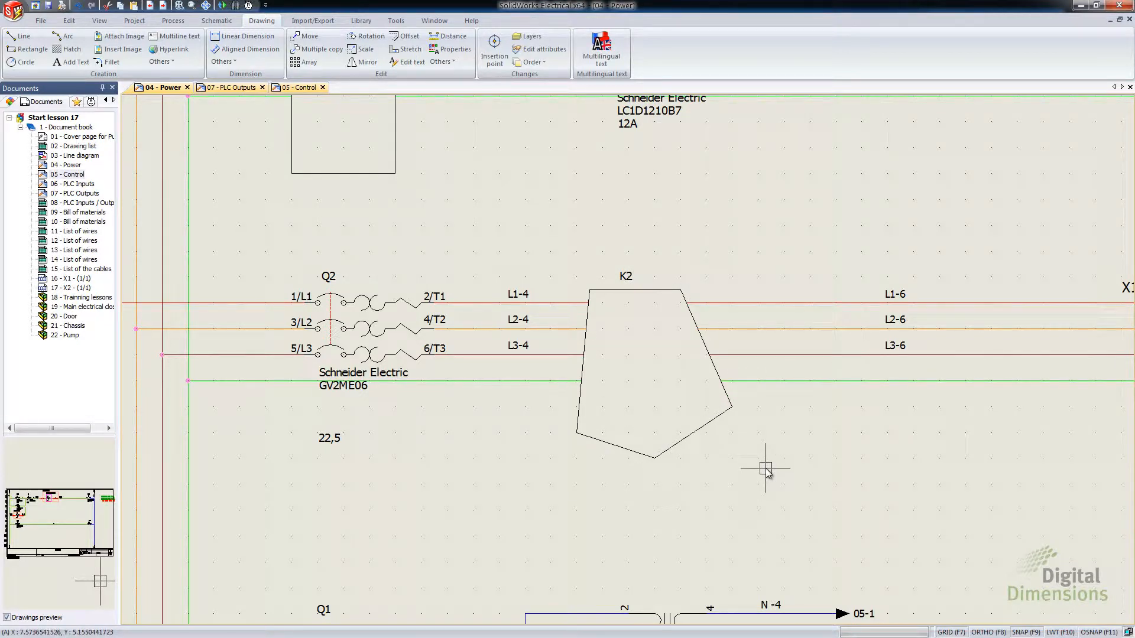
pyautogui.moveTo(517, 334)
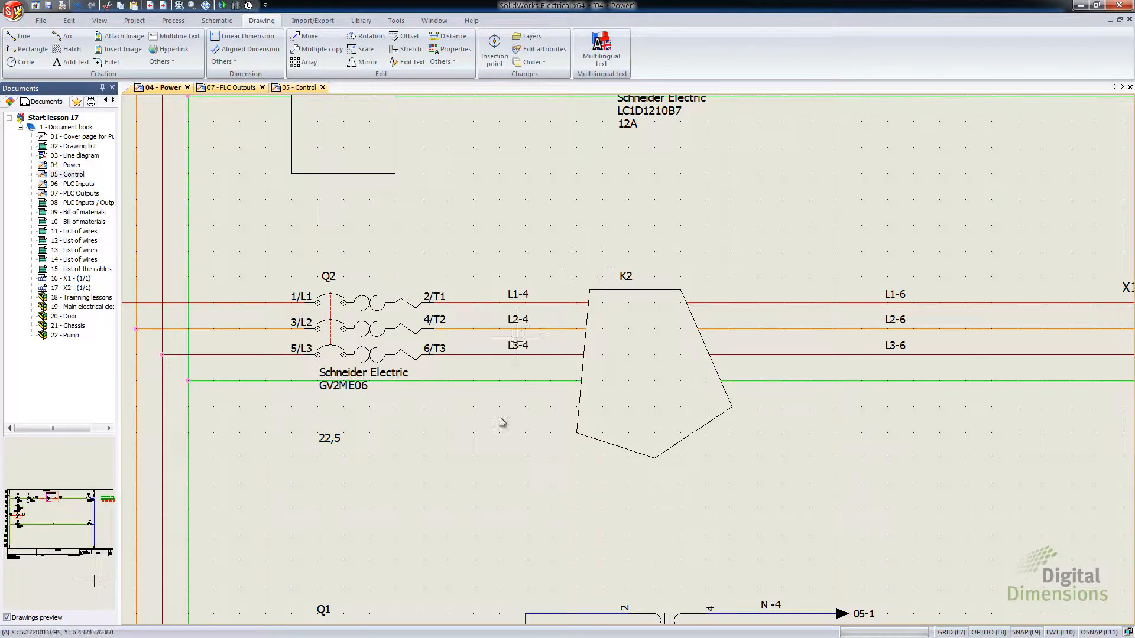
pyautogui.moveTo(608, 453)
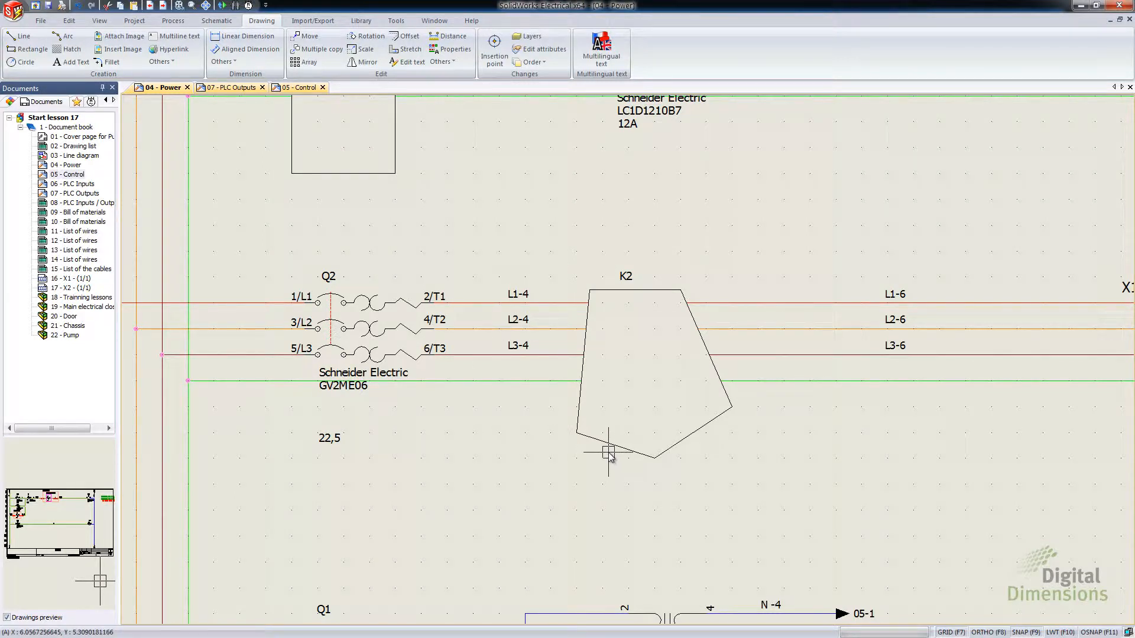
pyautogui.moveTo(608, 453)
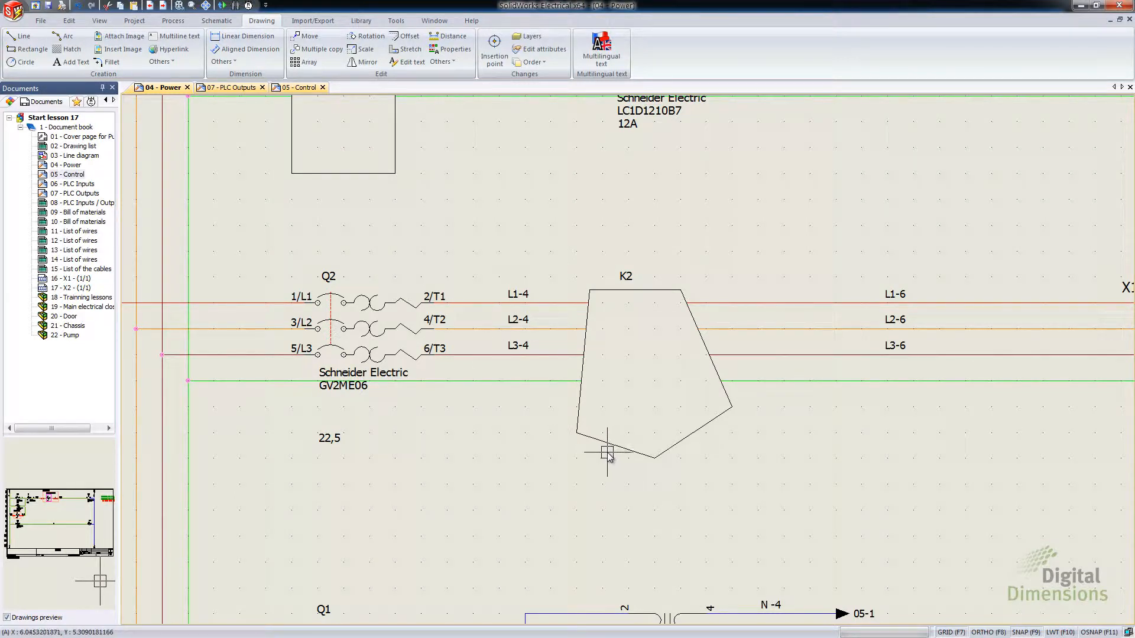
pyautogui.moveTo(608, 453)
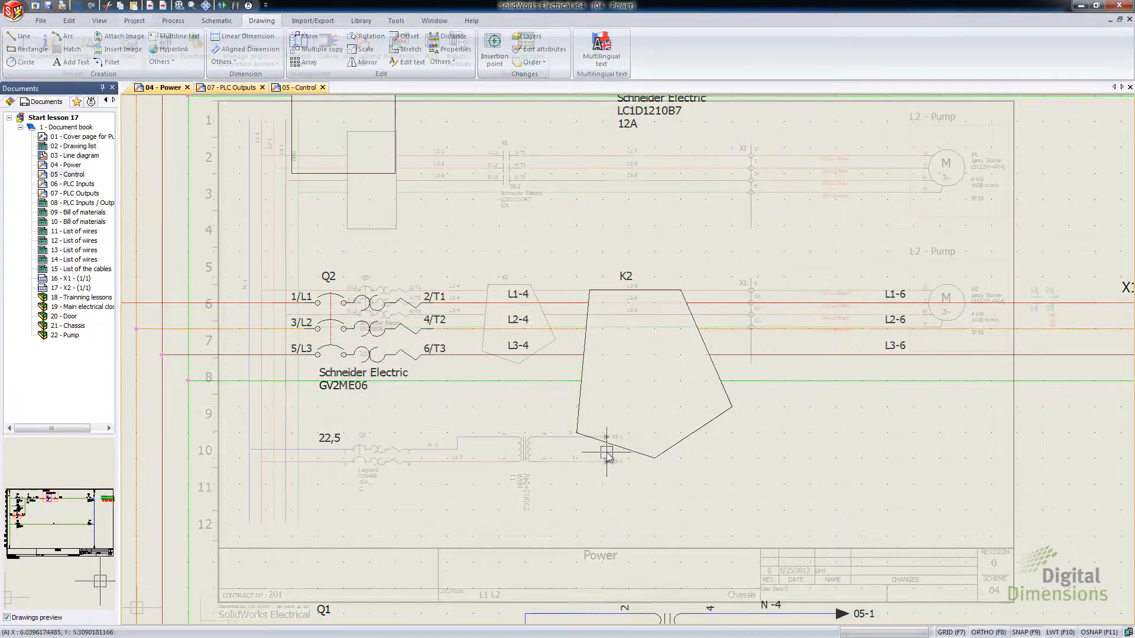
pyautogui.click(134, 20)
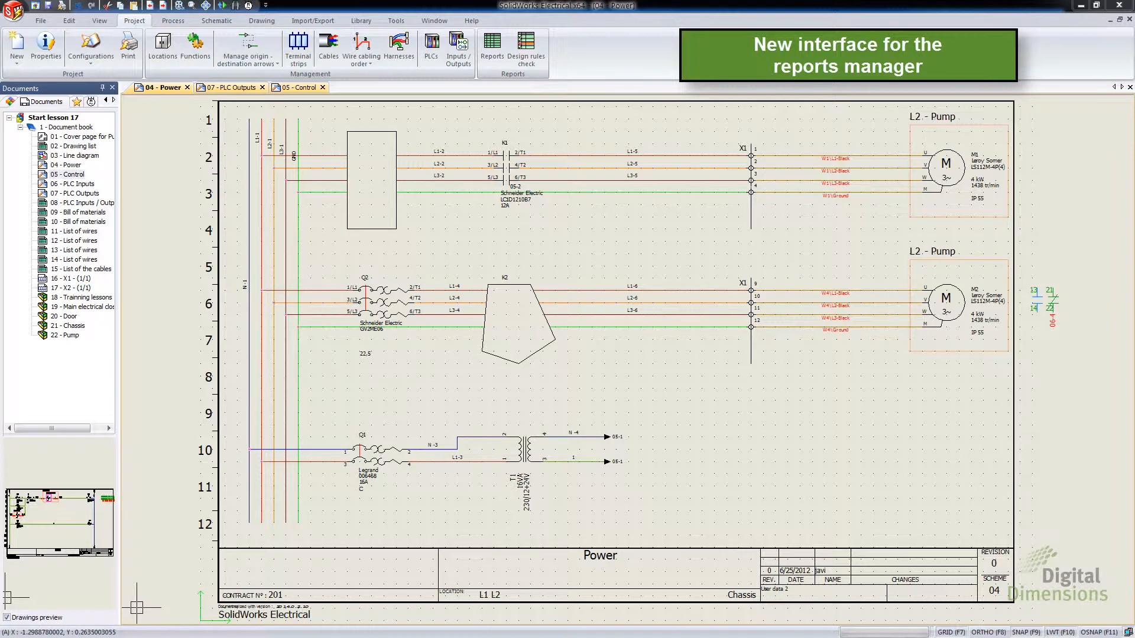
pyautogui.moveTo(454, 236)
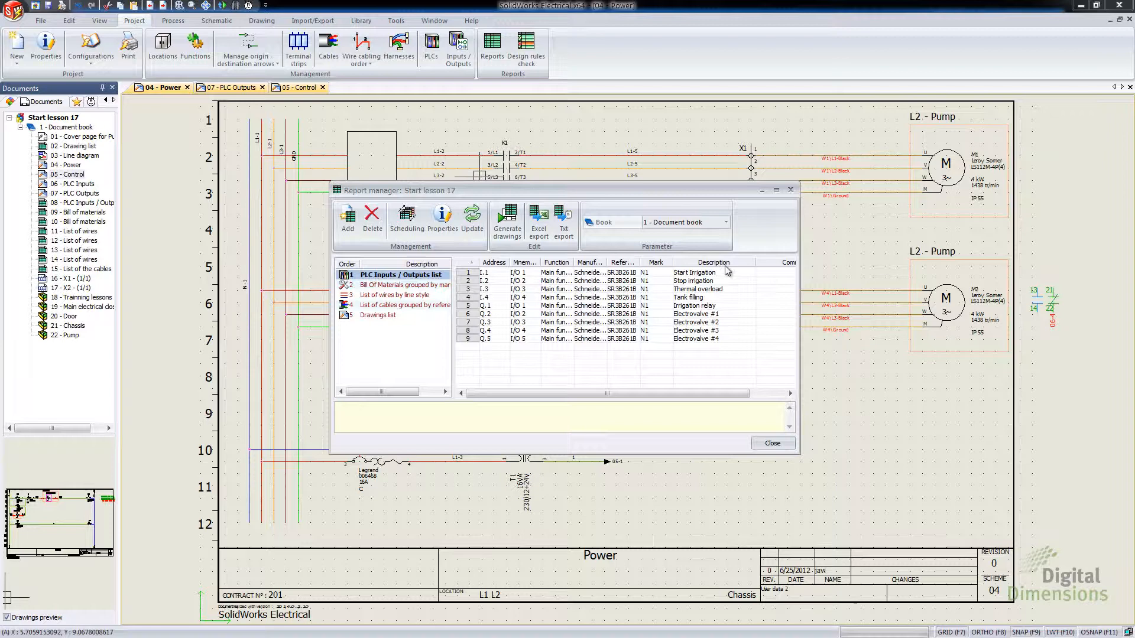
# Browse the report manager entries: Bill Of Materials, cables by reference, wires by line style, PLC Inputs / Outputs
pyautogui.click(404, 285)
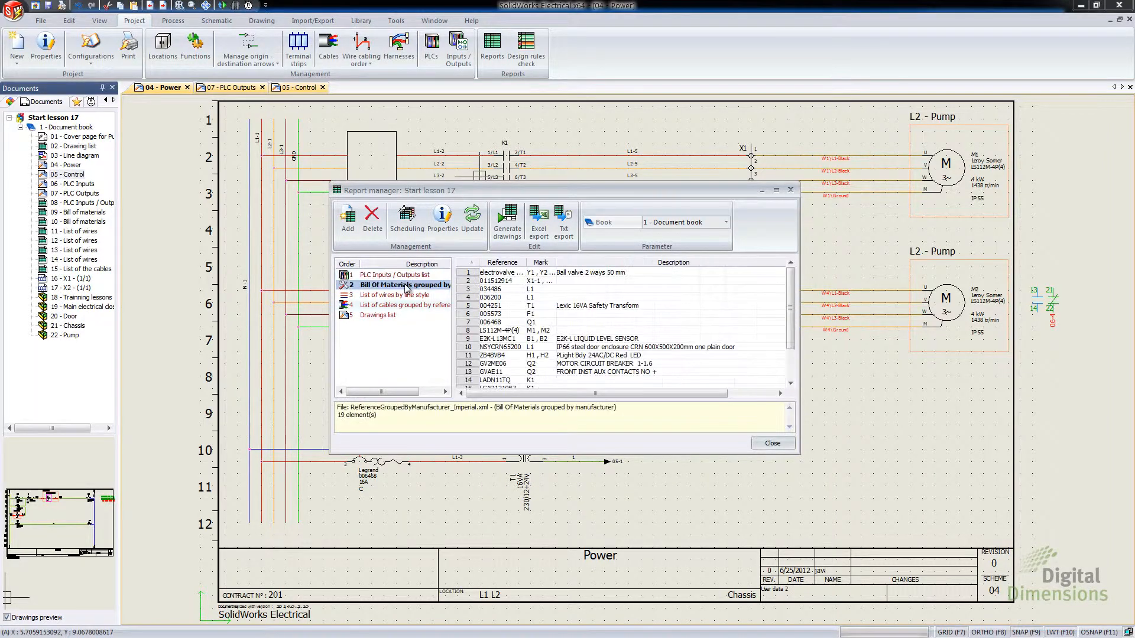
pyautogui.click(402, 305)
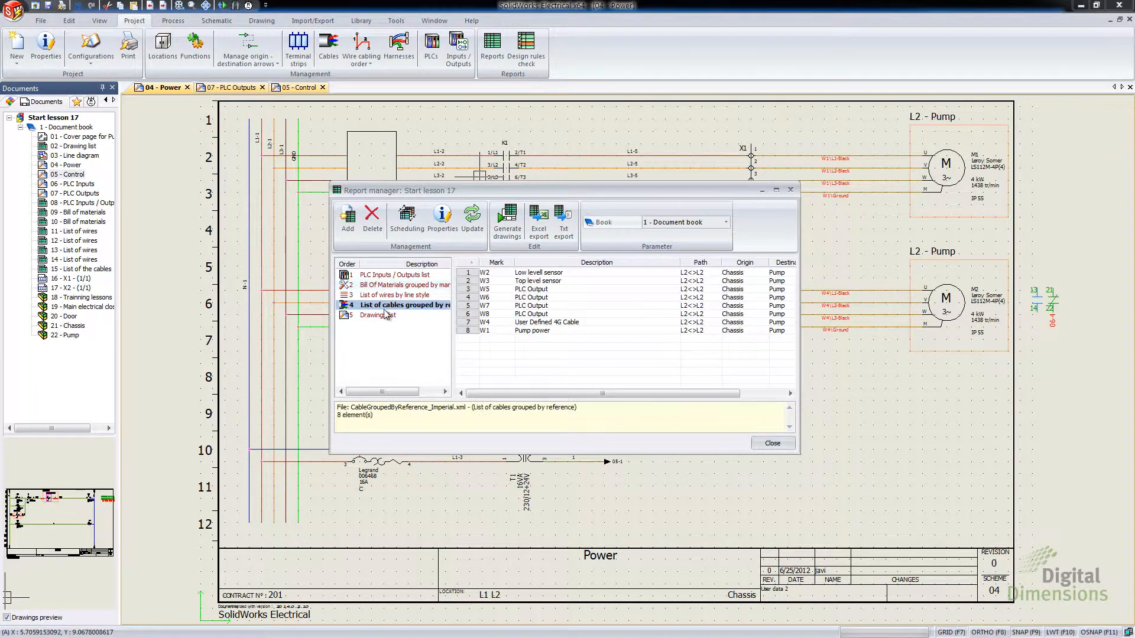
pyautogui.click(395, 274)
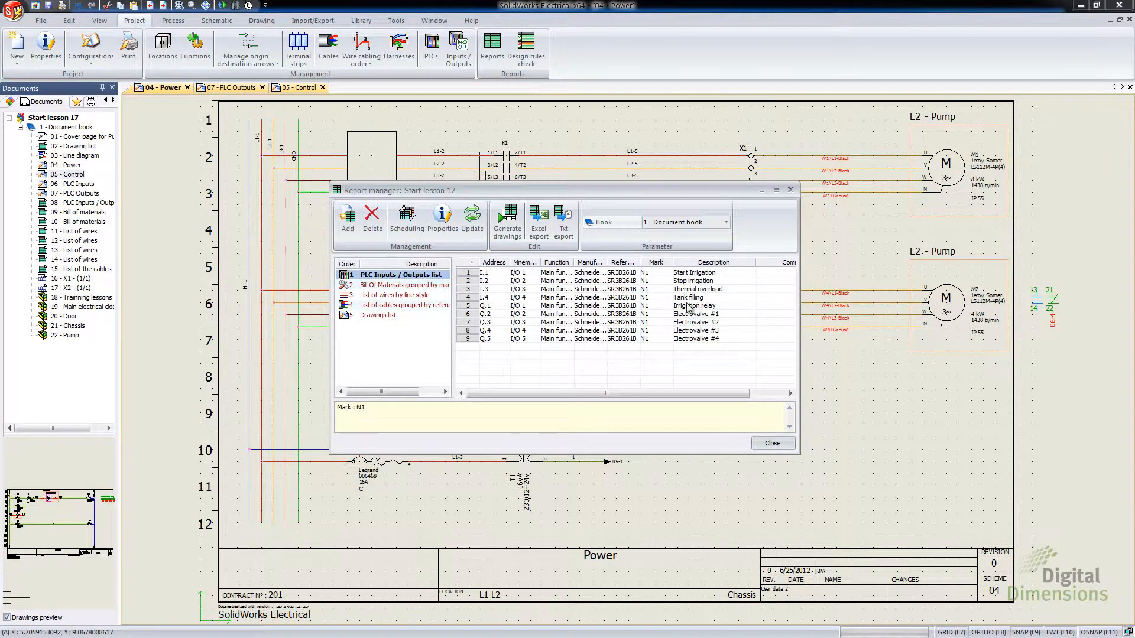
pyautogui.click(393, 294)
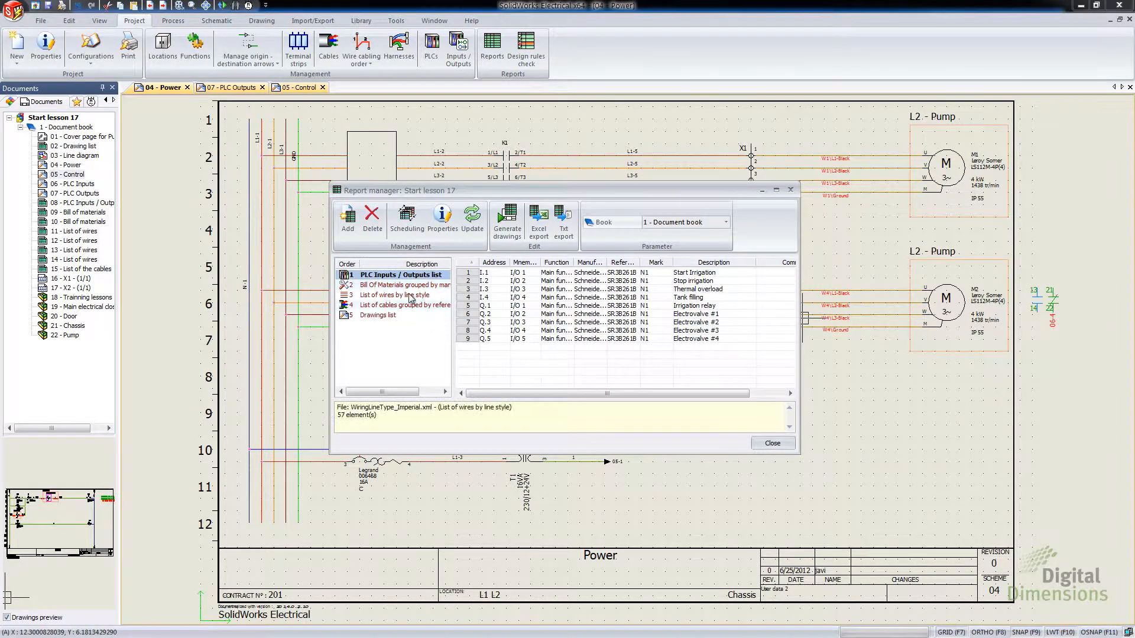
pyautogui.click(394, 294)
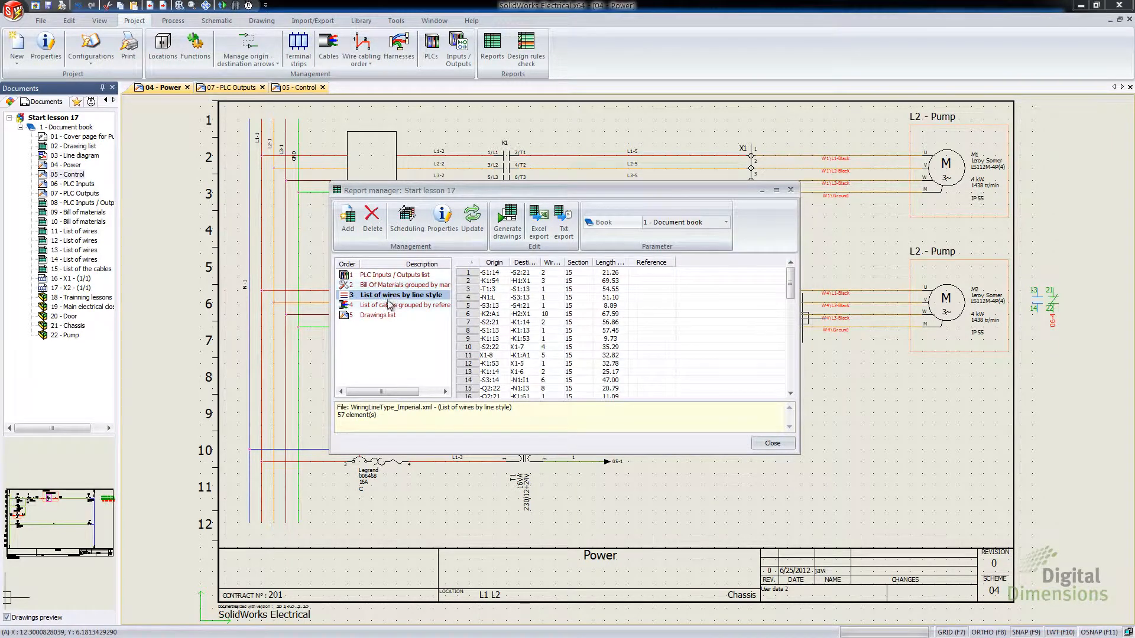
pyautogui.click(395, 275)
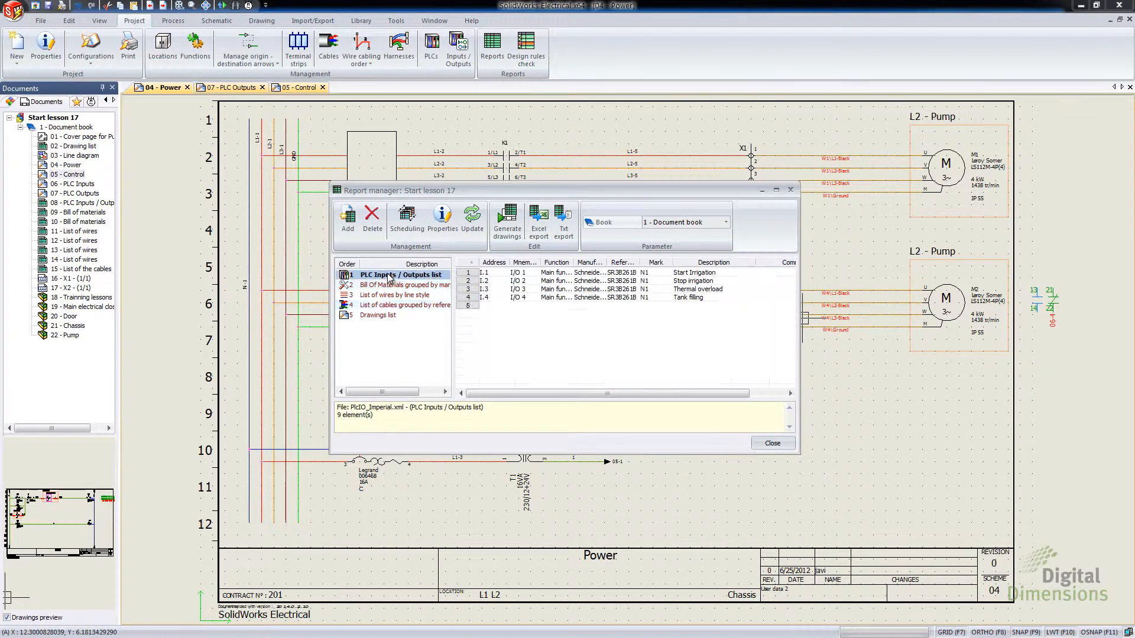
# View the PLC Inputs / Outputs report template properties and return to the report list
pyautogui.click(442, 218)
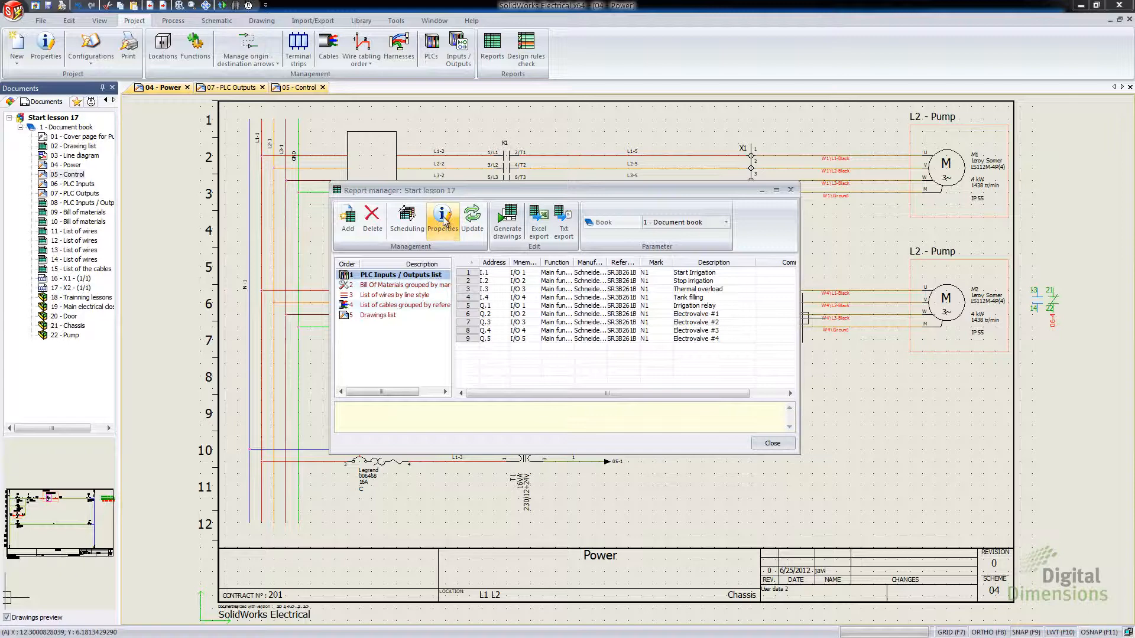
pyautogui.click(442, 217)
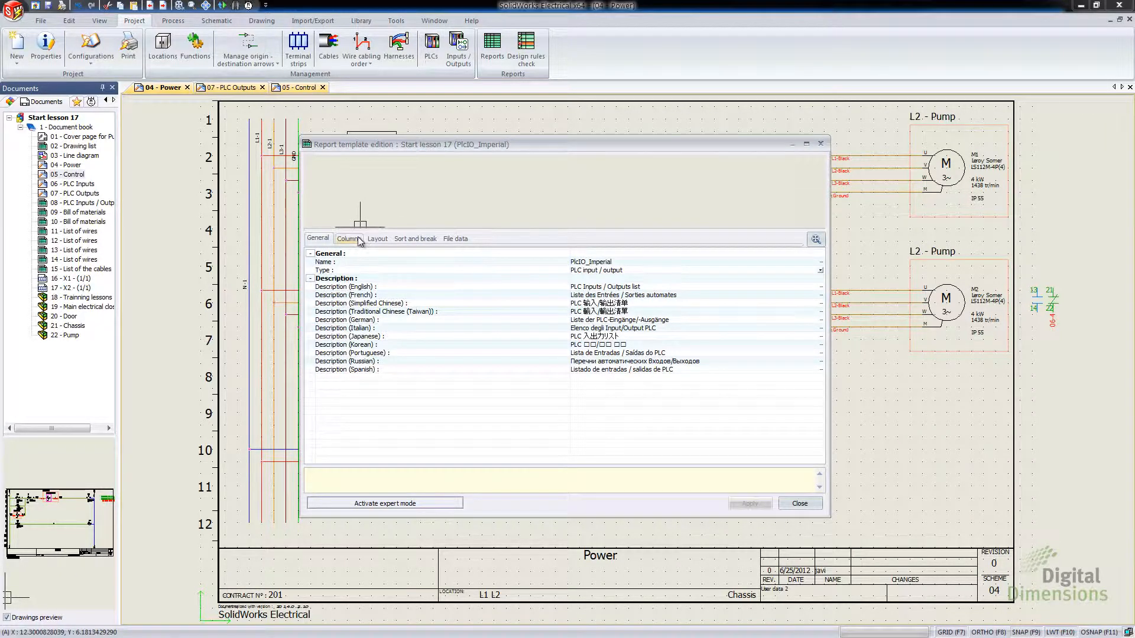
pyautogui.click(376, 237)
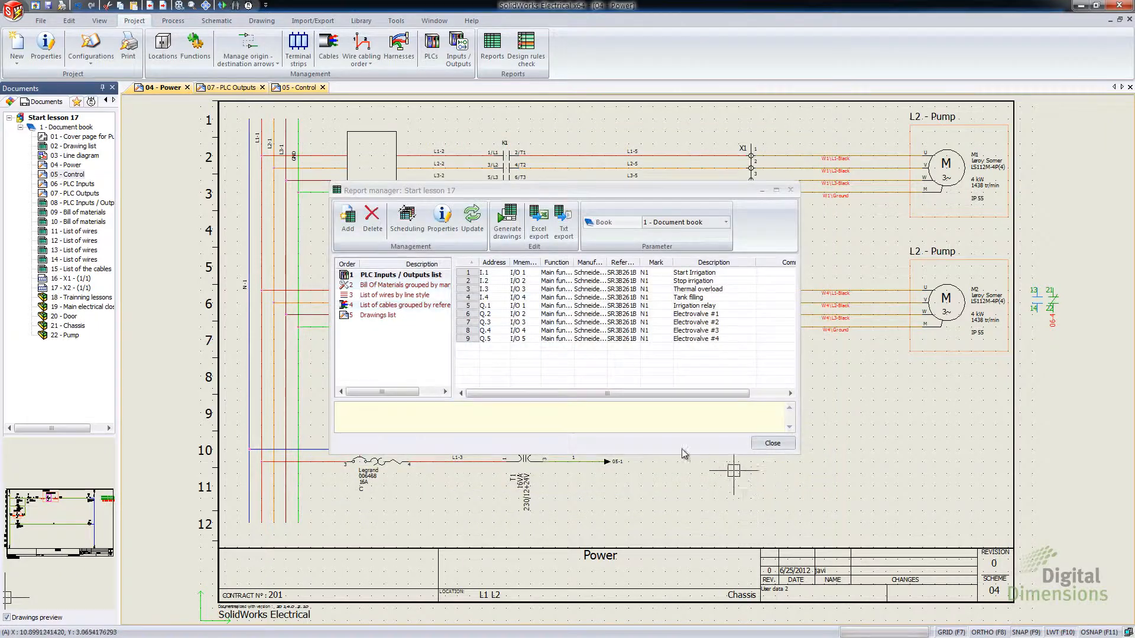
pyautogui.click(398, 275)
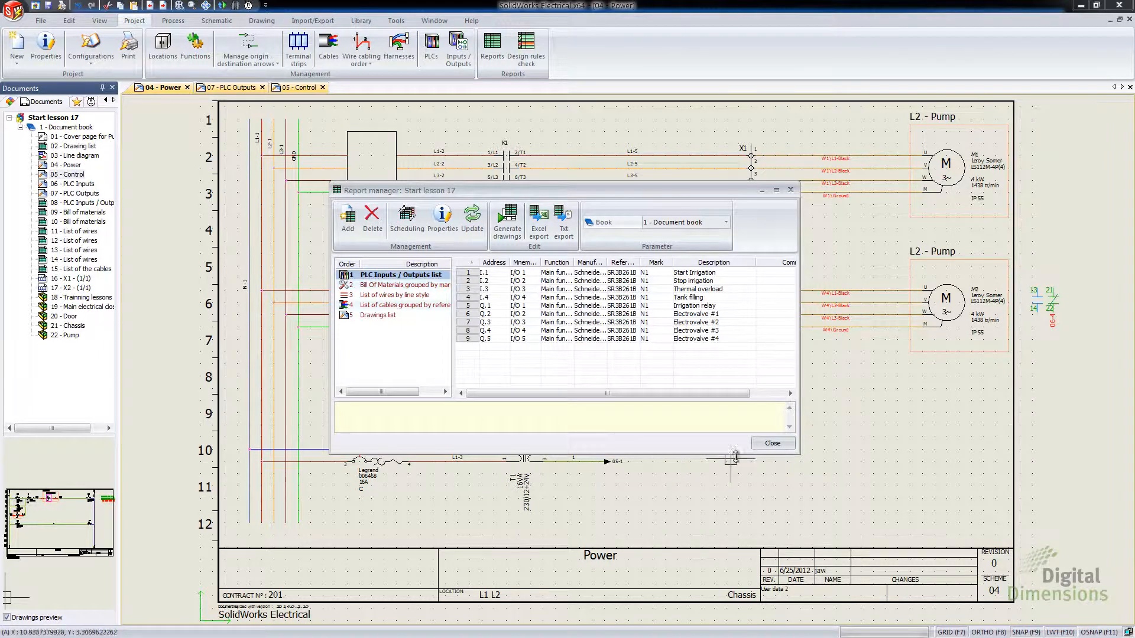
pyautogui.click(772, 443)
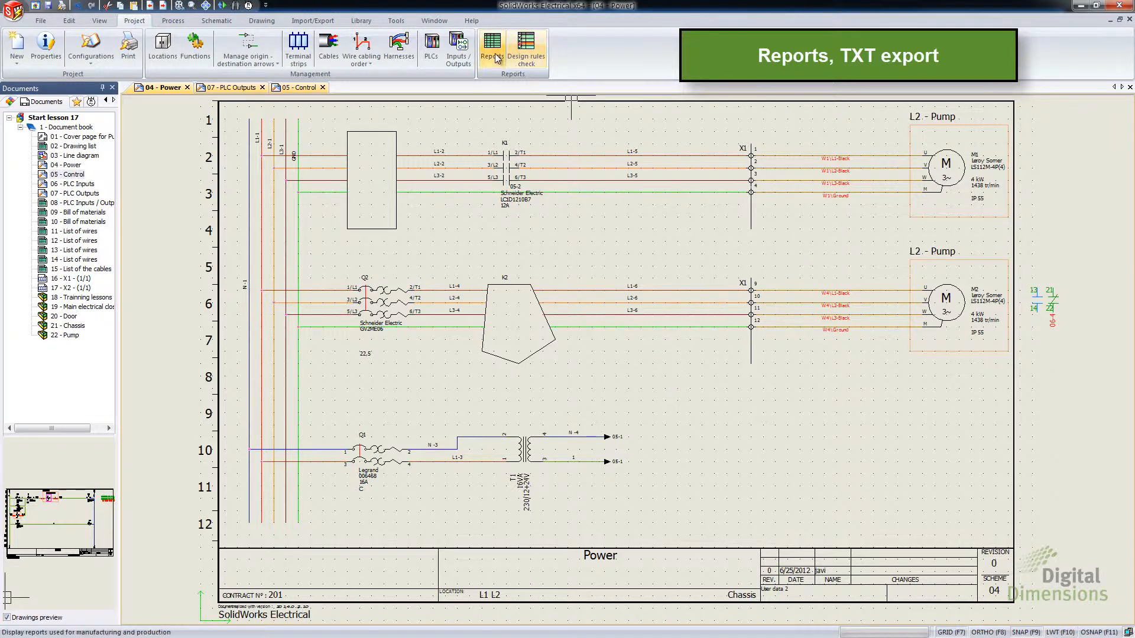
pyautogui.click(492, 46)
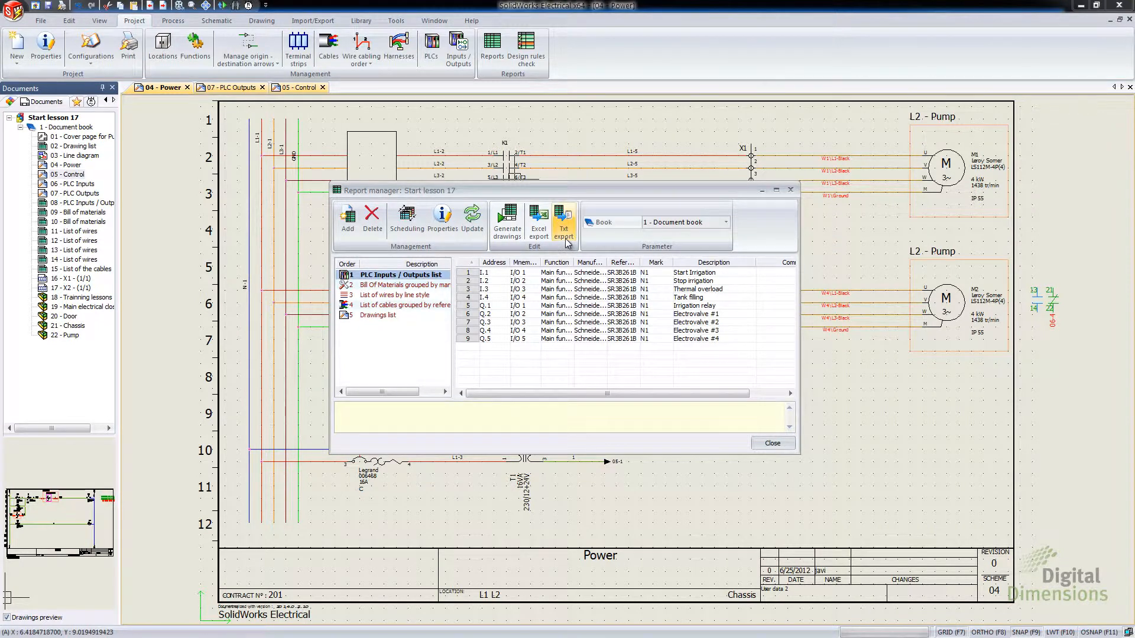
pyautogui.click(562, 221)
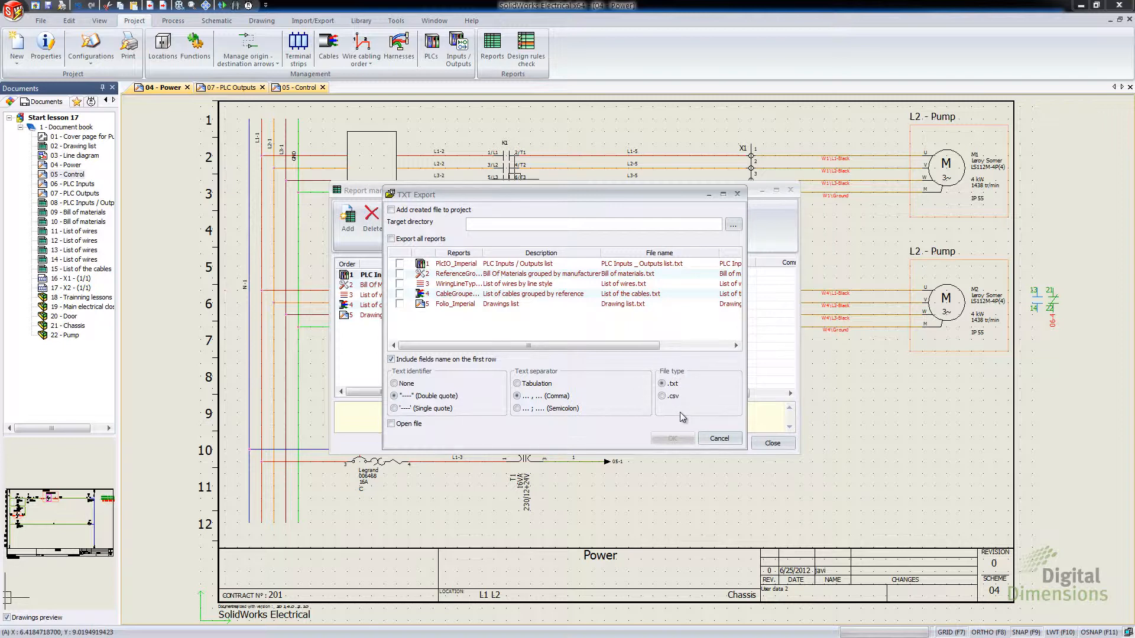
pyautogui.click(661, 396)
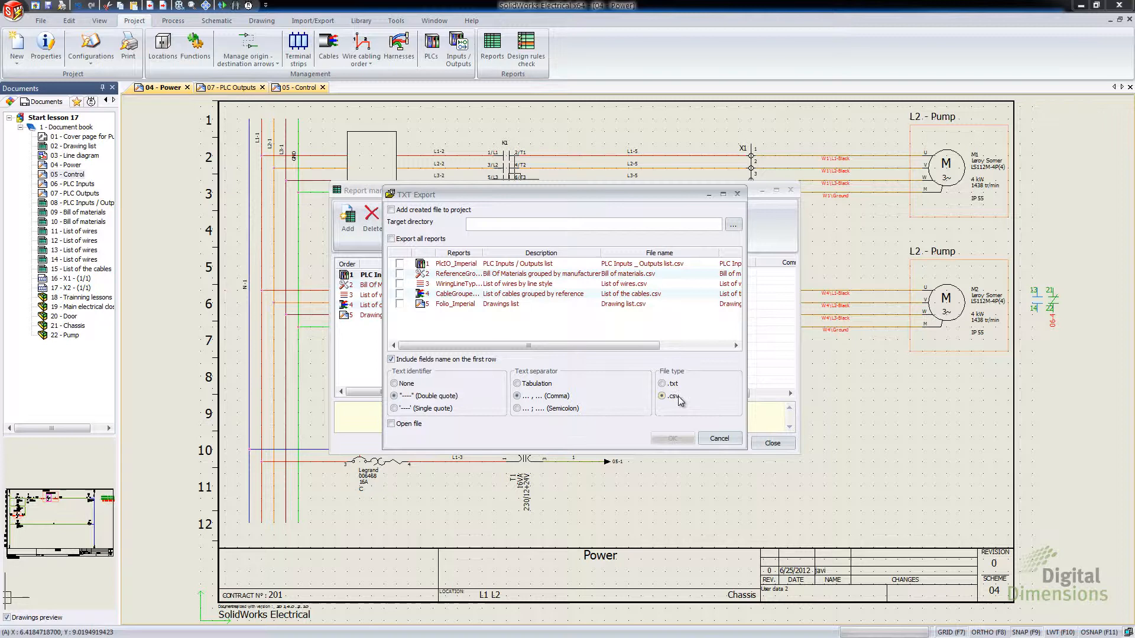
pyautogui.moveTo(684, 402)
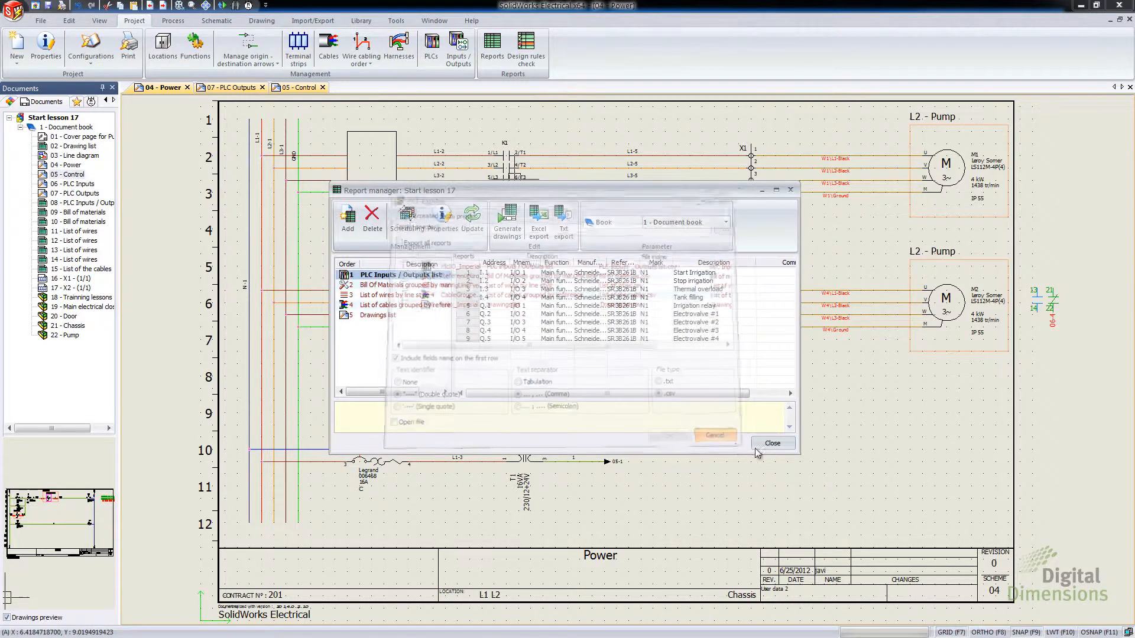
pyautogui.click(772, 443)
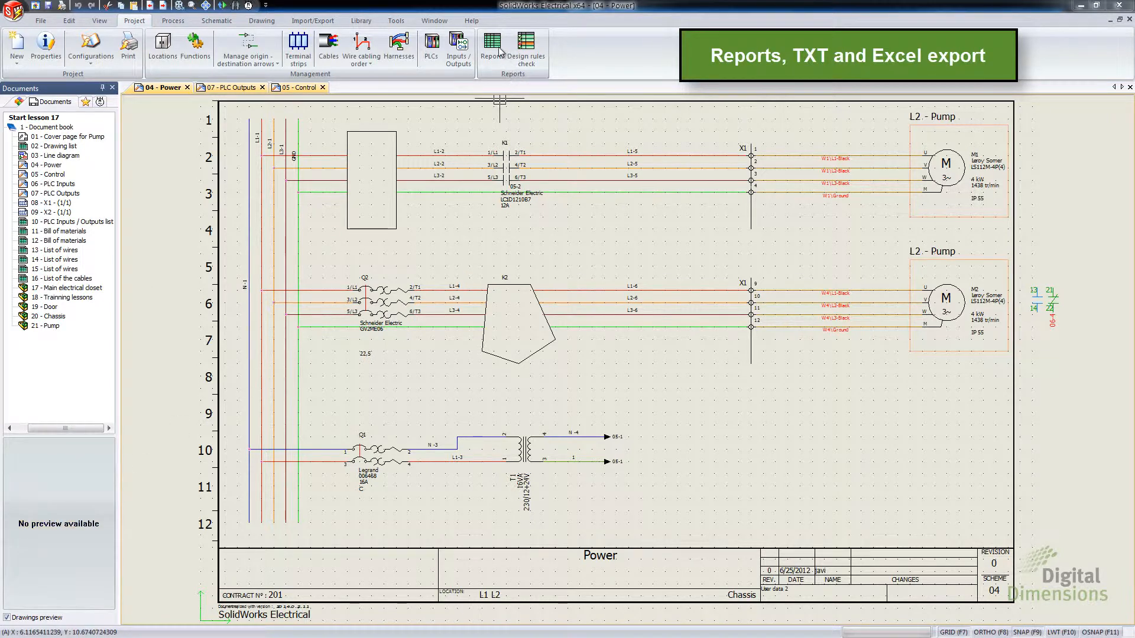
# In the report manager, confirm exporting all five reports as .txt text files
pyautogui.click(490, 47)
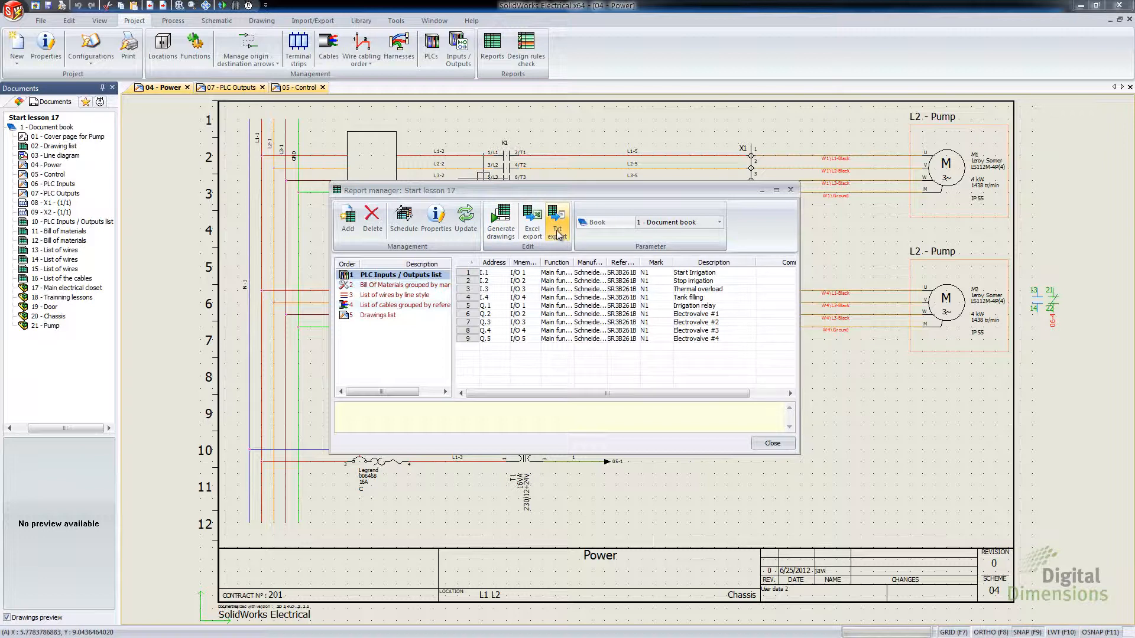
pyautogui.click(555, 219)
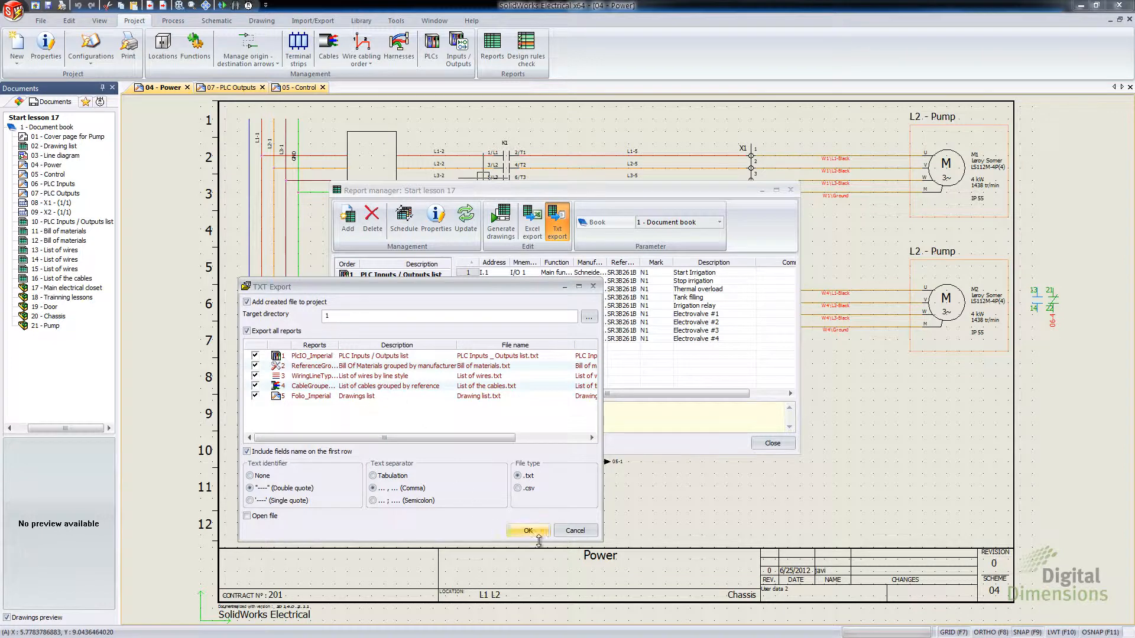
pyautogui.click(528, 531)
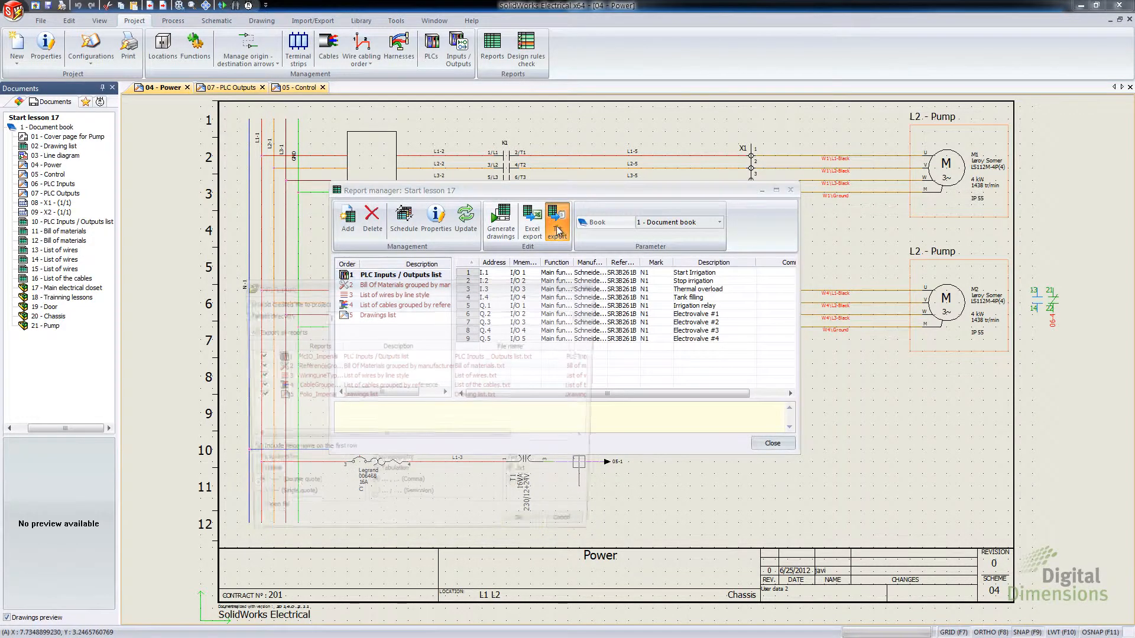
pyautogui.click(557, 218)
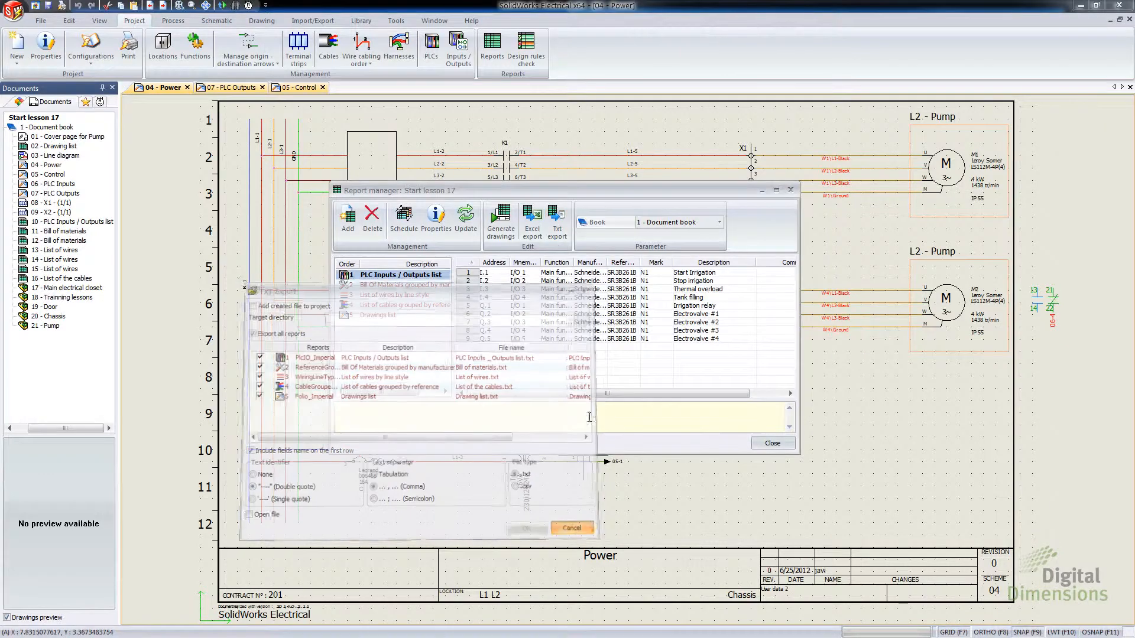
pyautogui.click(555, 221)
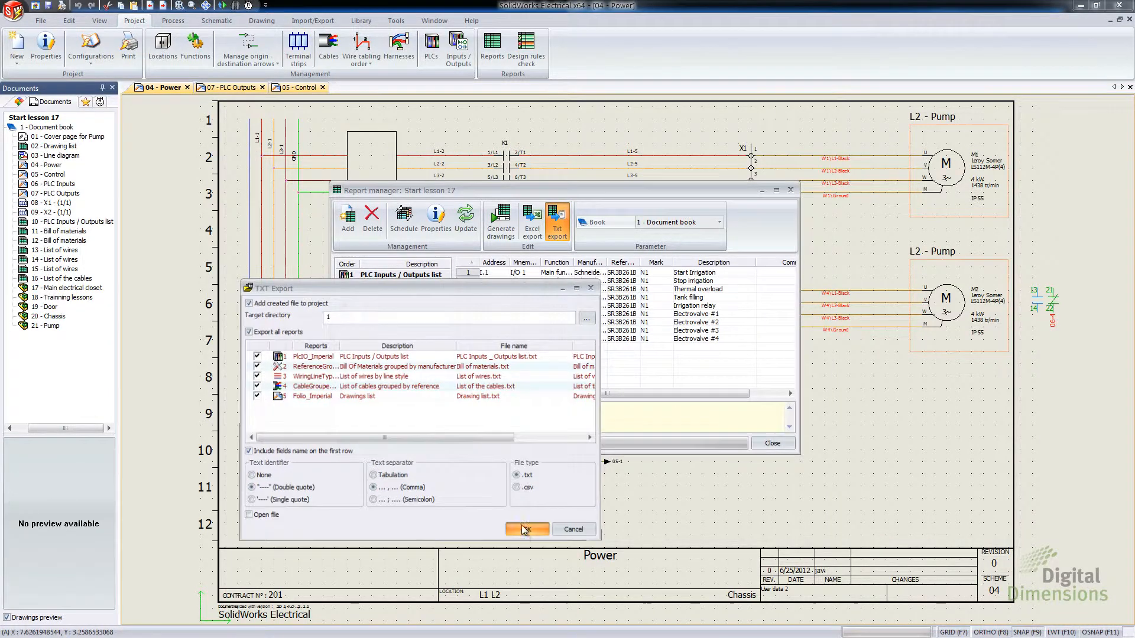
pyautogui.click(526, 530)
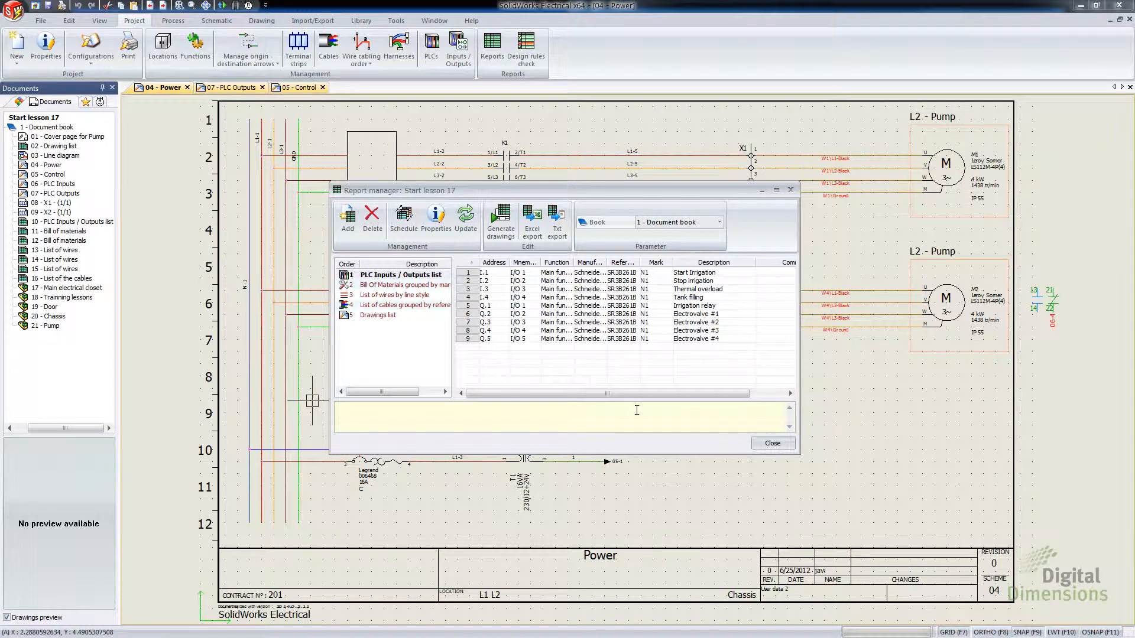
pyautogui.moveTo(628, 418)
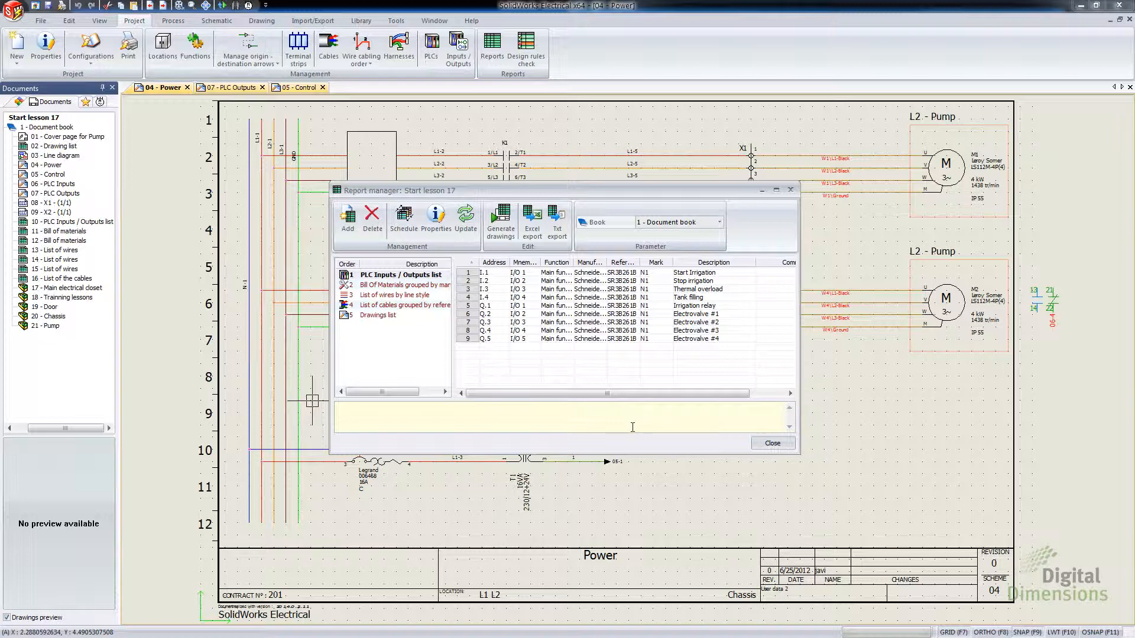
pyautogui.moveTo(621, 414)
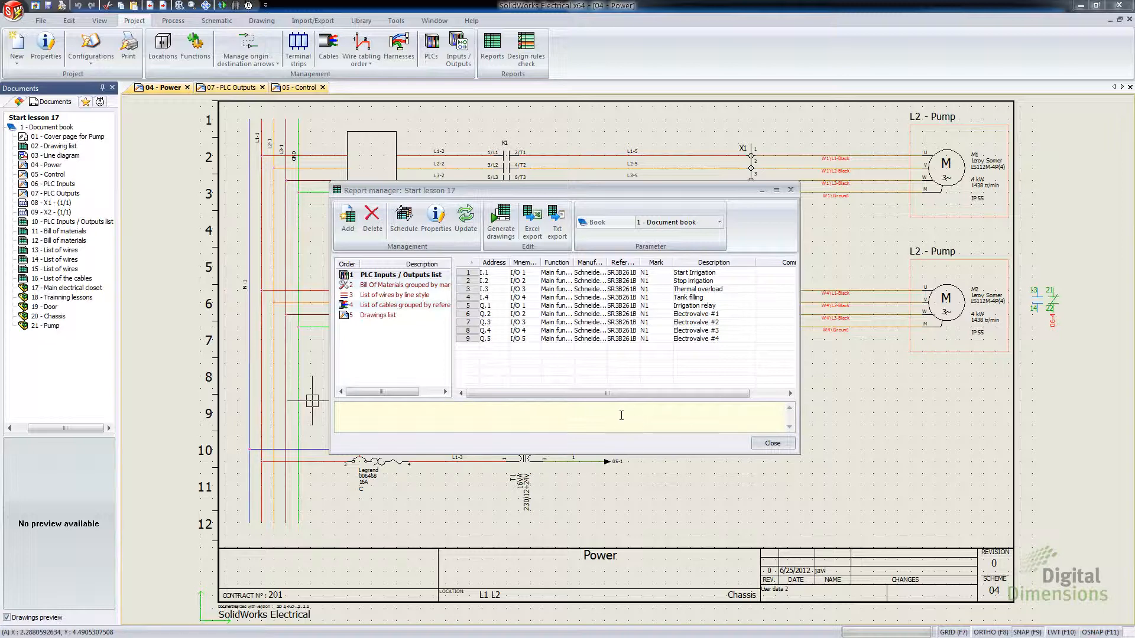
pyautogui.moveTo(623, 410)
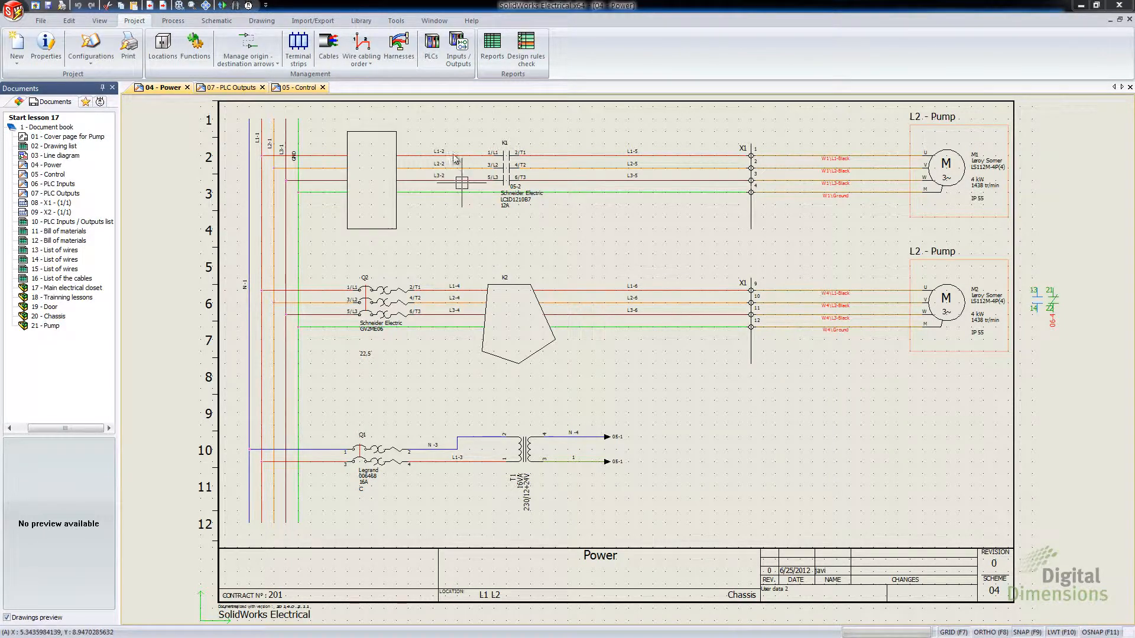
pyautogui.click(492, 44)
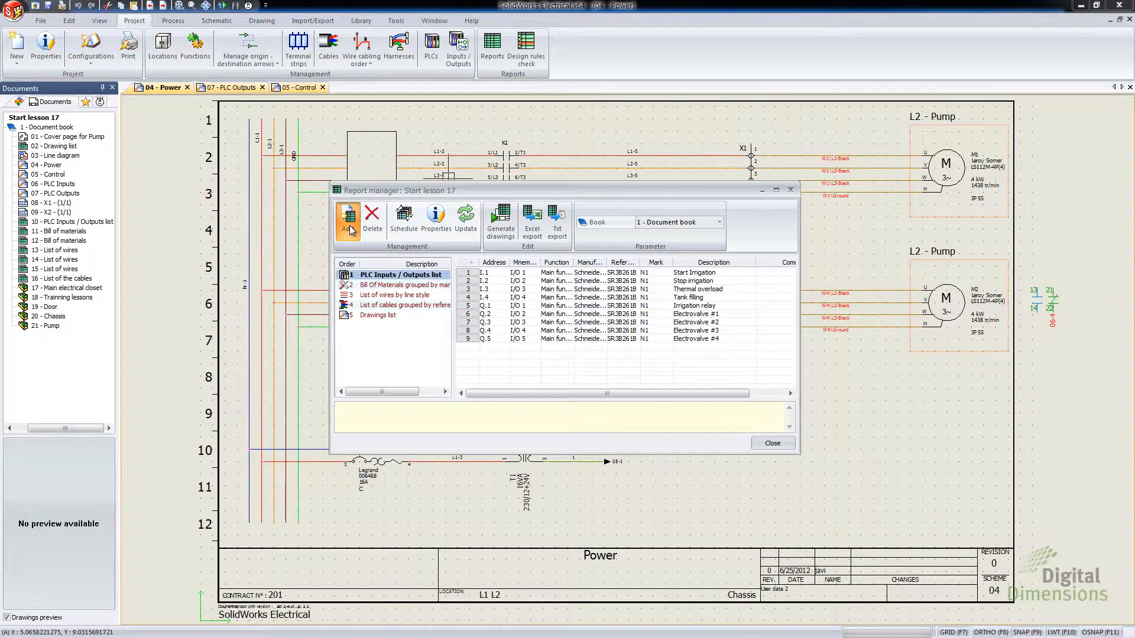
pyautogui.click(348, 219)
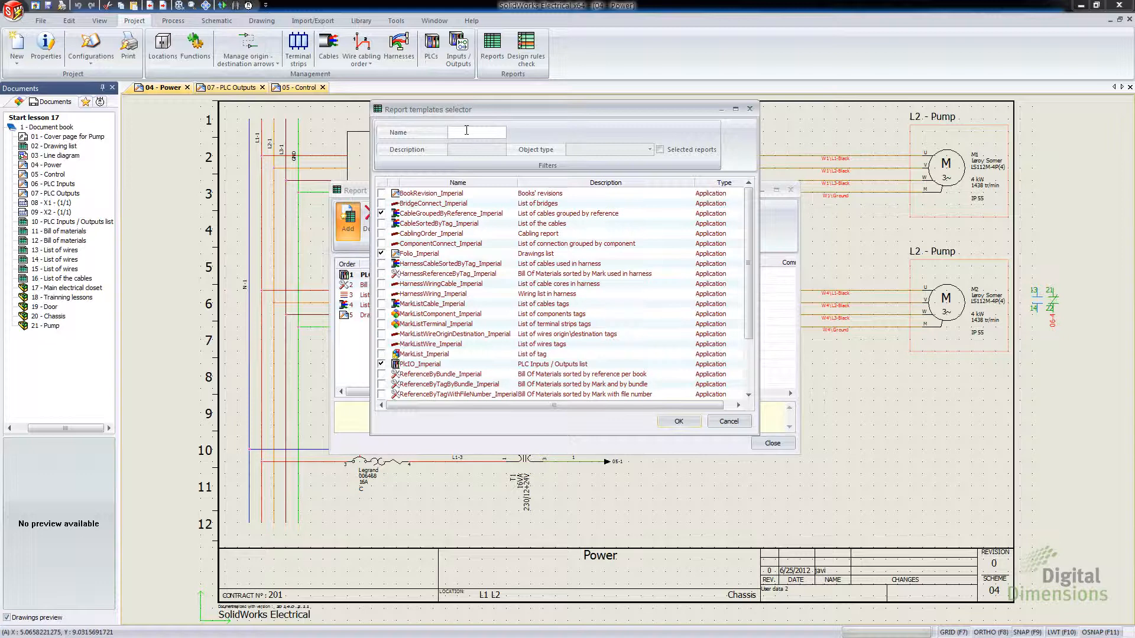
pyautogui.write('cab')
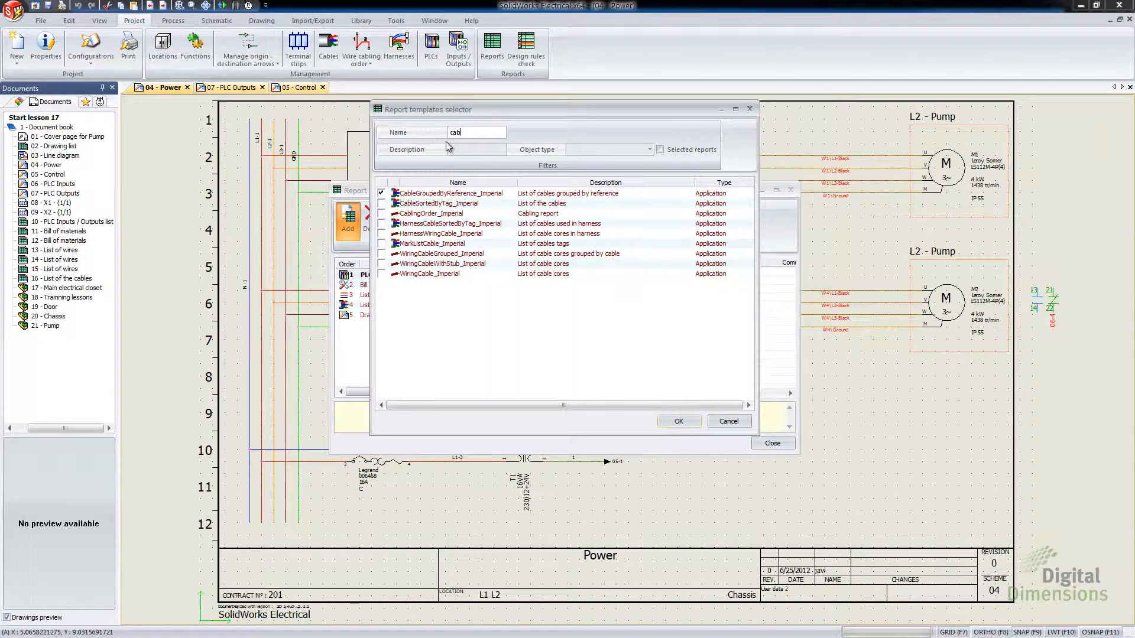
pyautogui.write('le')
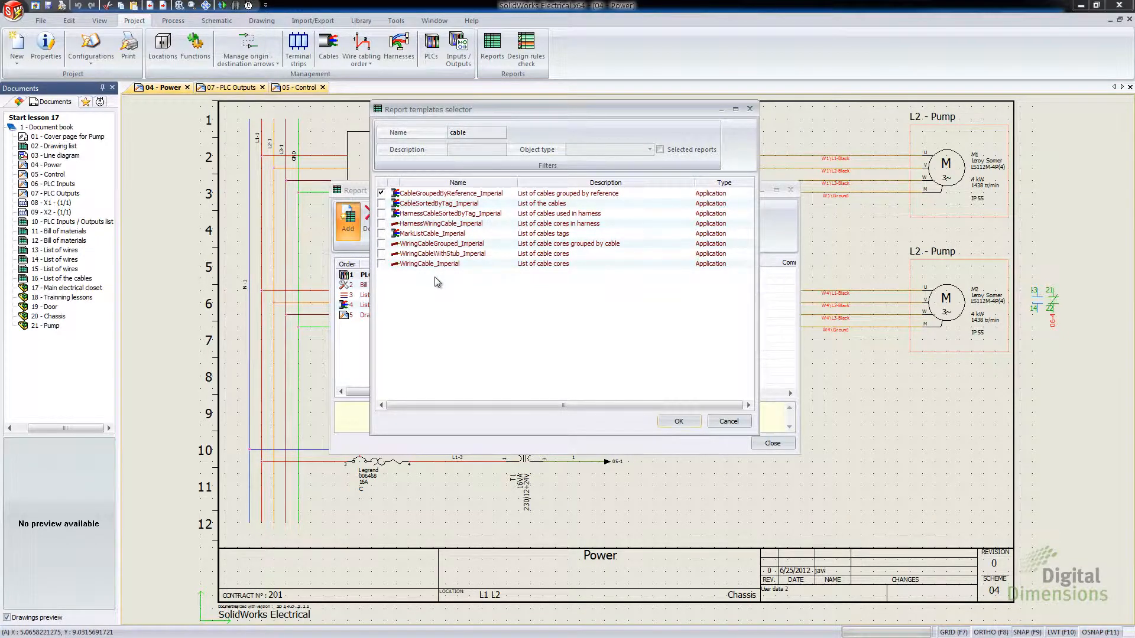
pyautogui.click(476, 133)
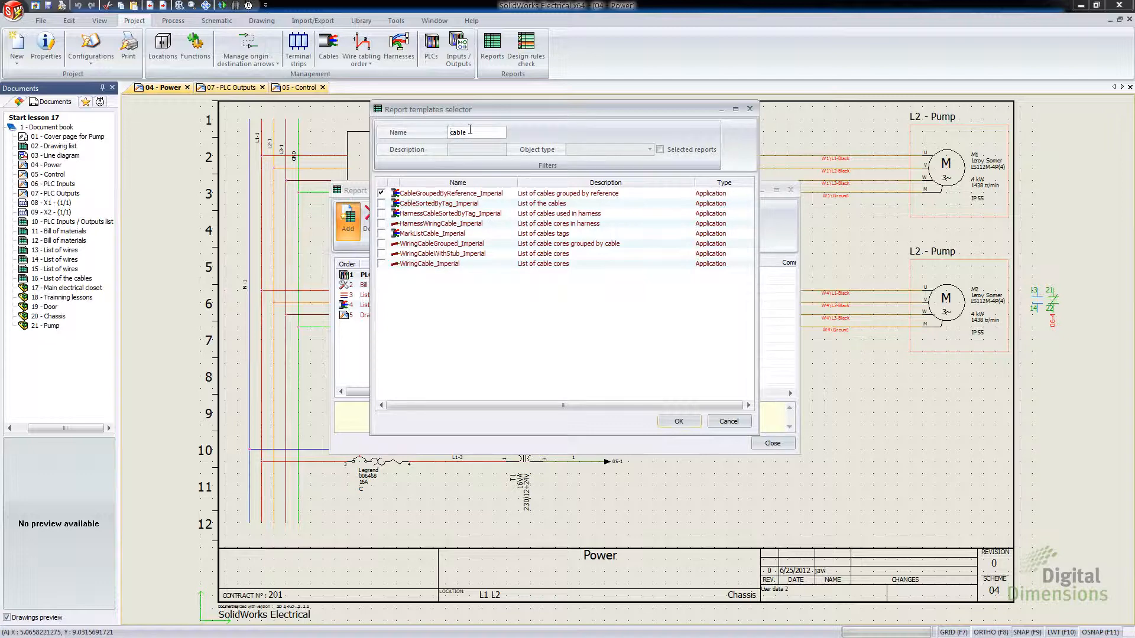
pyautogui.click(476, 132)
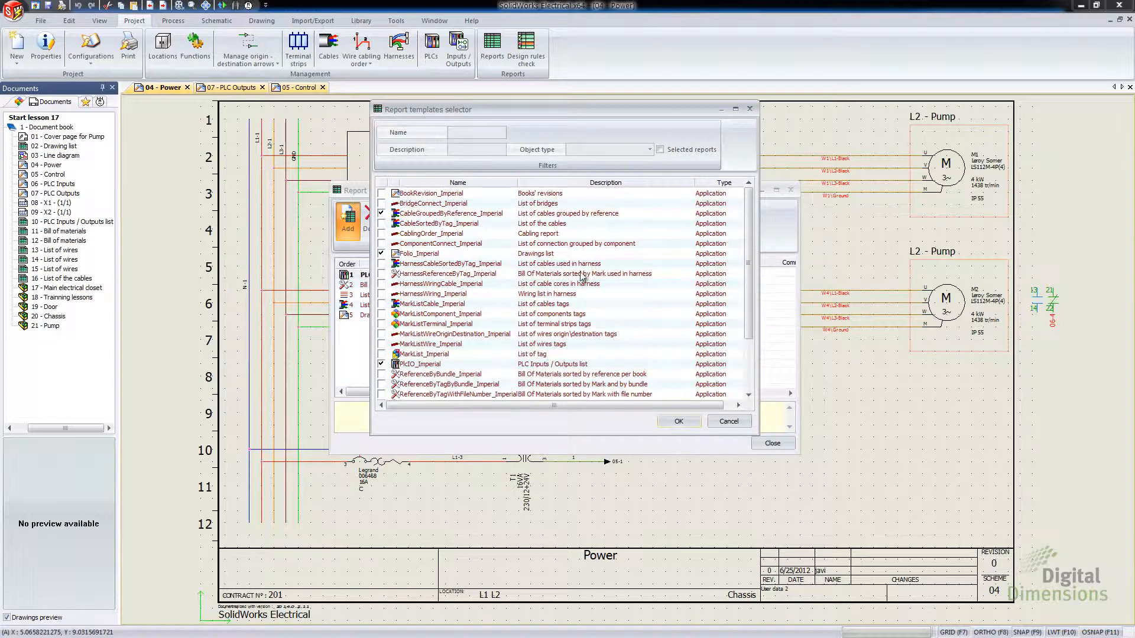
pyautogui.scroll(-3)
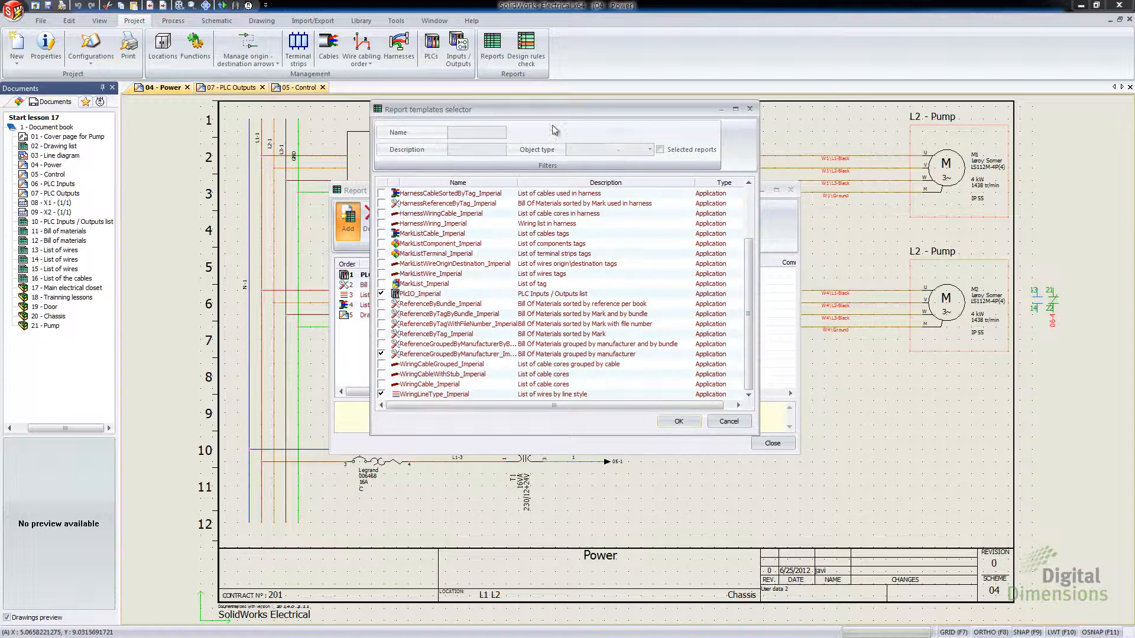
pyautogui.moveTo(457, 120)
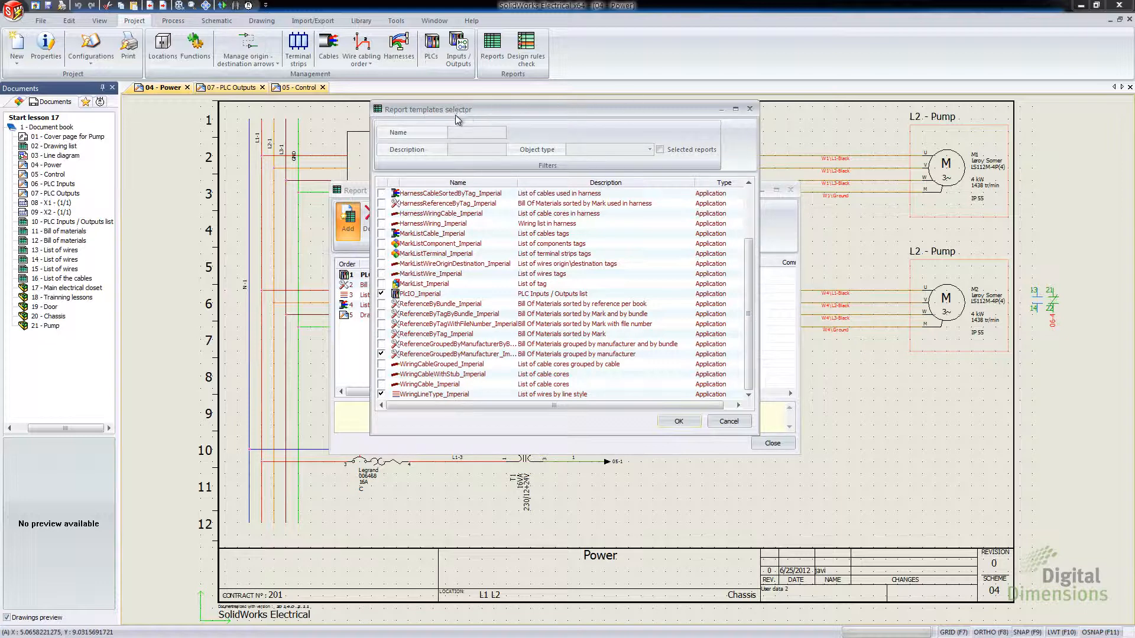
pyautogui.moveTo(719, 180)
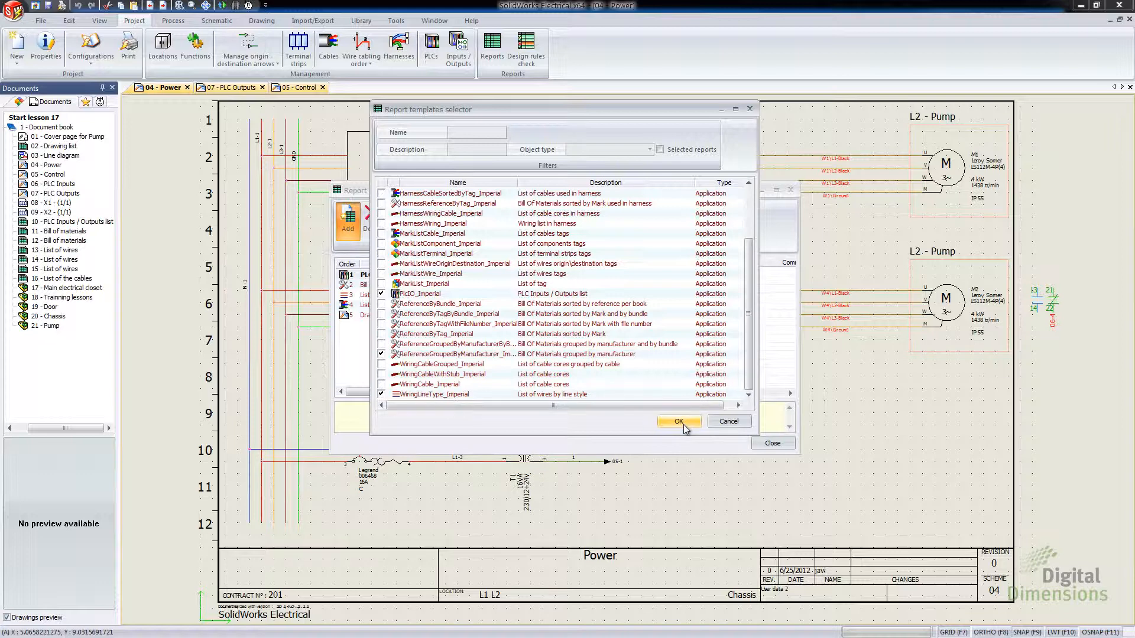
pyautogui.click(678, 420)
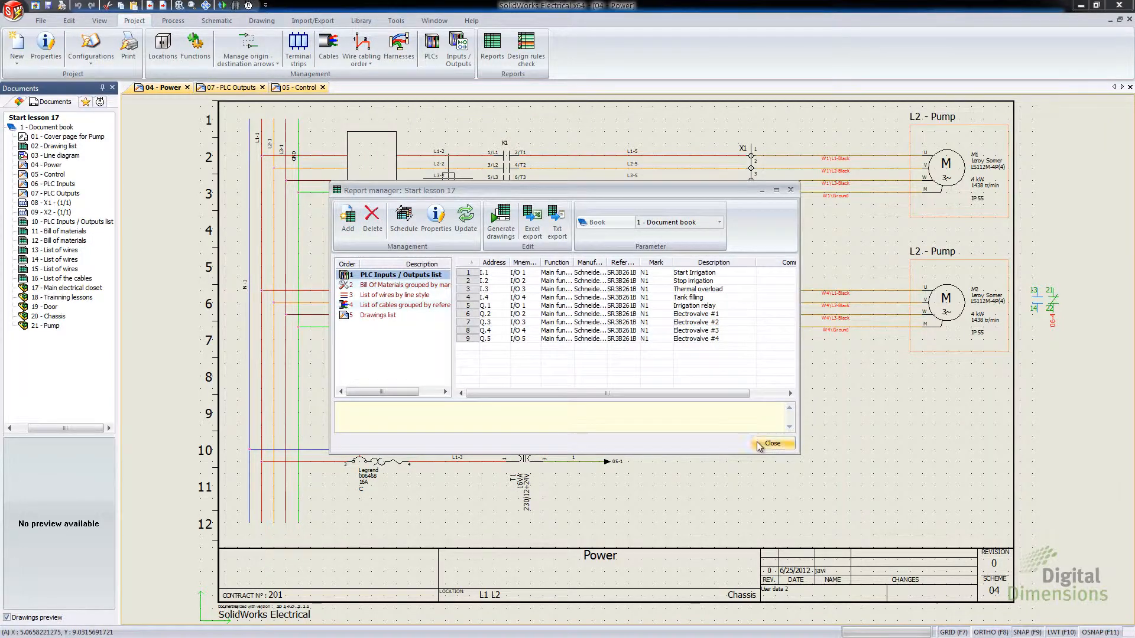
pyautogui.click(771, 443)
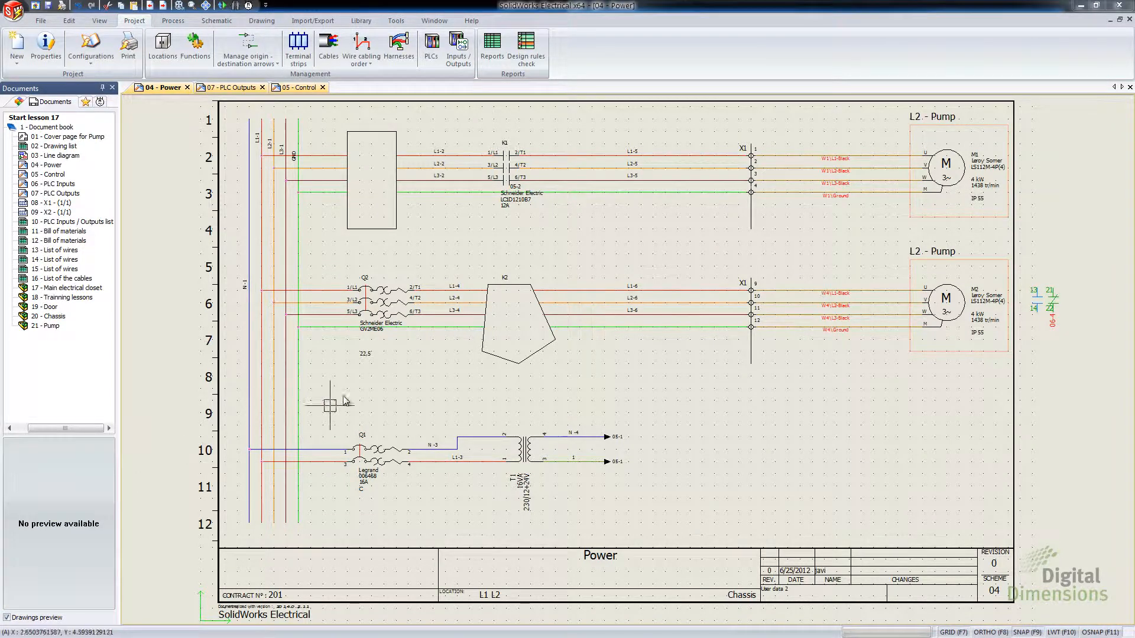
pyautogui.moveTo(418, 276)
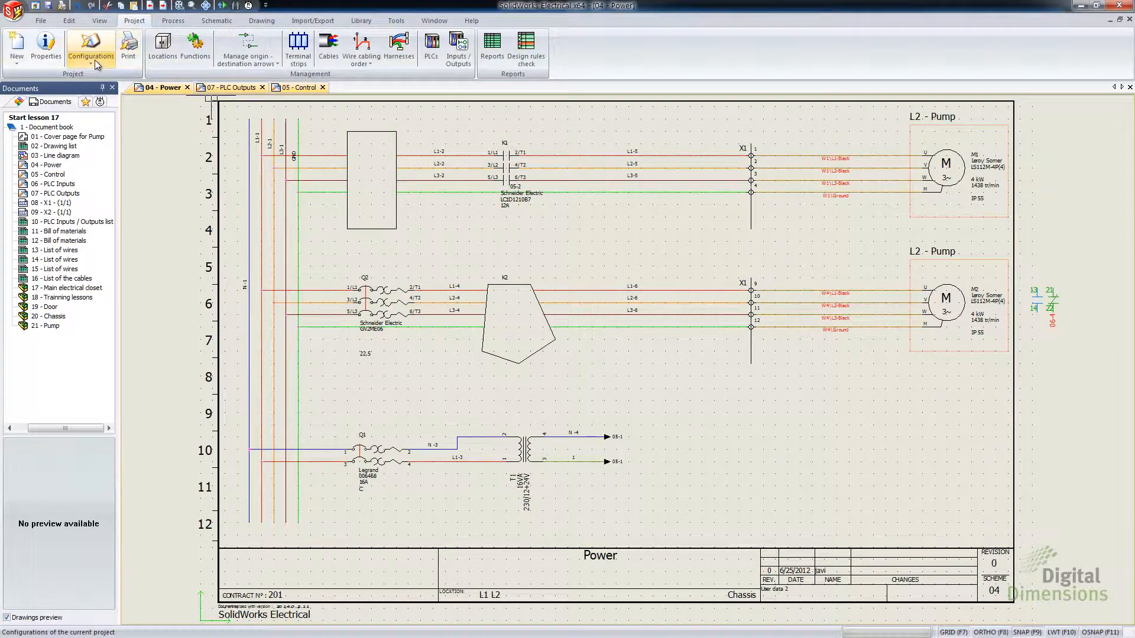
# Open the ProjectUserDataDescription configuration for editing and select the User data group
pyautogui.click(91, 53)
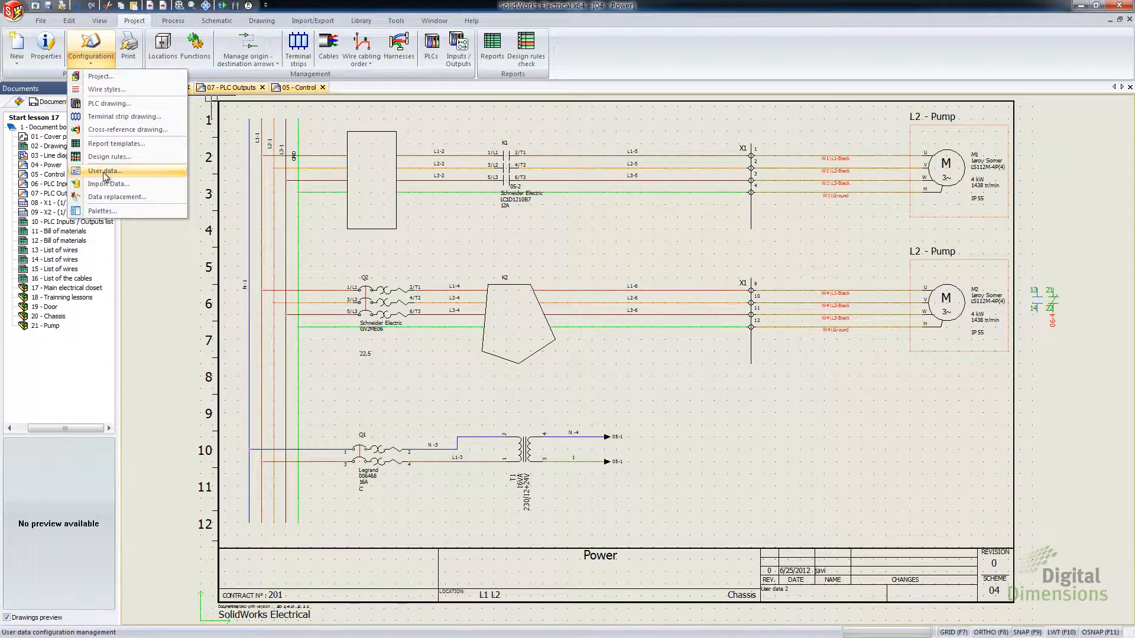
pyautogui.click(104, 170)
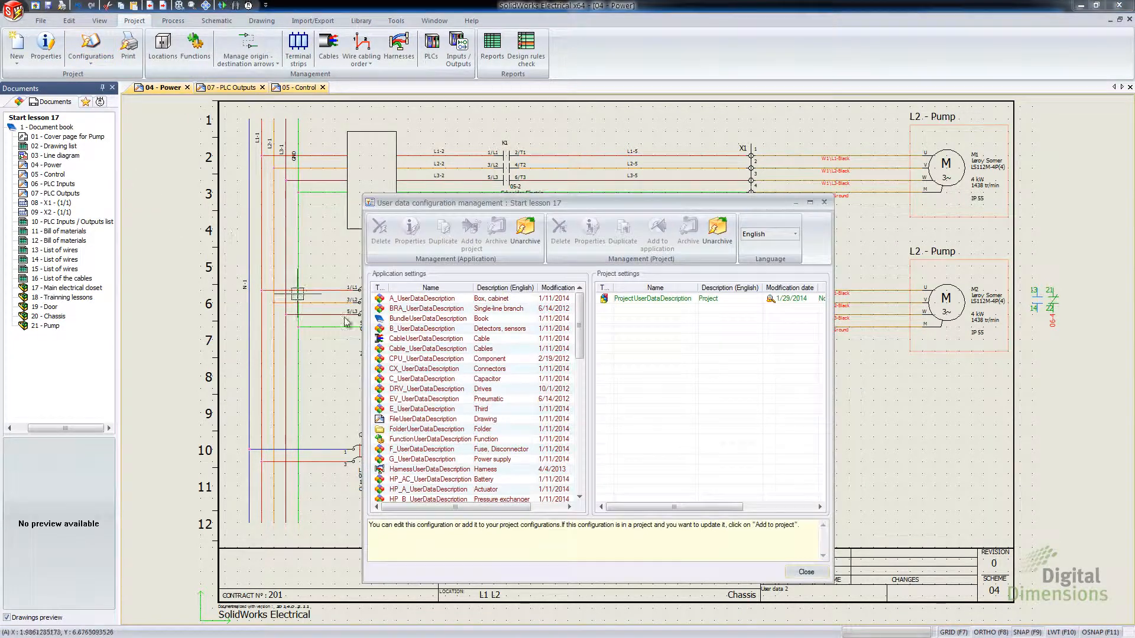
pyautogui.scroll(-3)
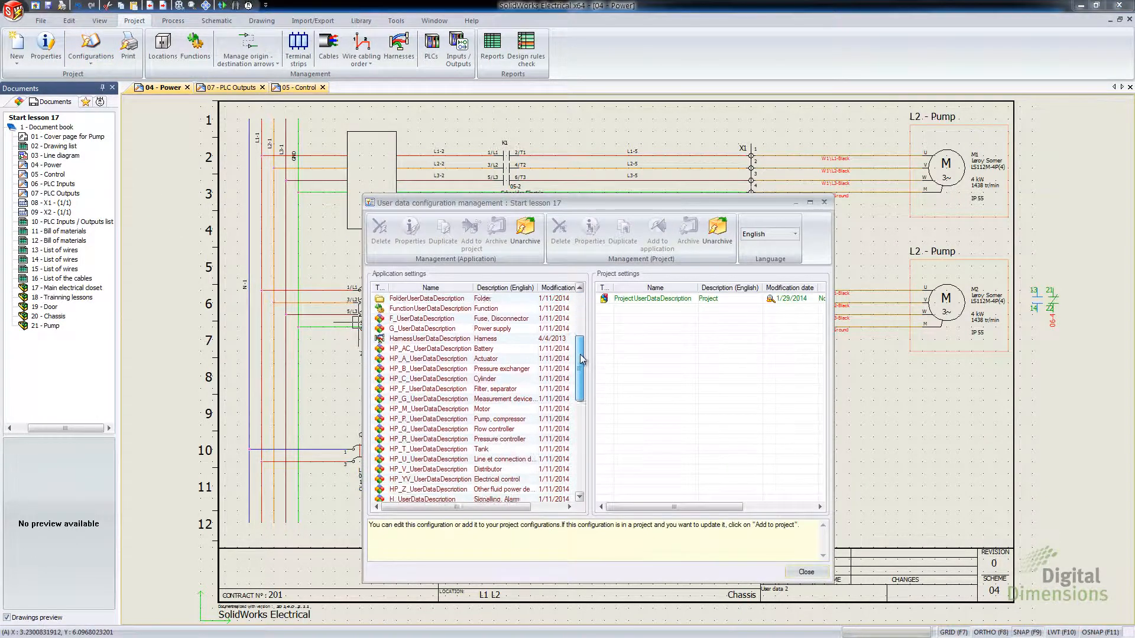
pyautogui.scroll(-3)
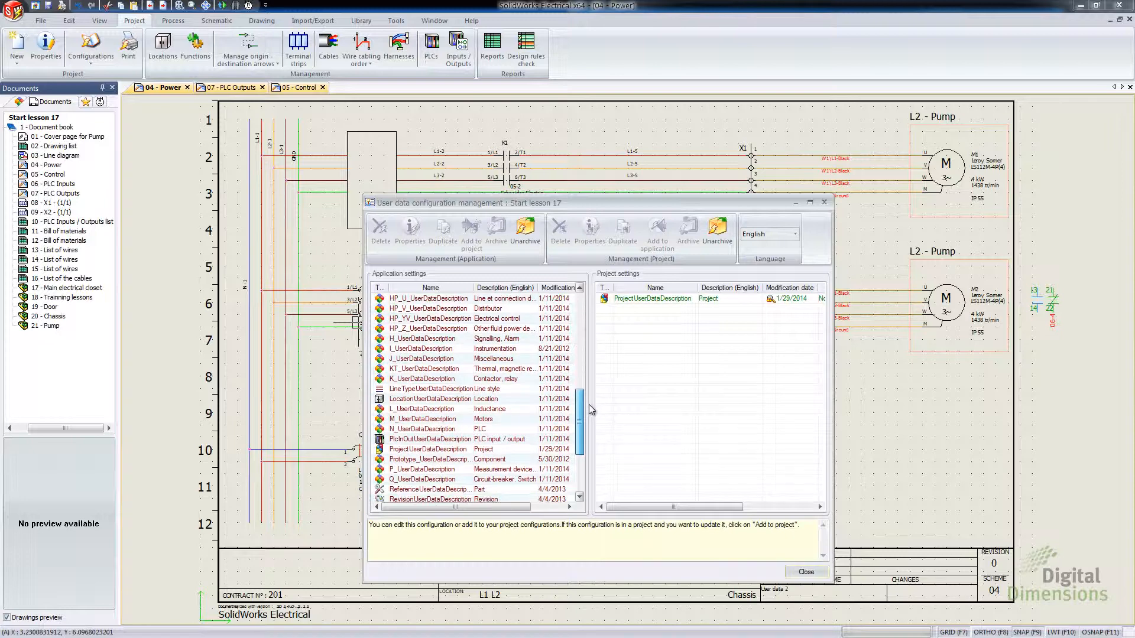
pyautogui.click(426, 449)
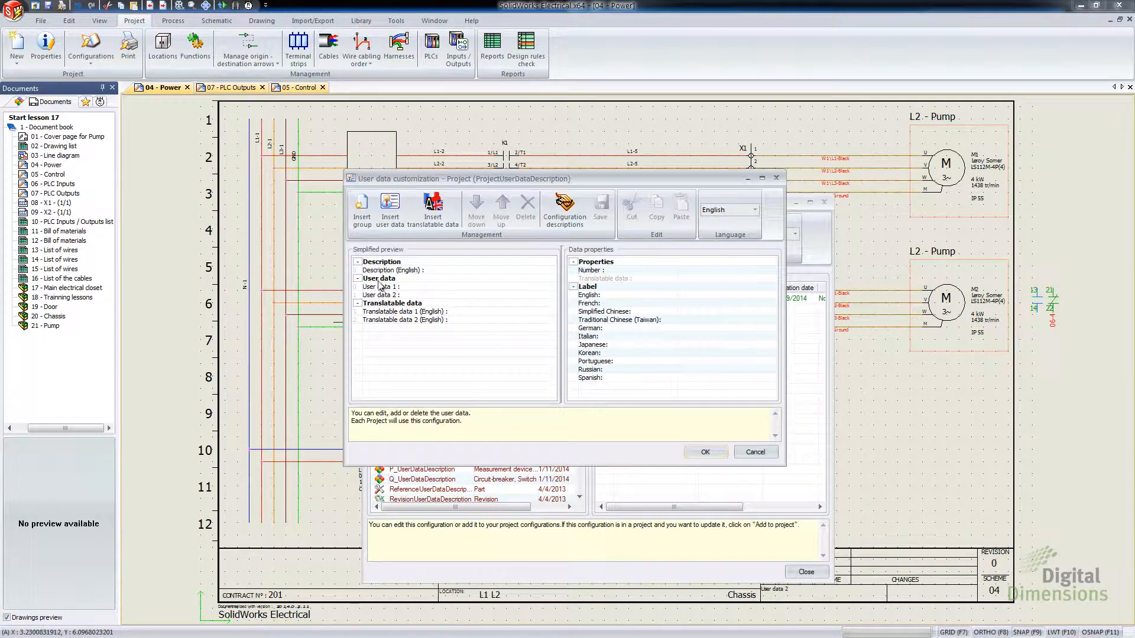
pyautogui.click(379, 277)
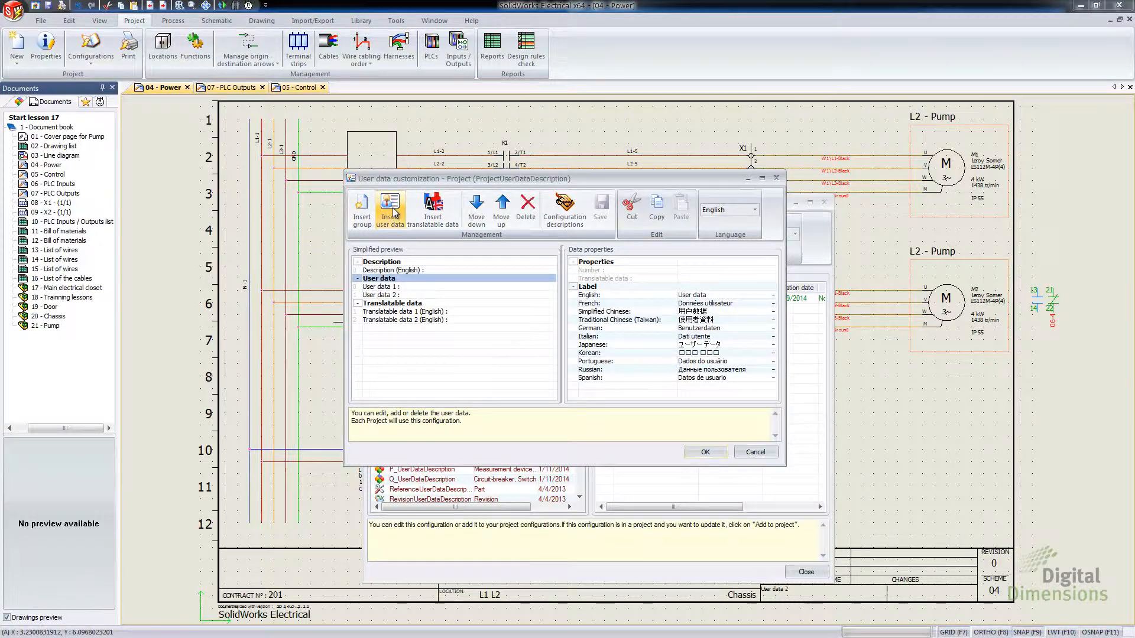
# Insert a new user data field labelled 'User data 3' in English
pyautogui.click(389, 210)
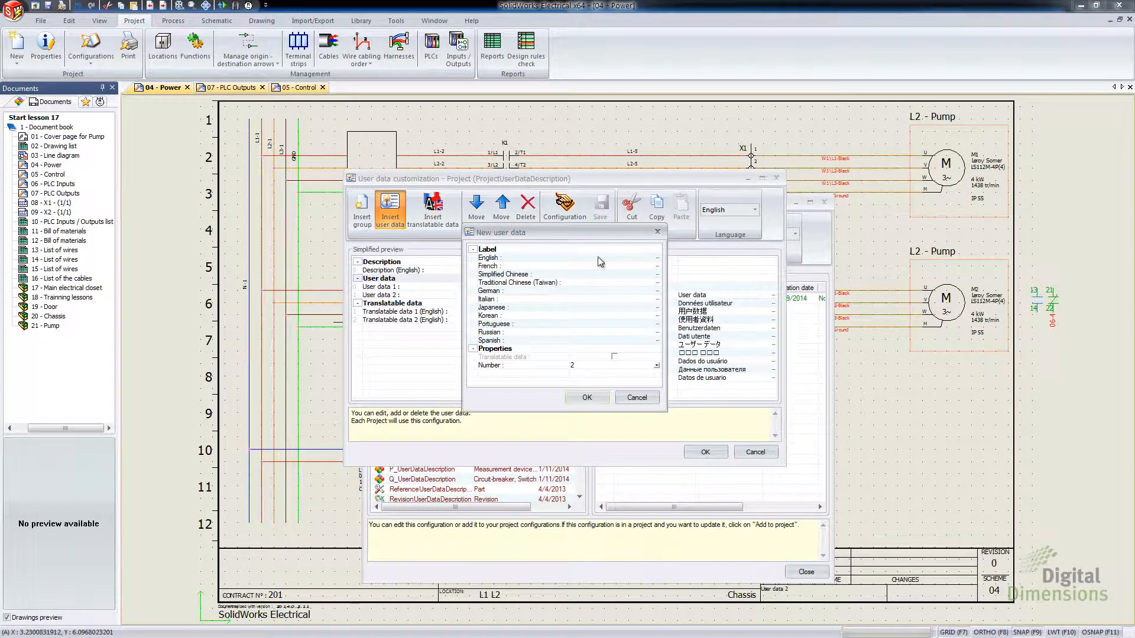
pyautogui.click(614, 257)
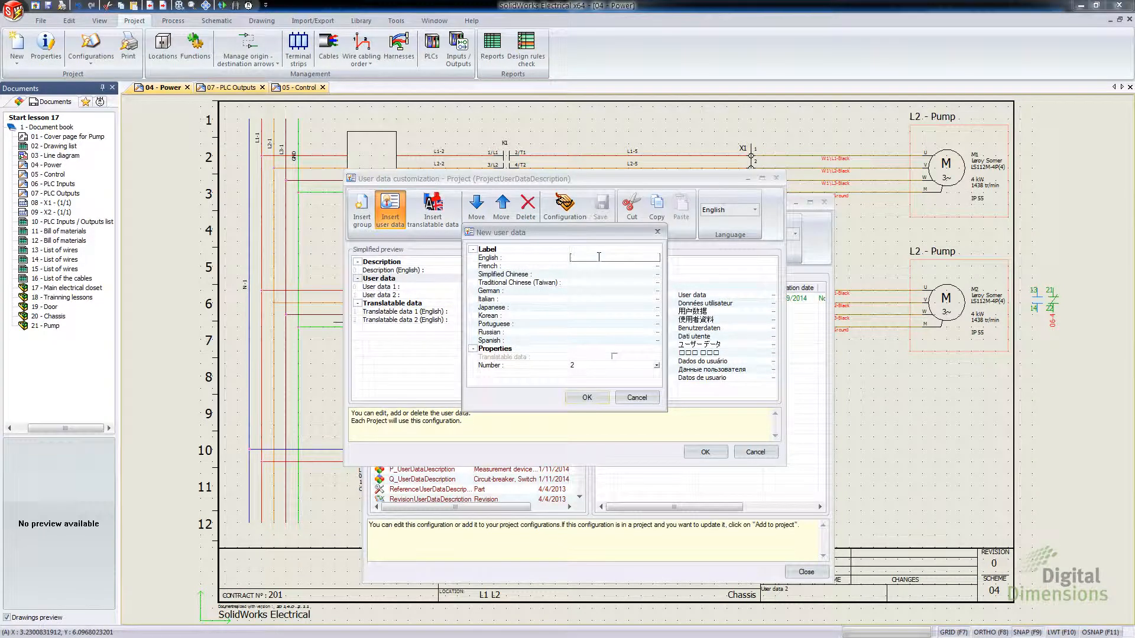
pyautogui.write('User dat')
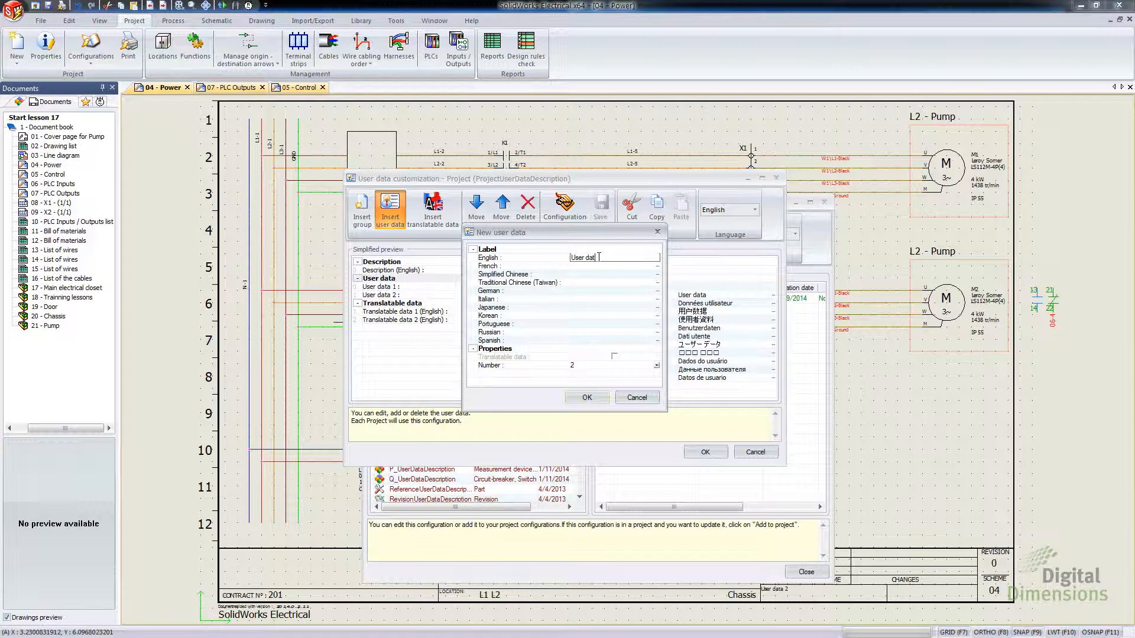
pyautogui.write('3')
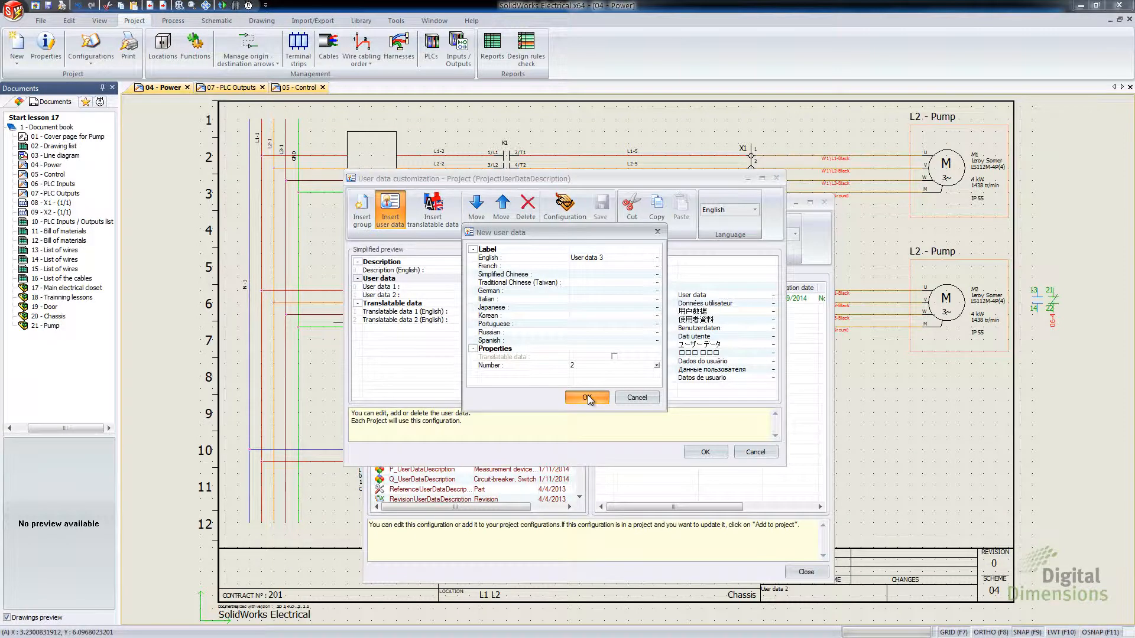
pyautogui.click(587, 399)
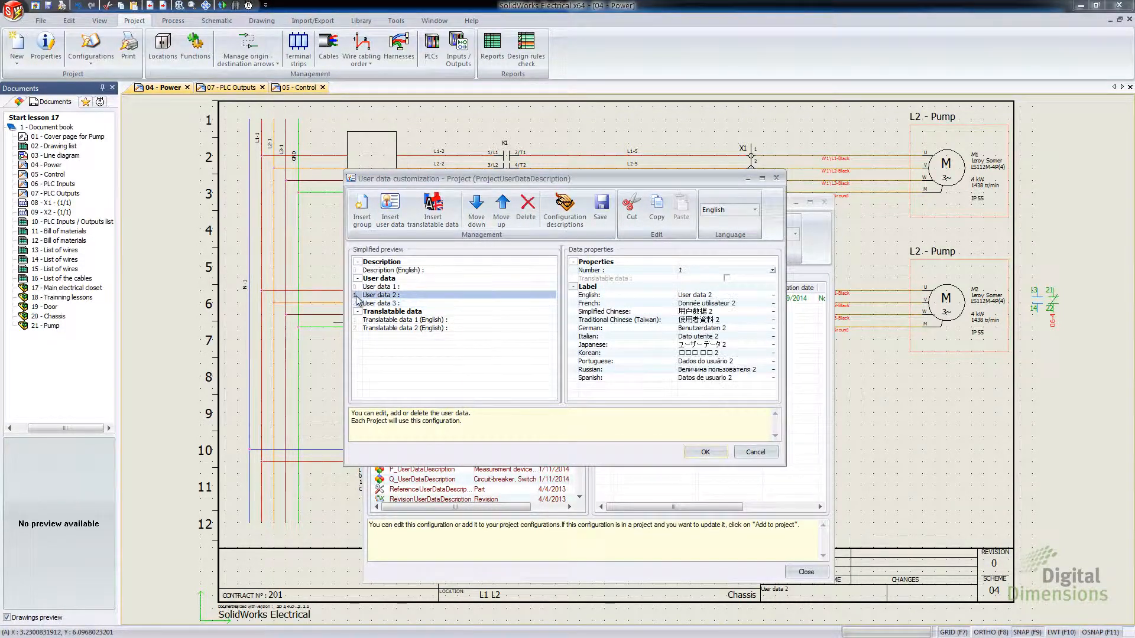
# Inspect the properties of User data 3 and check its index number 2
pyautogui.click(380, 286)
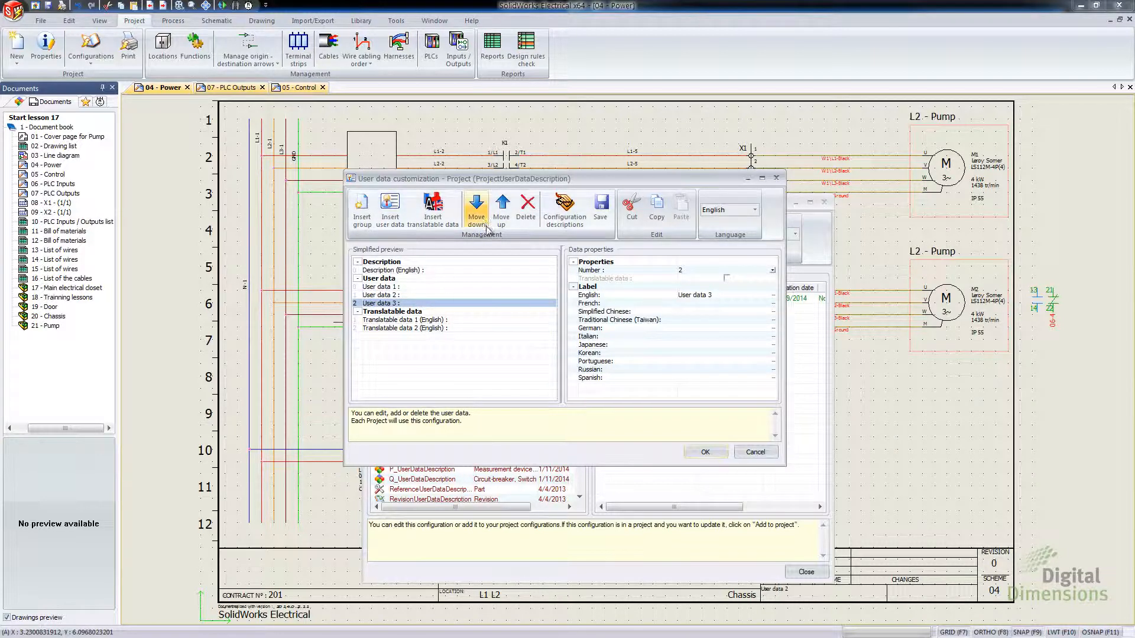
pyautogui.click(501, 210)
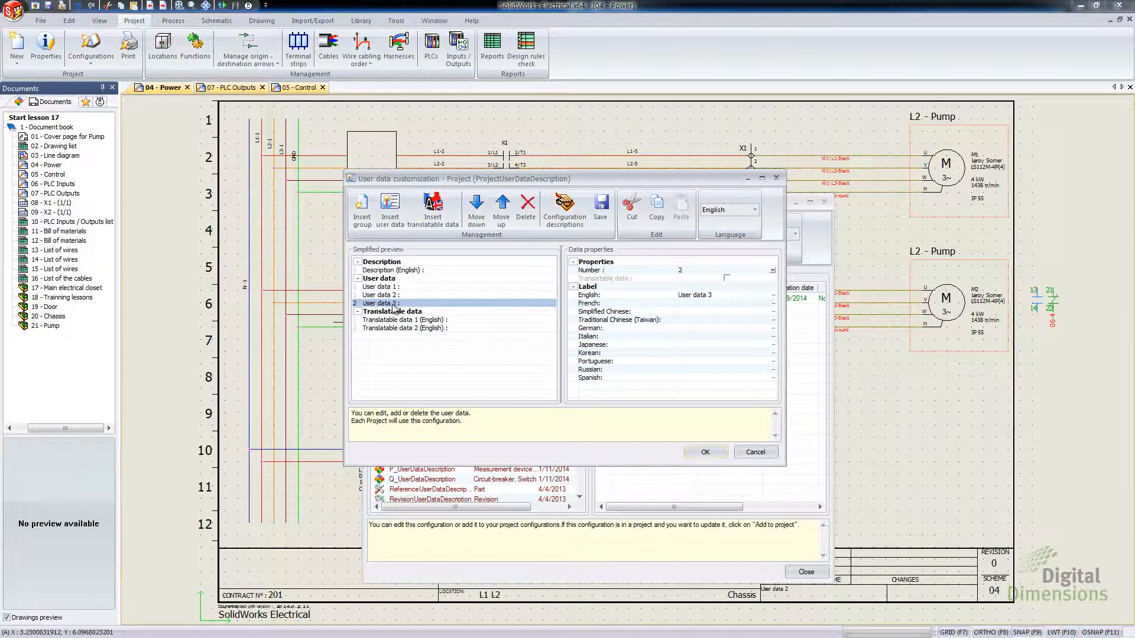
pyautogui.rightClick(391, 304)
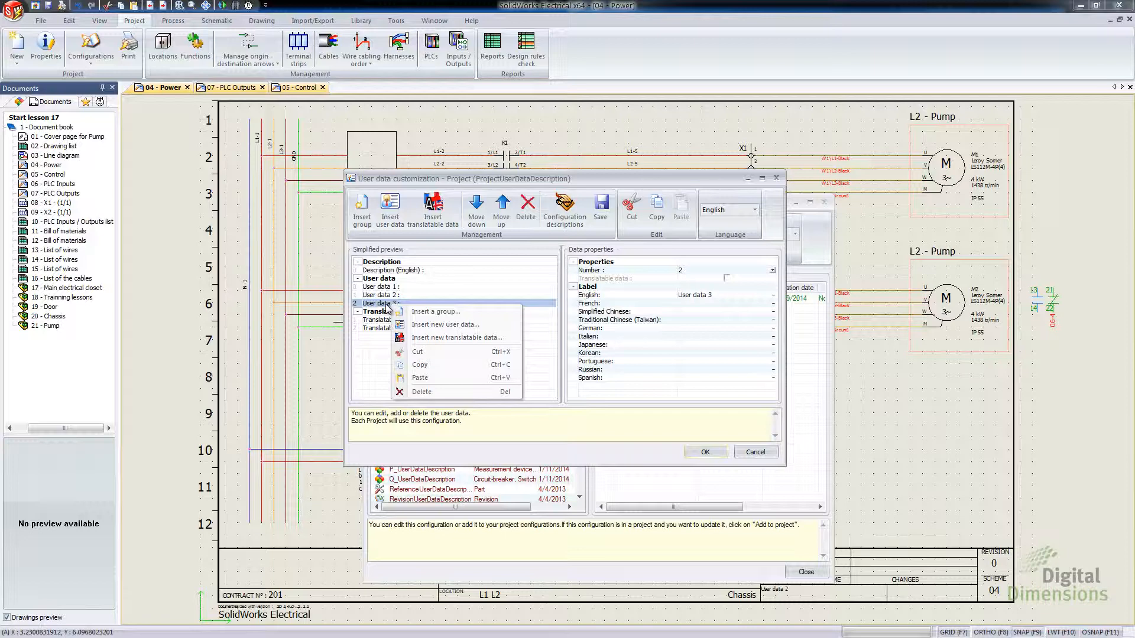
pyautogui.moveTo(426, 410)
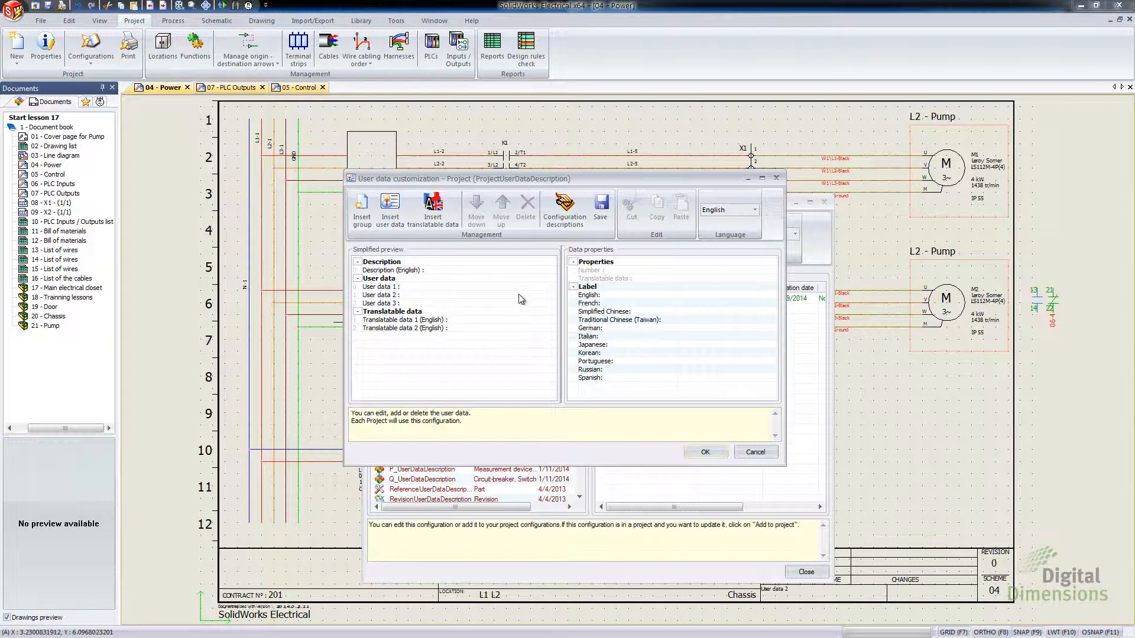
pyautogui.moveTo(610, 382)
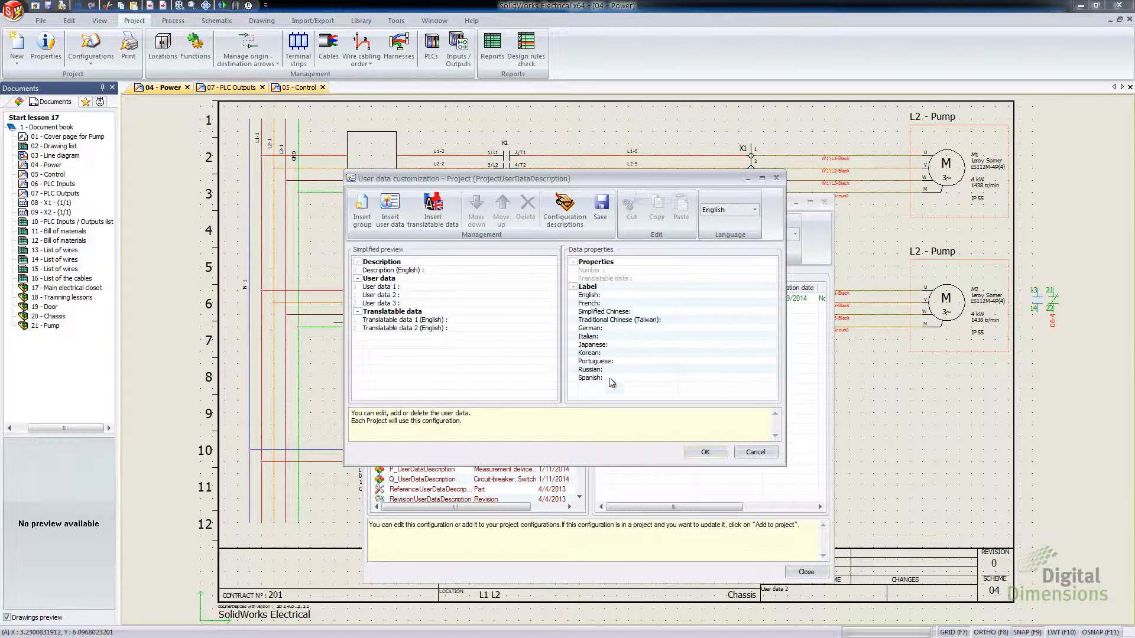